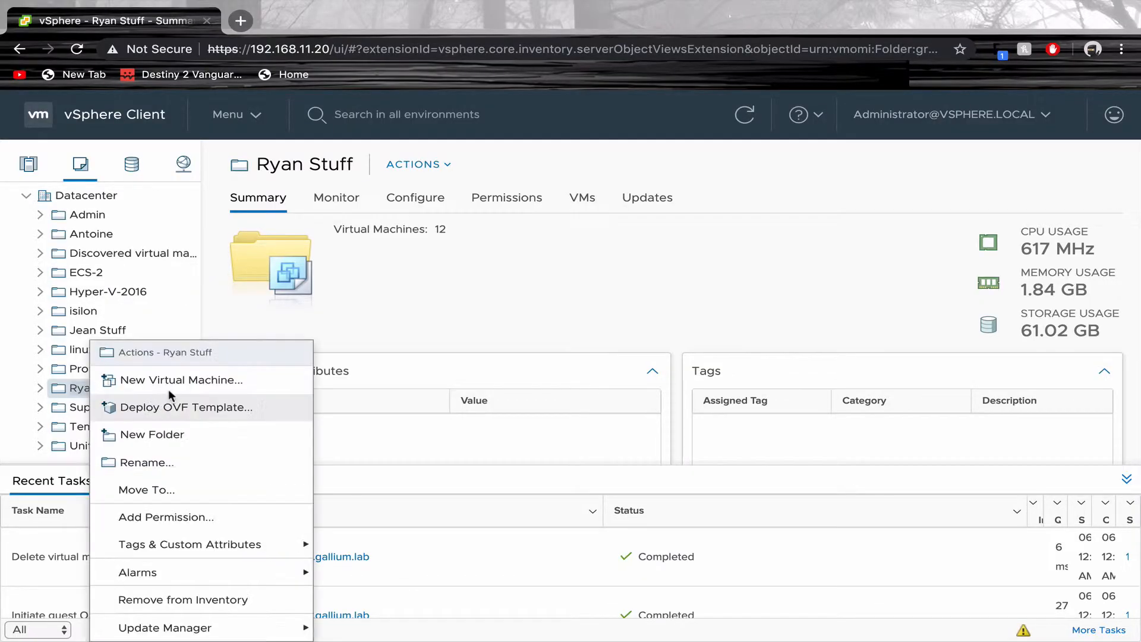
# Deploy an OVF template into Ryan Stuff from the AVE-18.2.0.134-3.ova URL, naming it avamar18
pyautogui.click(187, 407)
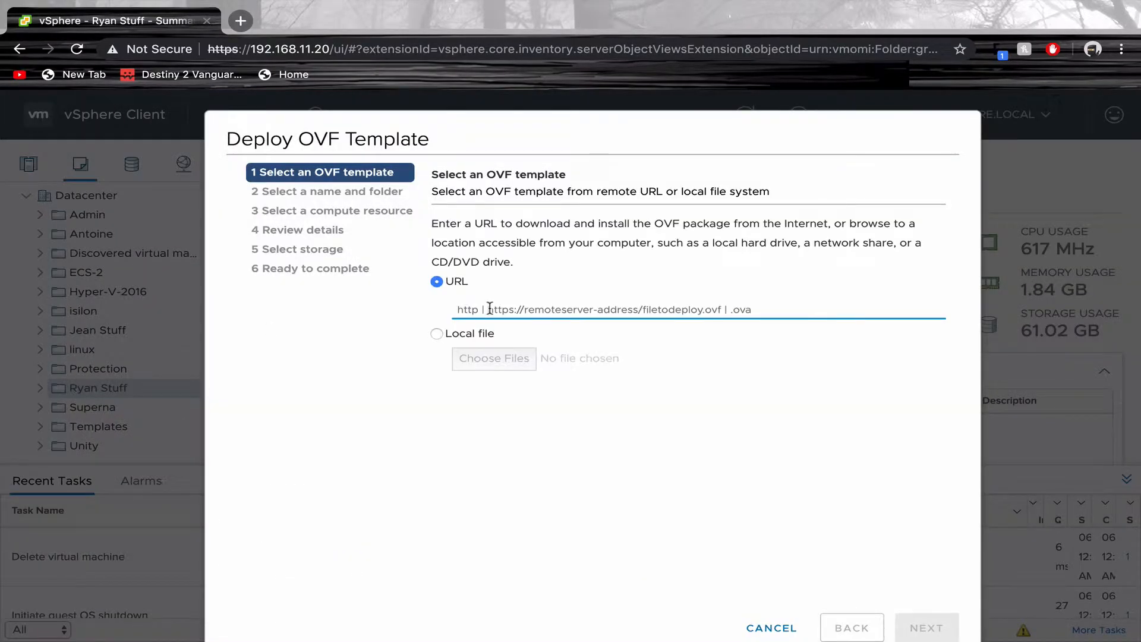
pyautogui.write('http://192.168.11.3:8080/repo/OVA/avamar/AVE-18.2.0.134-3.ova')
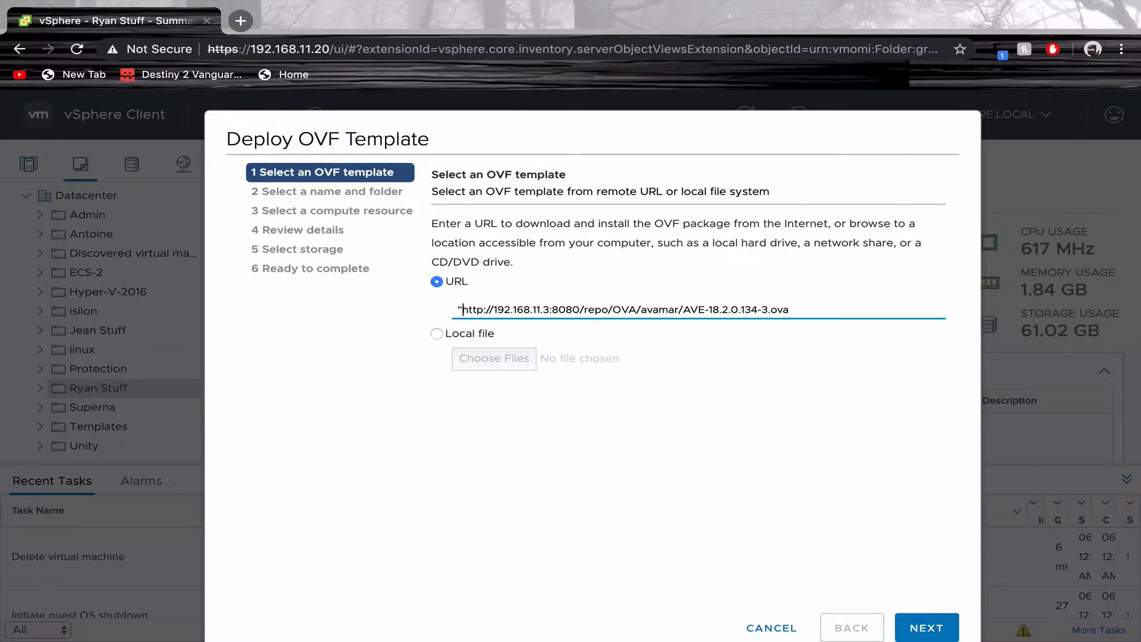
pyautogui.click(927, 628)
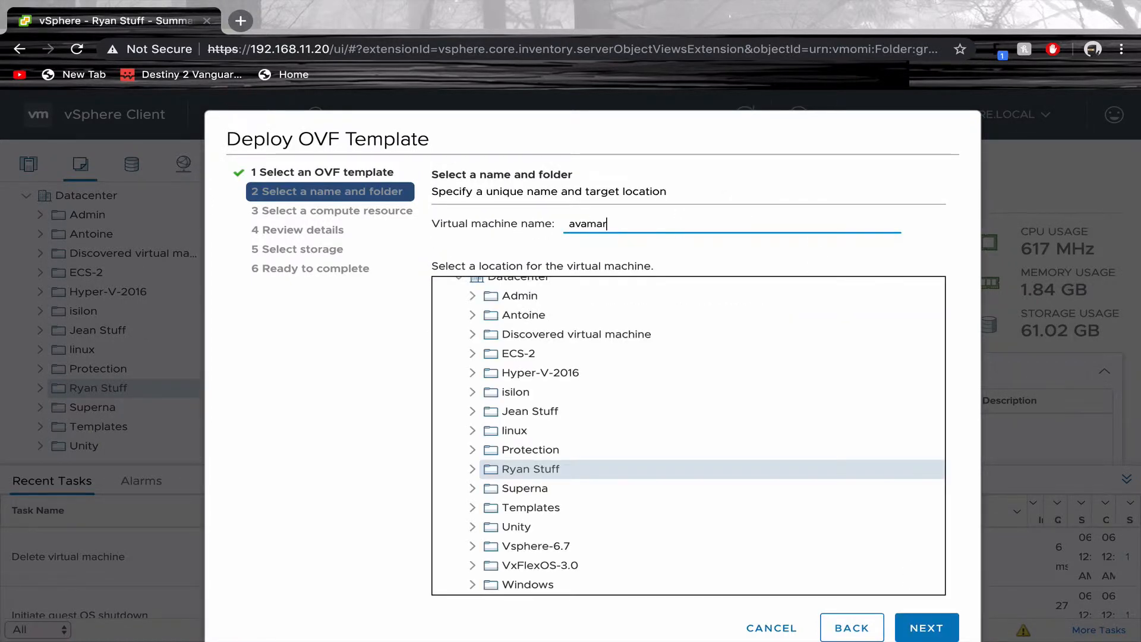
pyautogui.write('18')
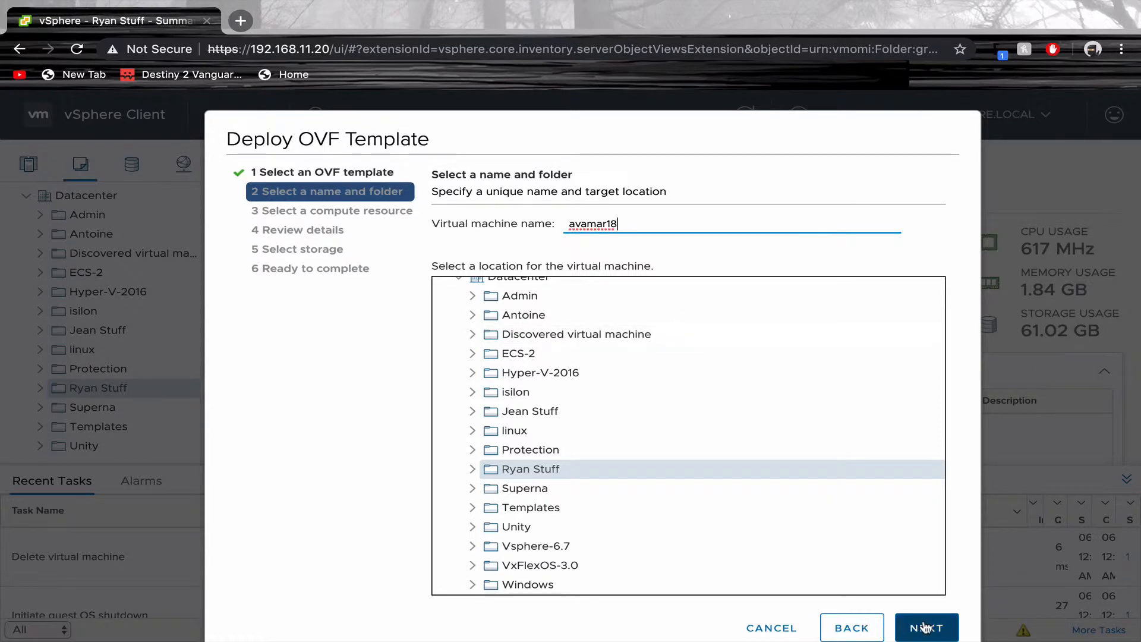
pyautogui.click(927, 628)
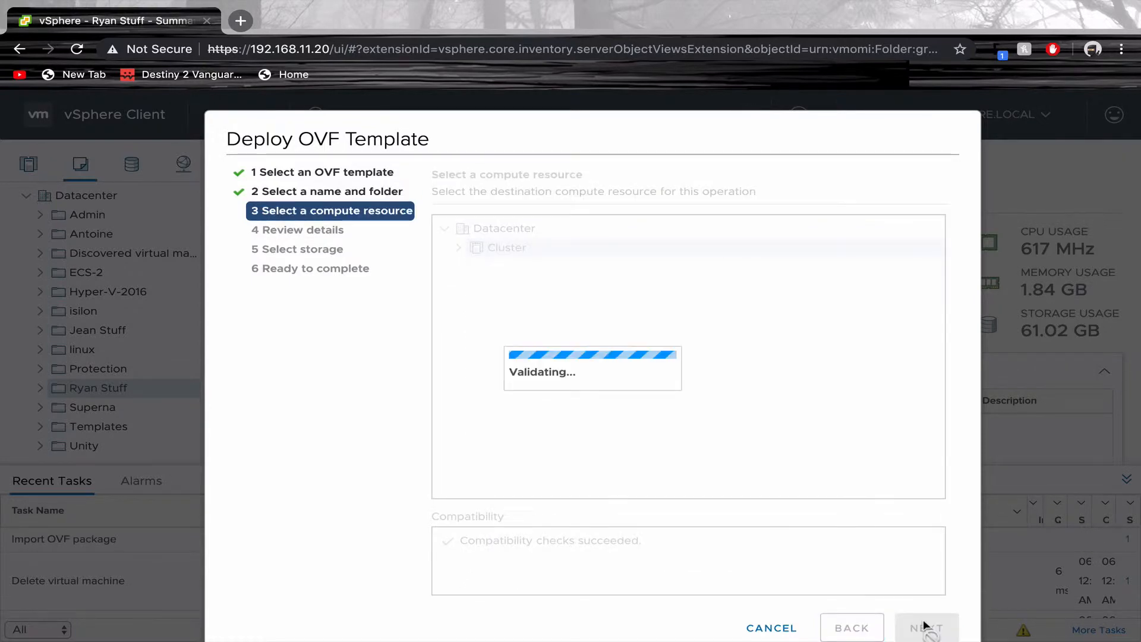
# Accept compute, template details, licenses and storage, choose VLAN14, and set hostname avamar18.gallium
pyautogui.click(927, 628)
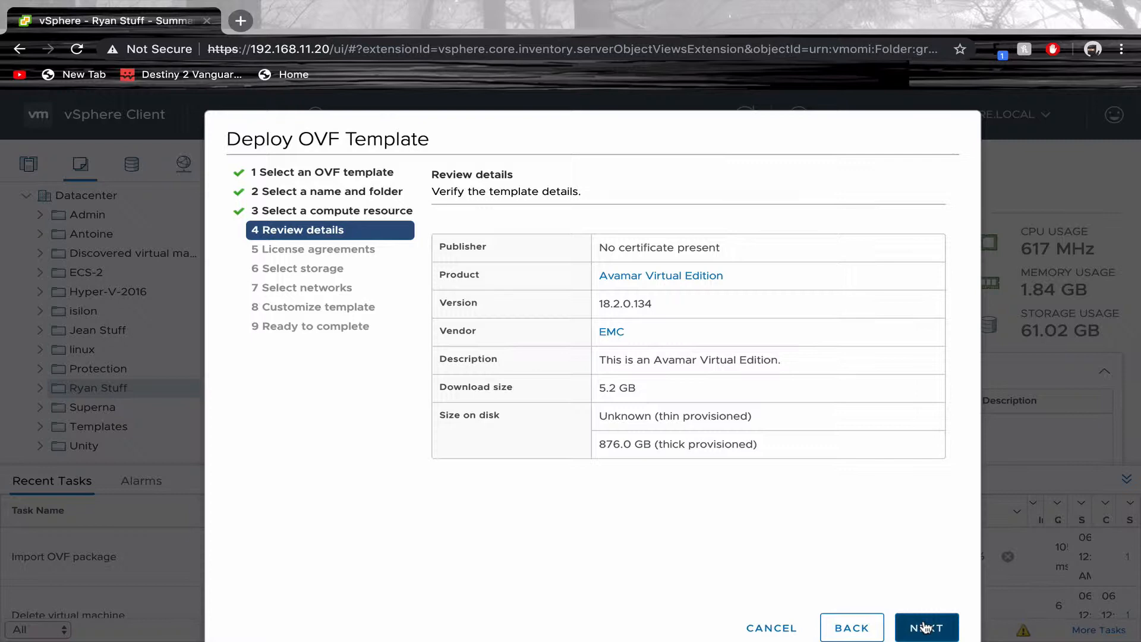
pyautogui.click(927, 628)
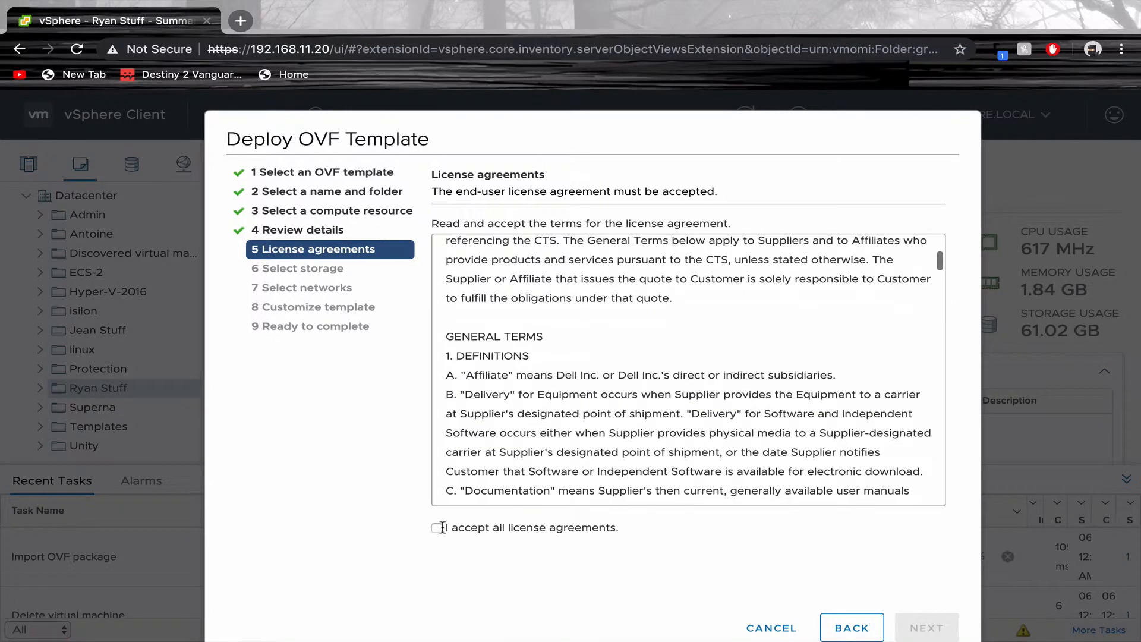
pyautogui.click(925, 628)
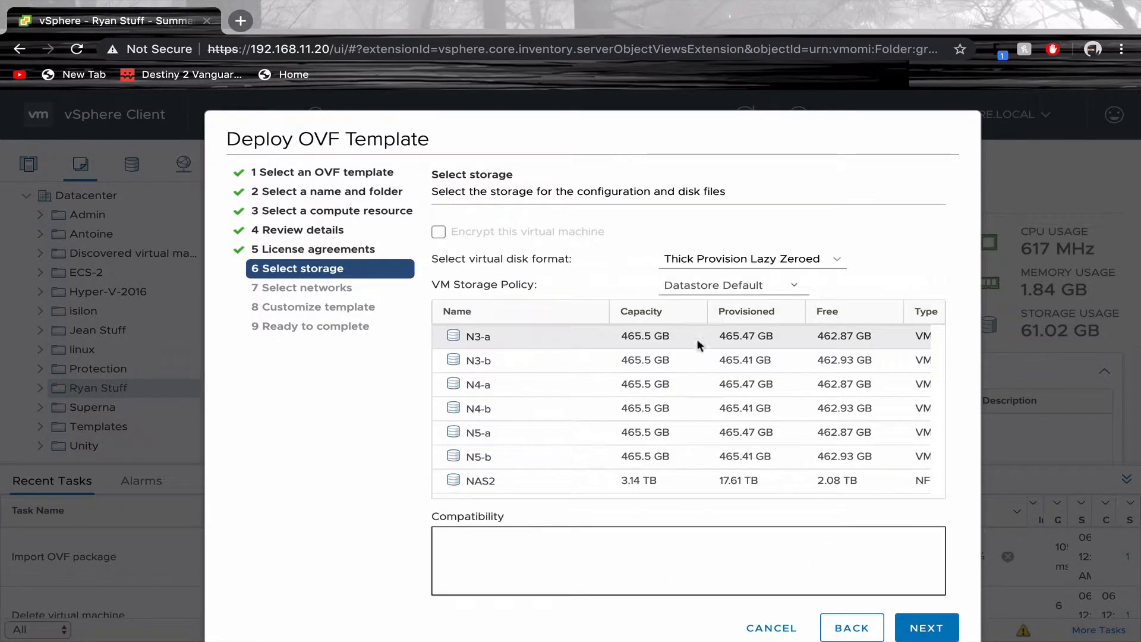
pyautogui.click(925, 628)
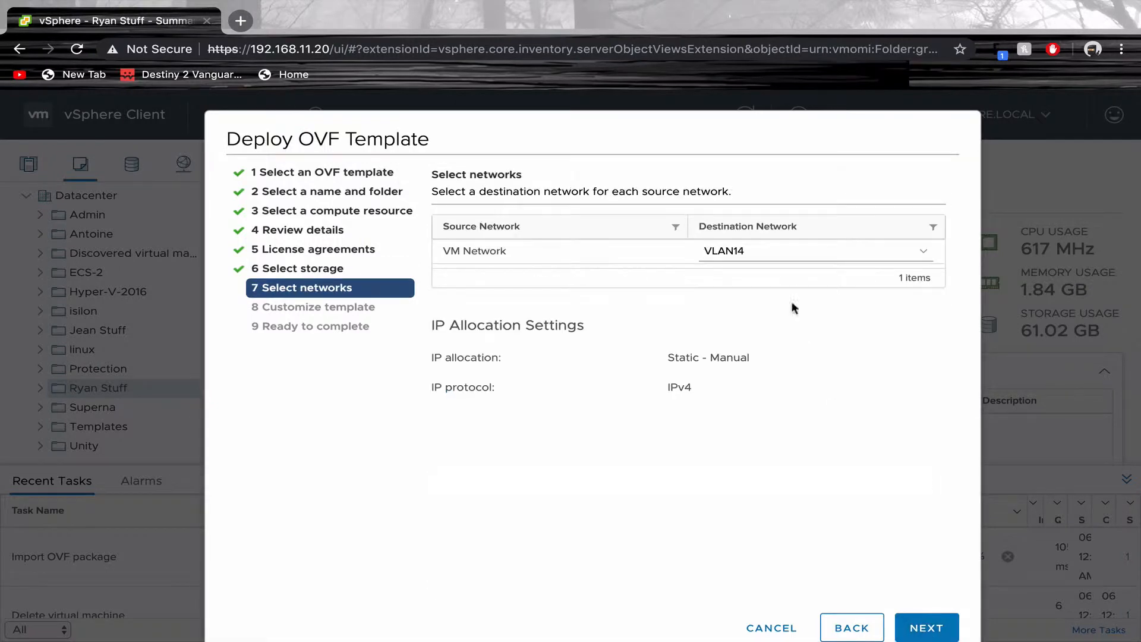
pyautogui.click(926, 628)
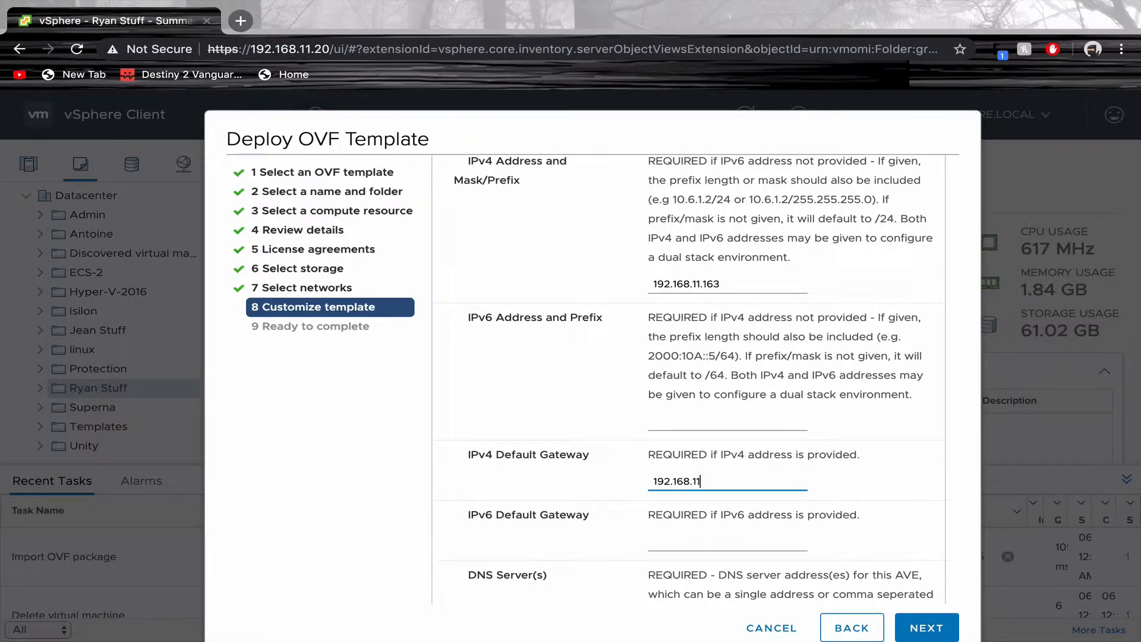
pyautogui.scroll(-3)
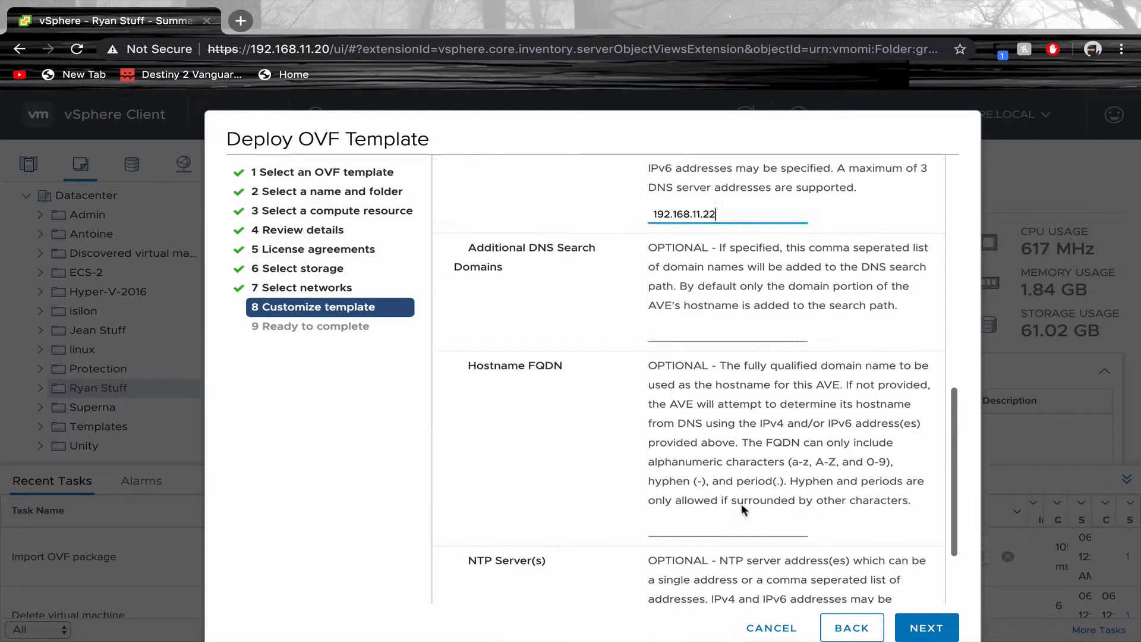
pyautogui.write('avamar18.gallium')
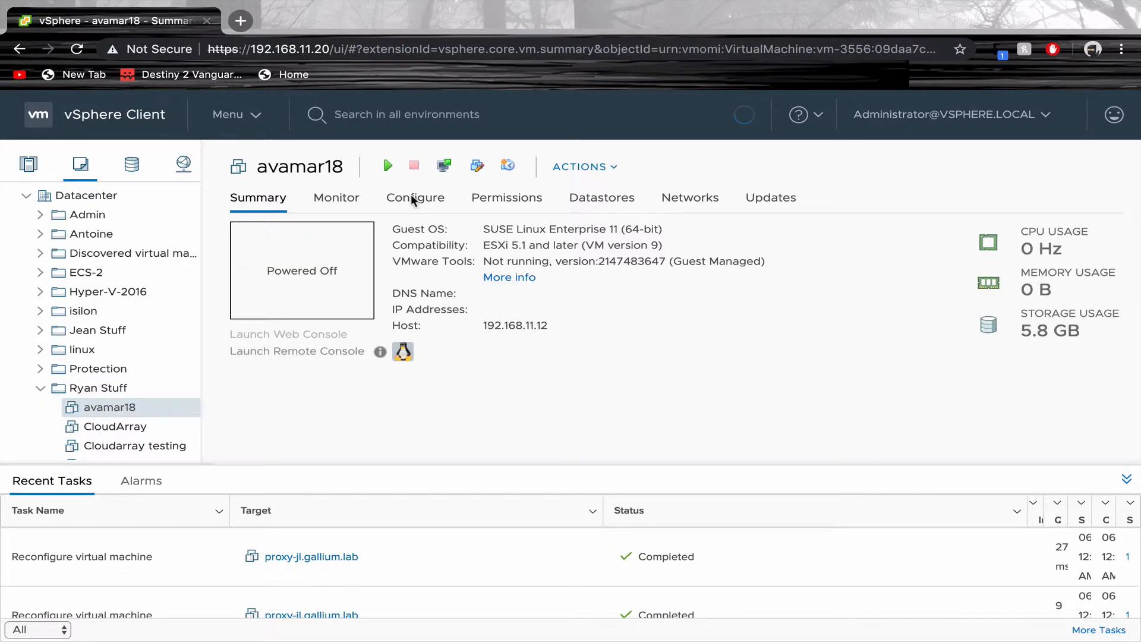
# Power on the avamar18 VM and open a new Chrome tab
pyautogui.click(387, 165)
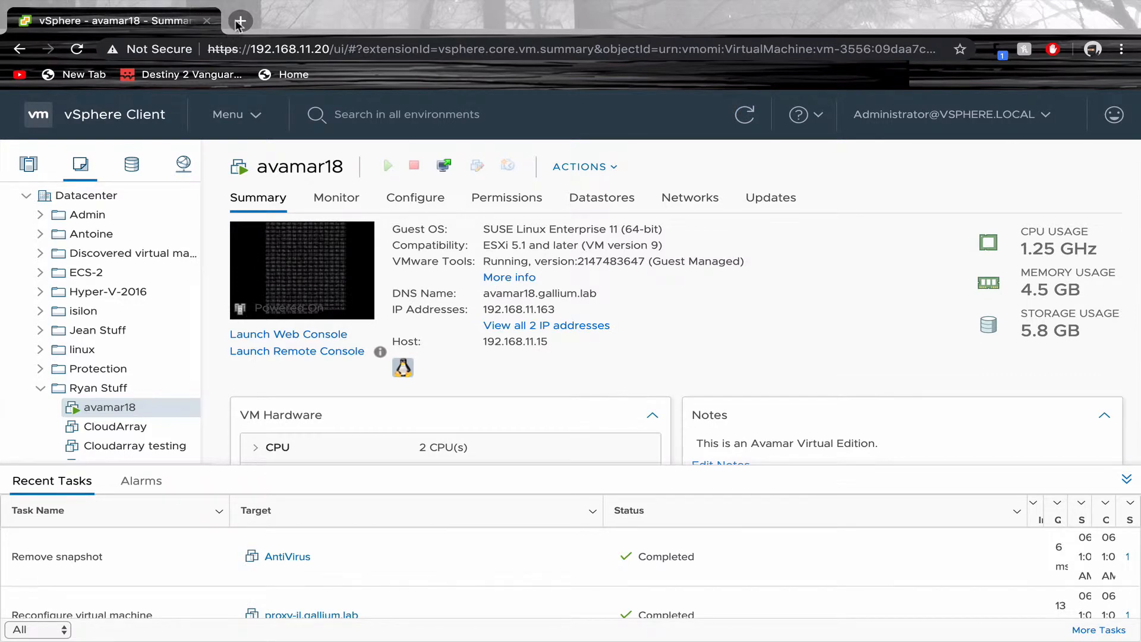
pyautogui.click(240, 20)
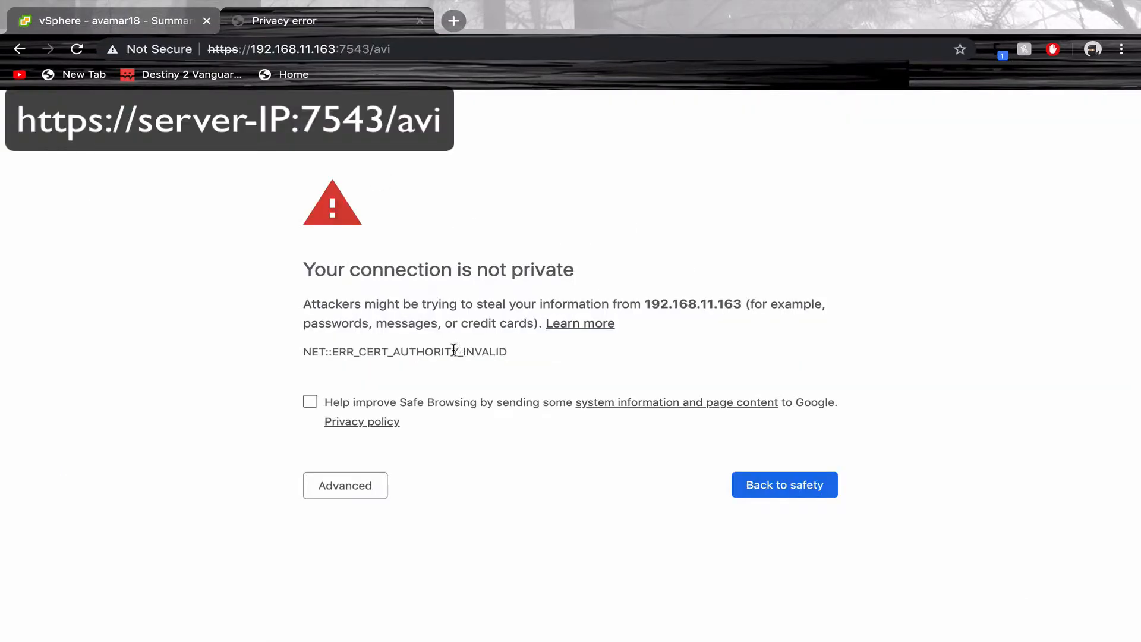
# Bypass the certificate warning and proceed to 192.168.11.163 (unsafe)
pyautogui.click(345, 486)
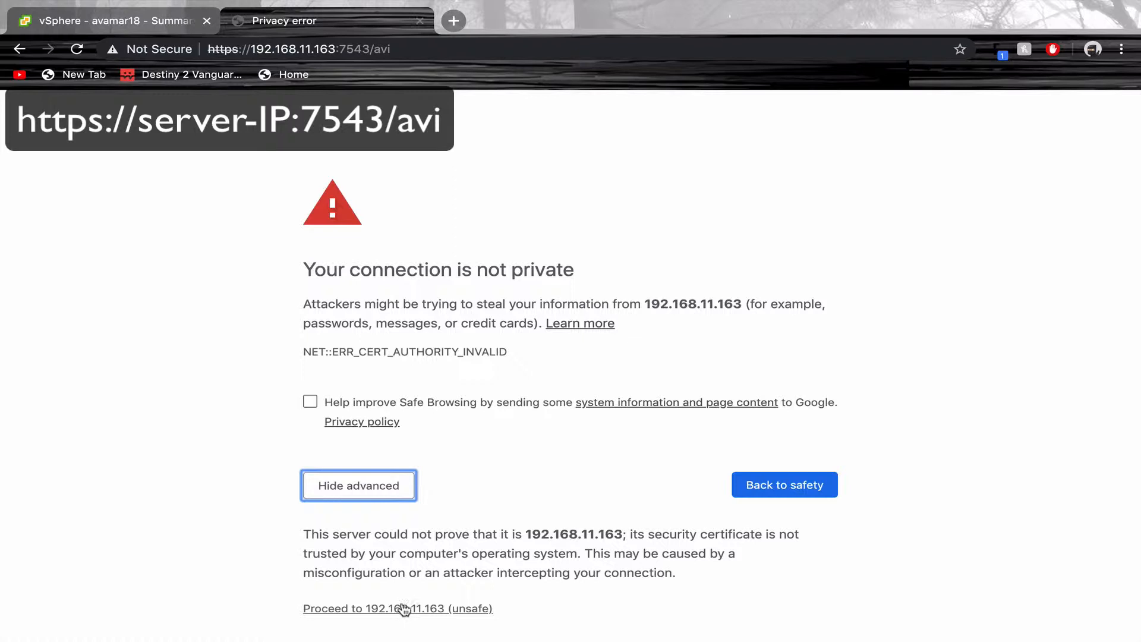
pyautogui.click(398, 609)
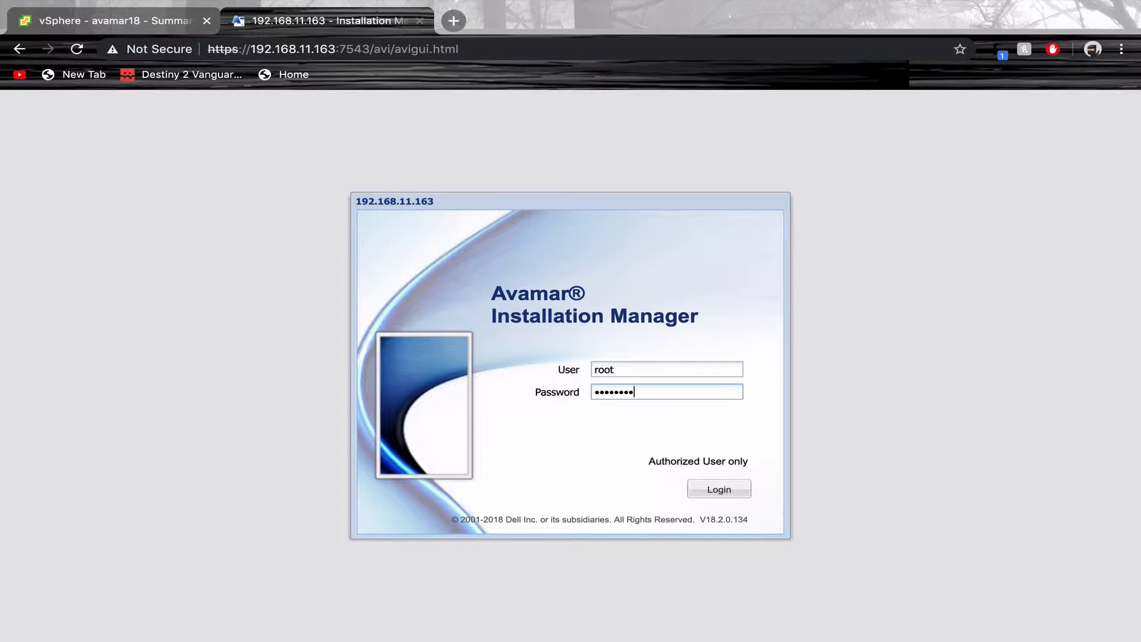
# Log in to Avamar Installation Manager and install the ave-config package
pyautogui.click(719, 488)
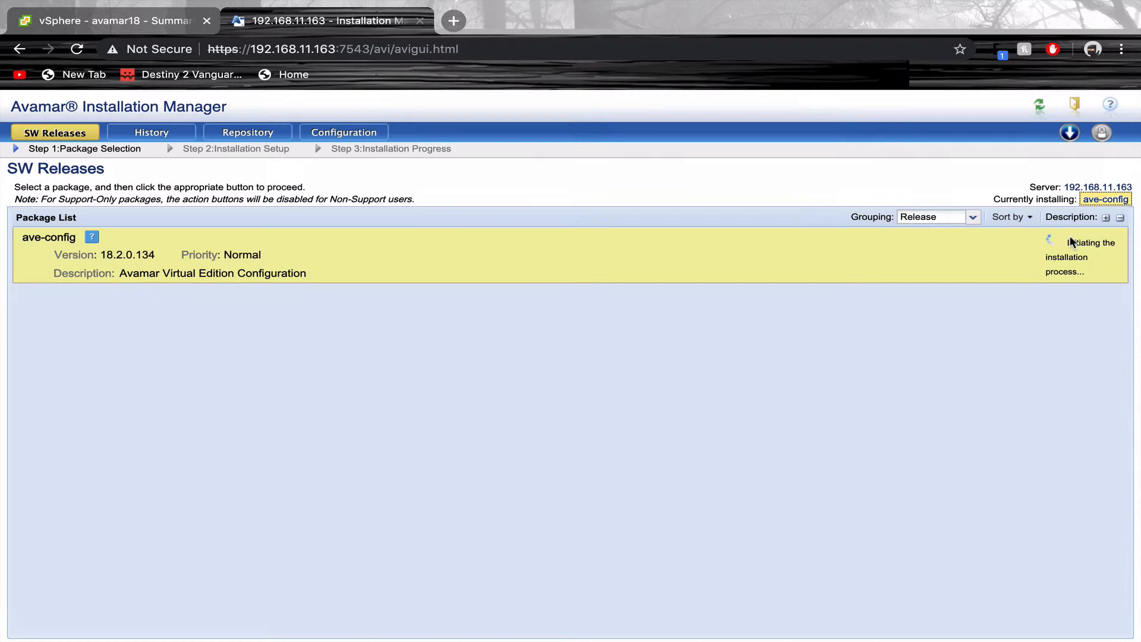
pyautogui.moveTo(651, 304)
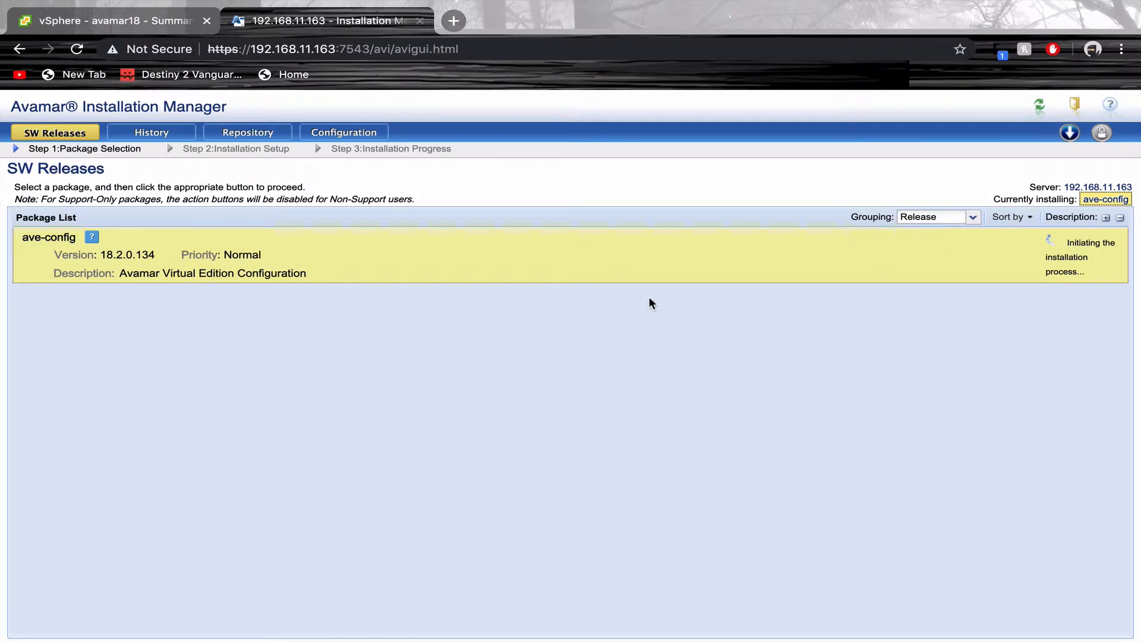
pyautogui.moveTo(642, 329)
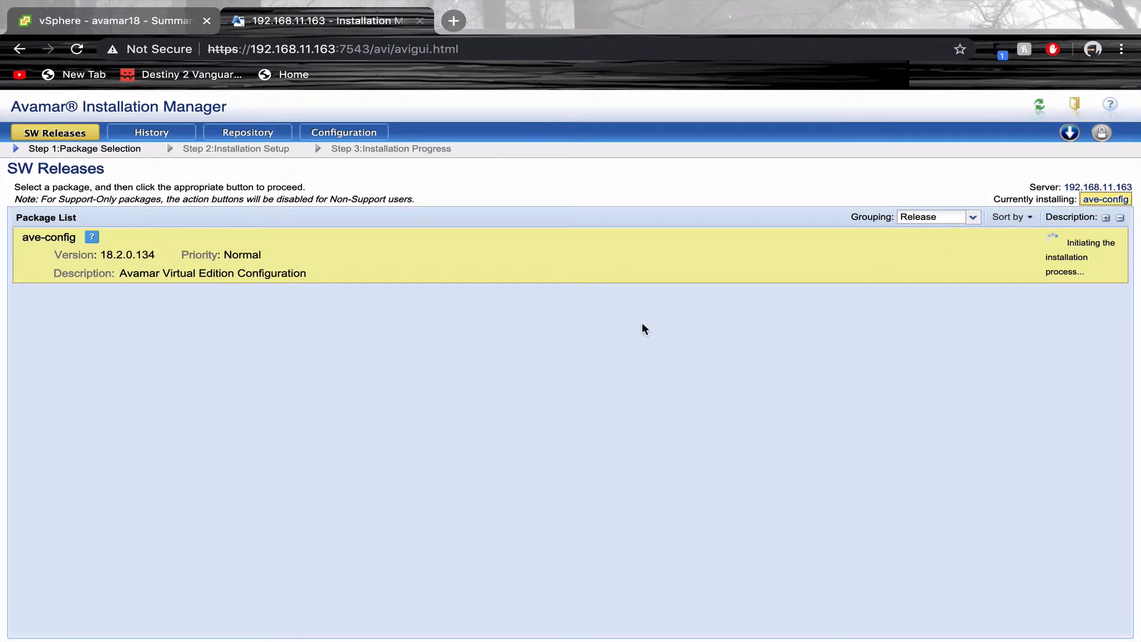
pyautogui.click(1069, 132)
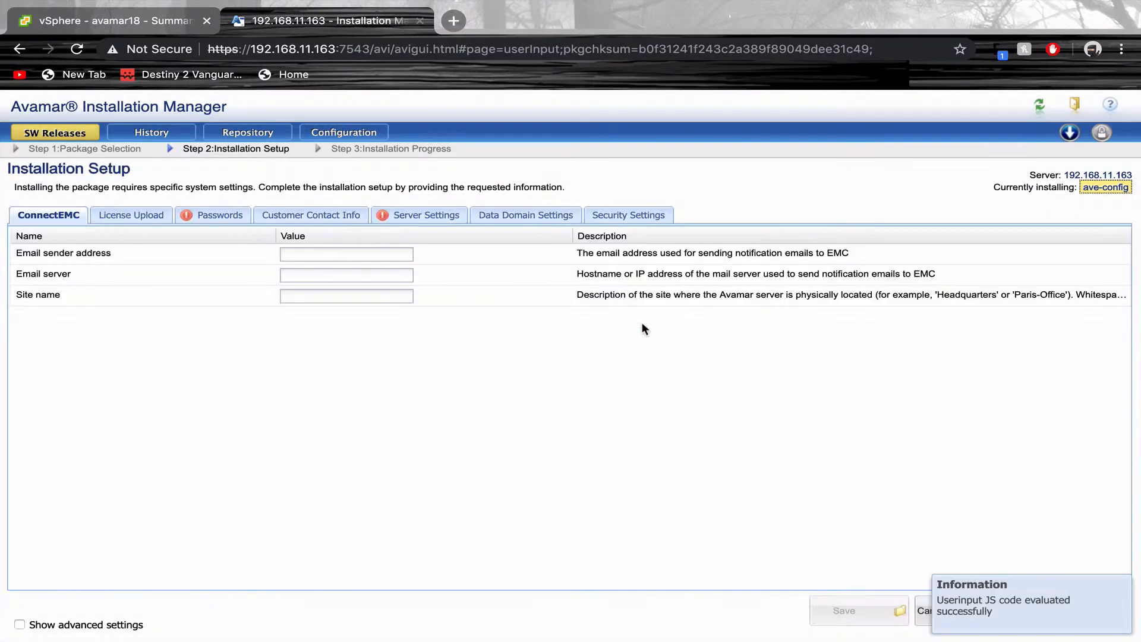
# Choose the system time zone, enter the common password, and continue the ave-config installation
pyautogui.click(426, 215)
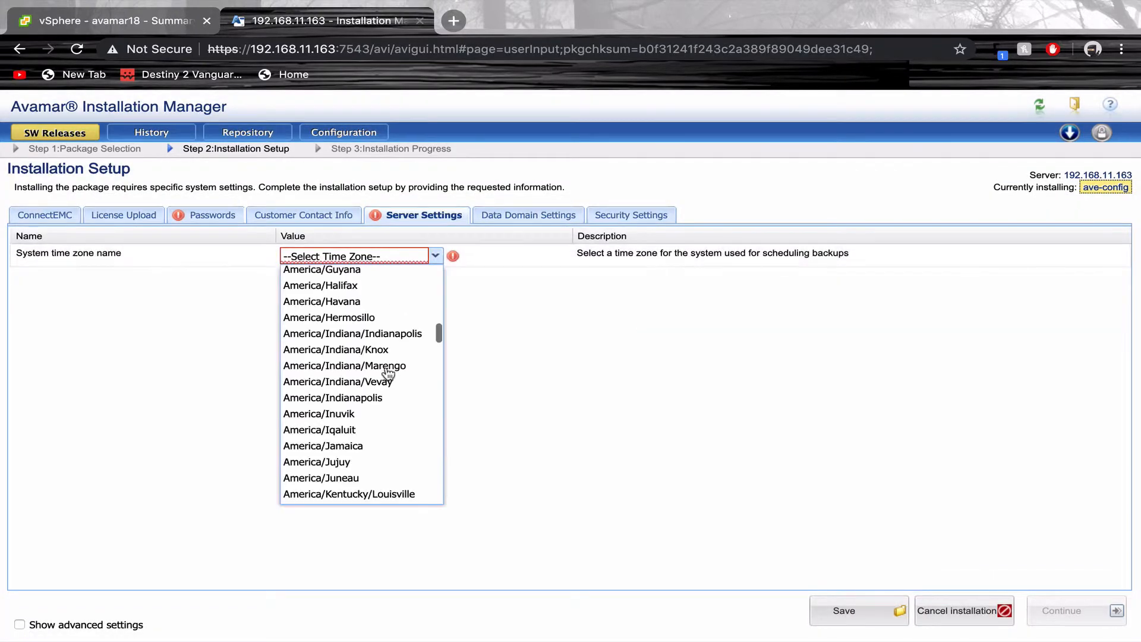
pyautogui.scroll(-3)
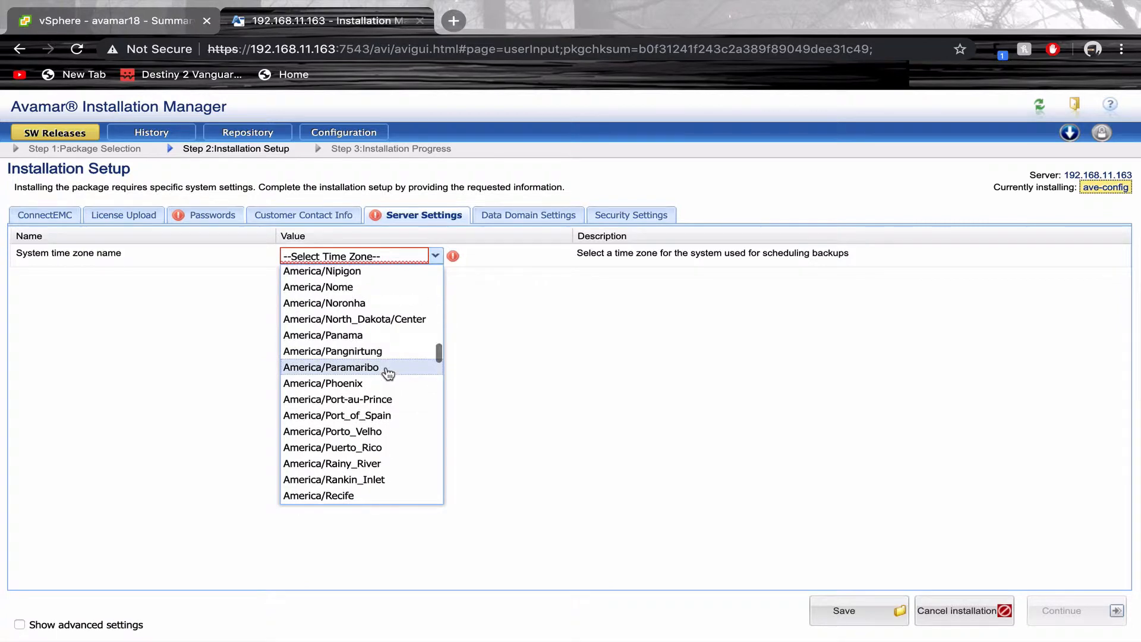
pyautogui.click(327, 256)
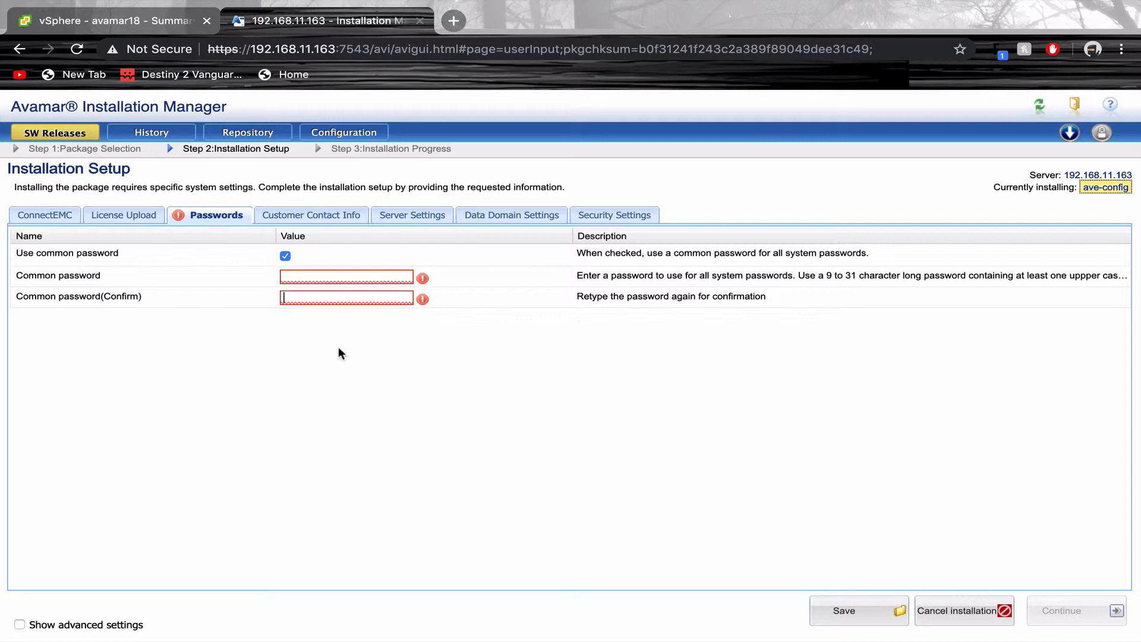
pyautogui.write('••••')
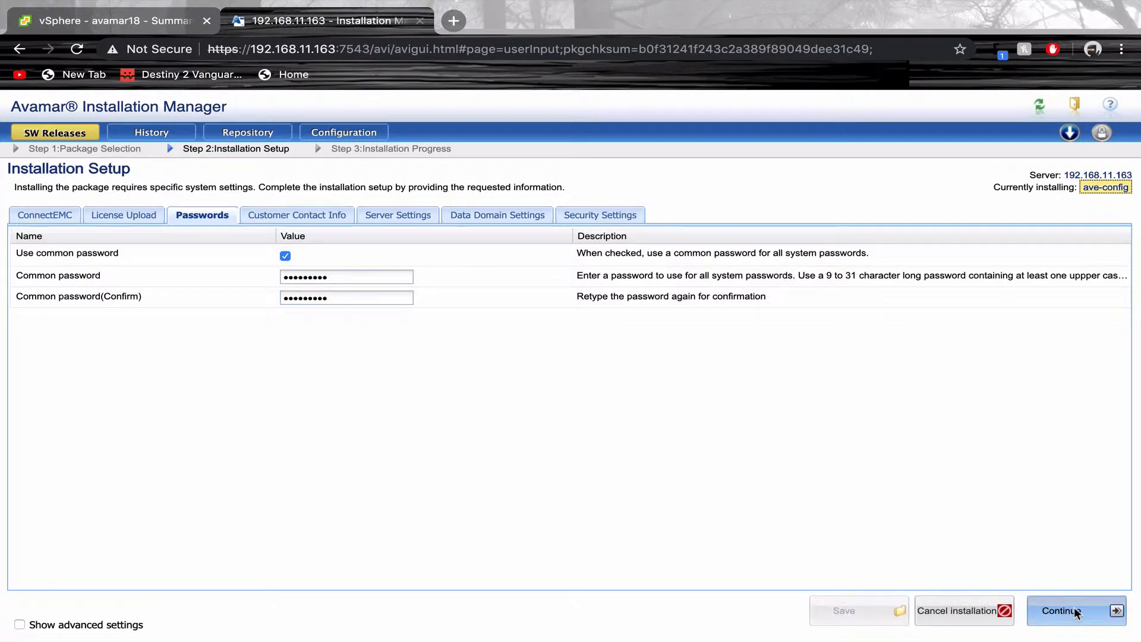
pyautogui.click(1070, 610)
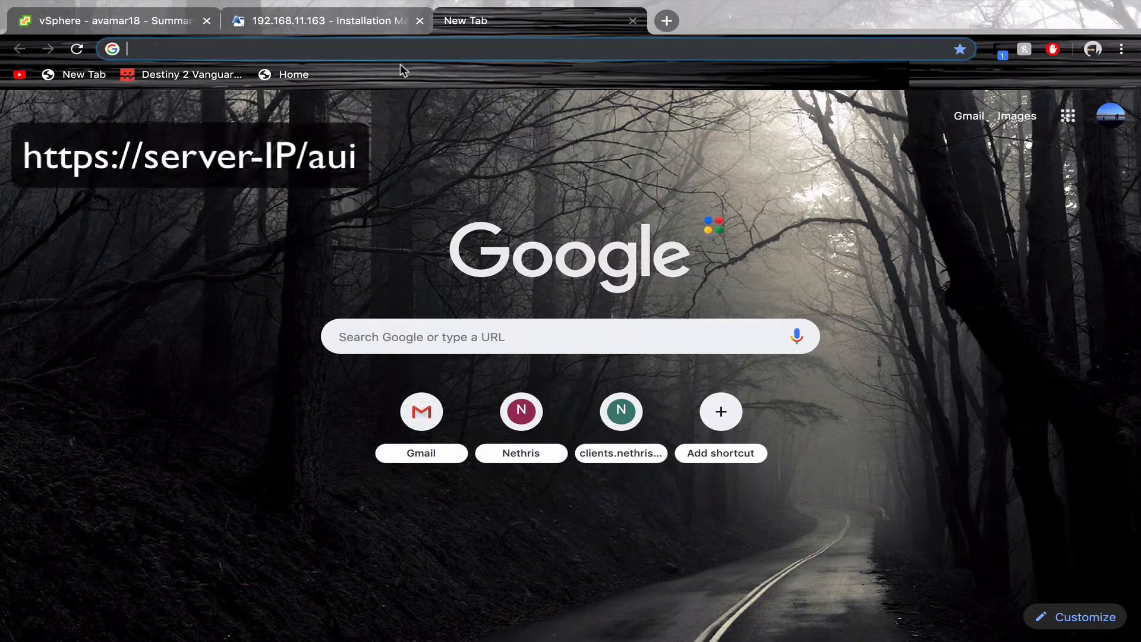
pyautogui.write('https://192.168.11.163/aui/#/home')
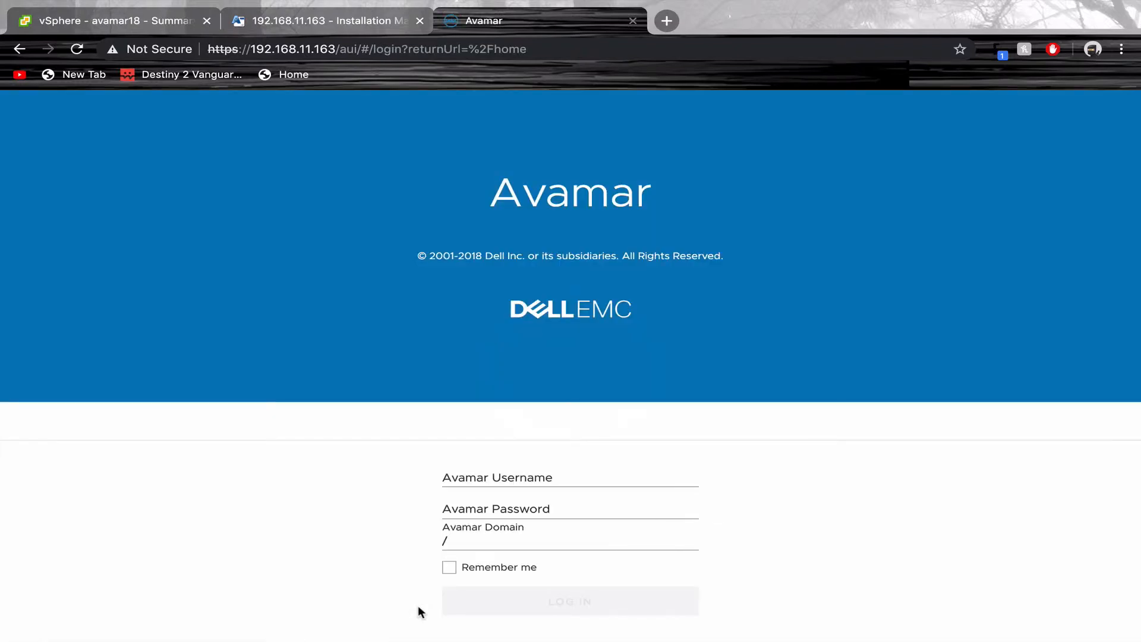
# Enter the Avamar credentials, tick Remember me, and log in
pyautogui.click(510, 477)
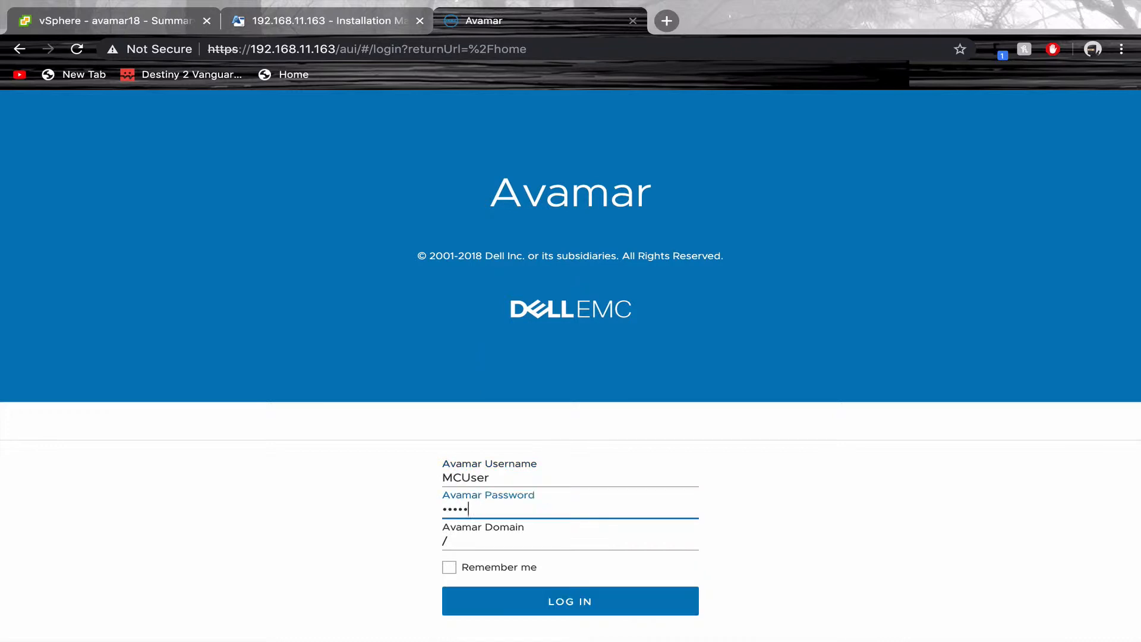
pyautogui.click(570, 601)
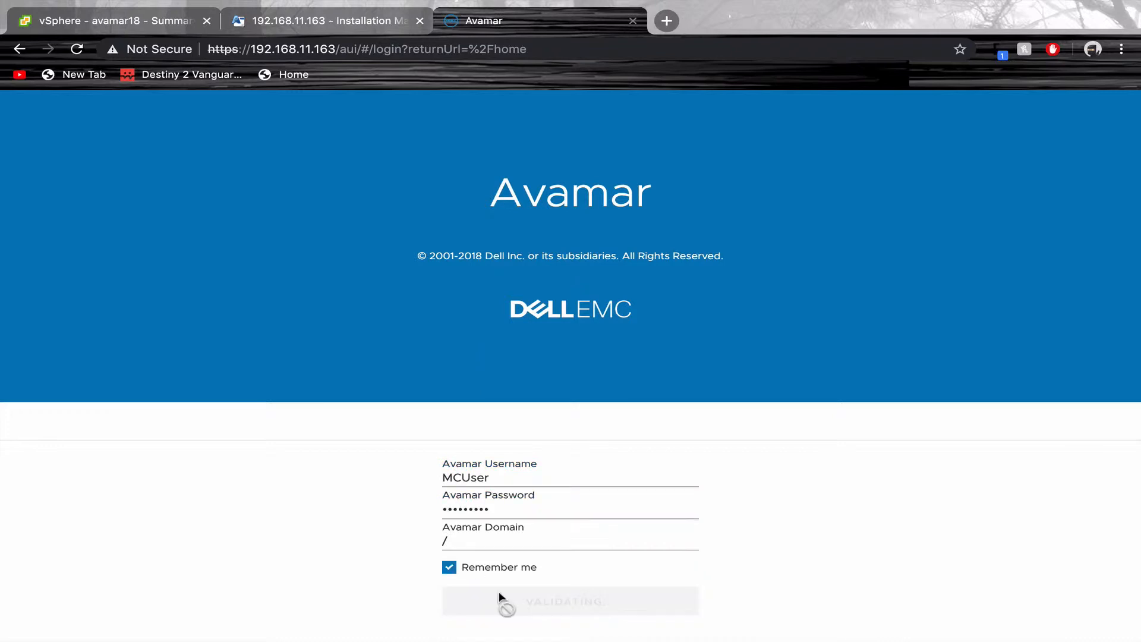
pyautogui.click(570, 601)
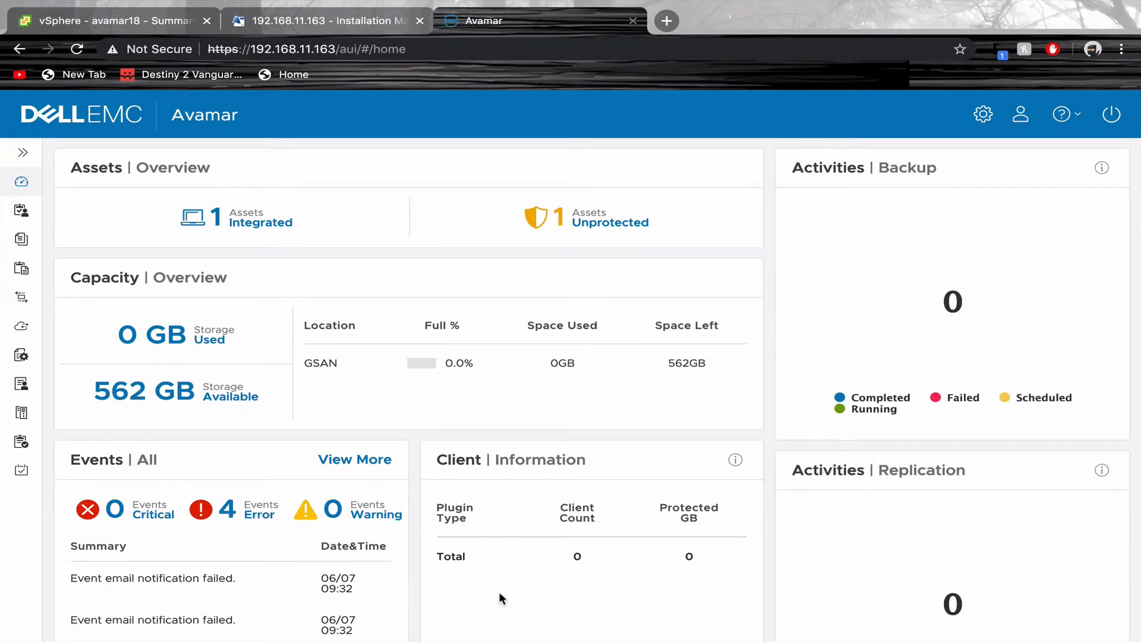
pyautogui.moveTo(22, 153)
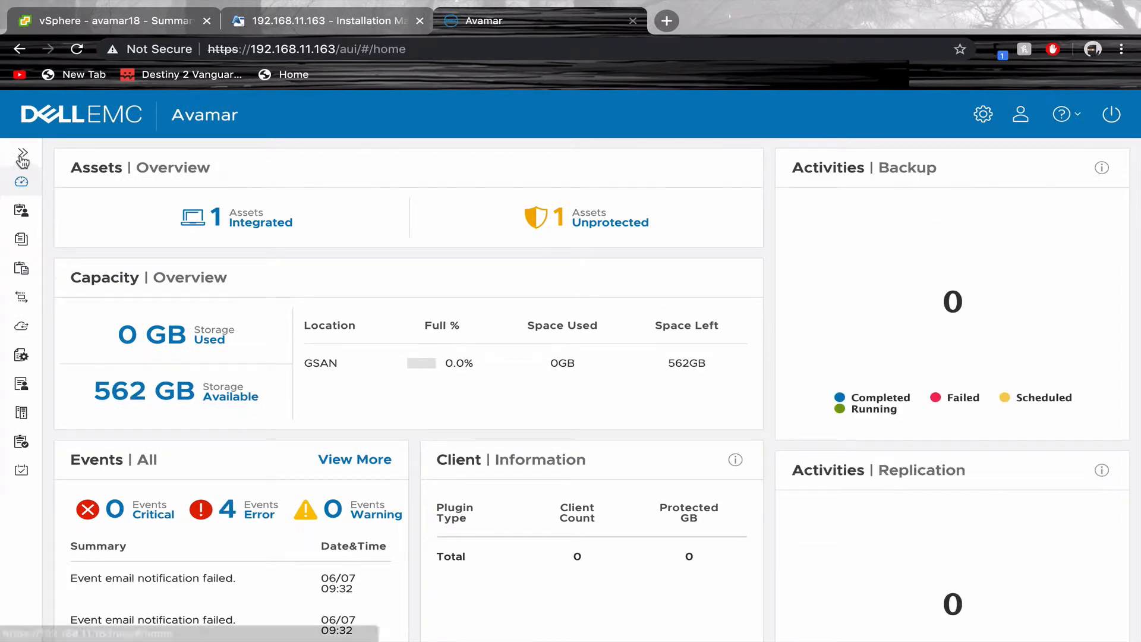
# Expand the navigation pane and go to Administration > System
pyautogui.click(22, 159)
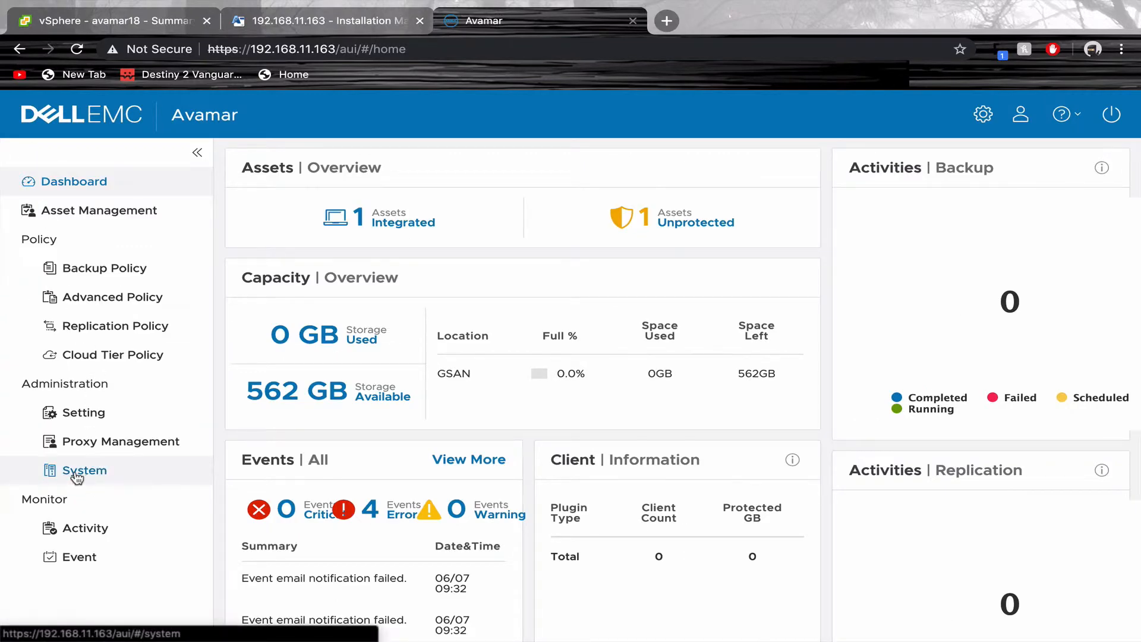
pyautogui.click(83, 470)
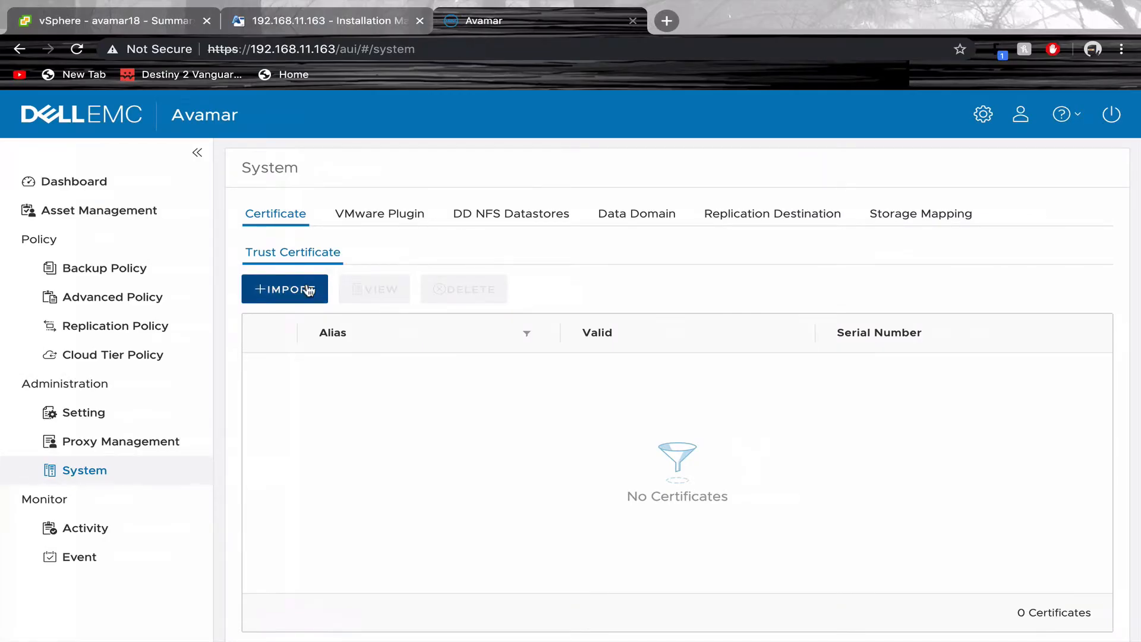
# Import a trusted certificate with alias vcenter from certs/win/e65bea3e.0.crt
pyautogui.click(285, 288)
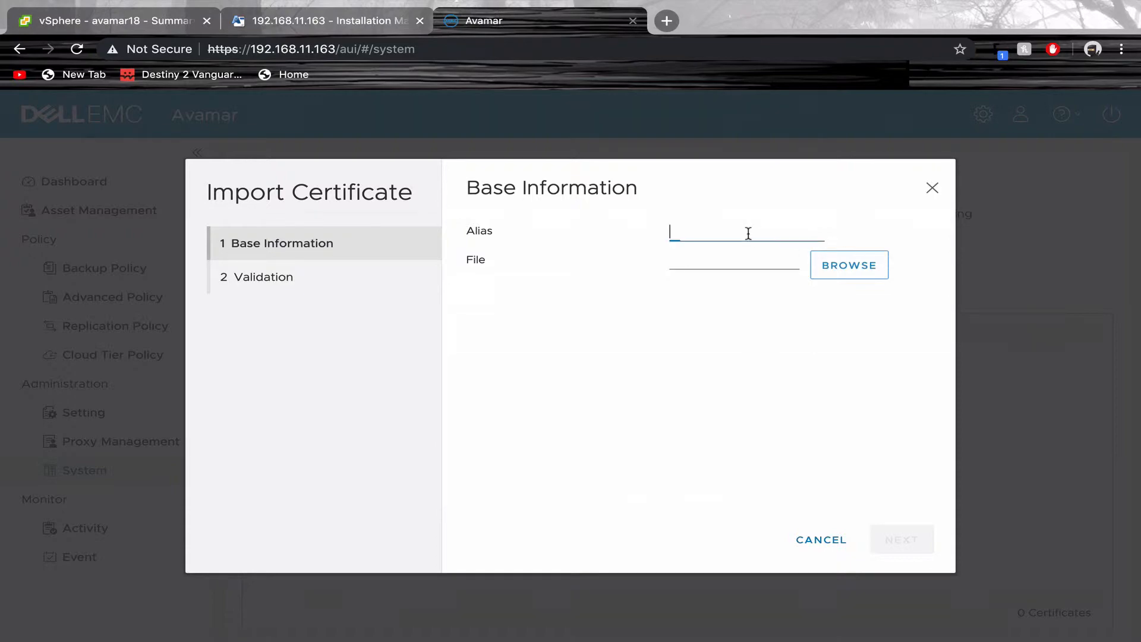
pyautogui.write('vcenter')
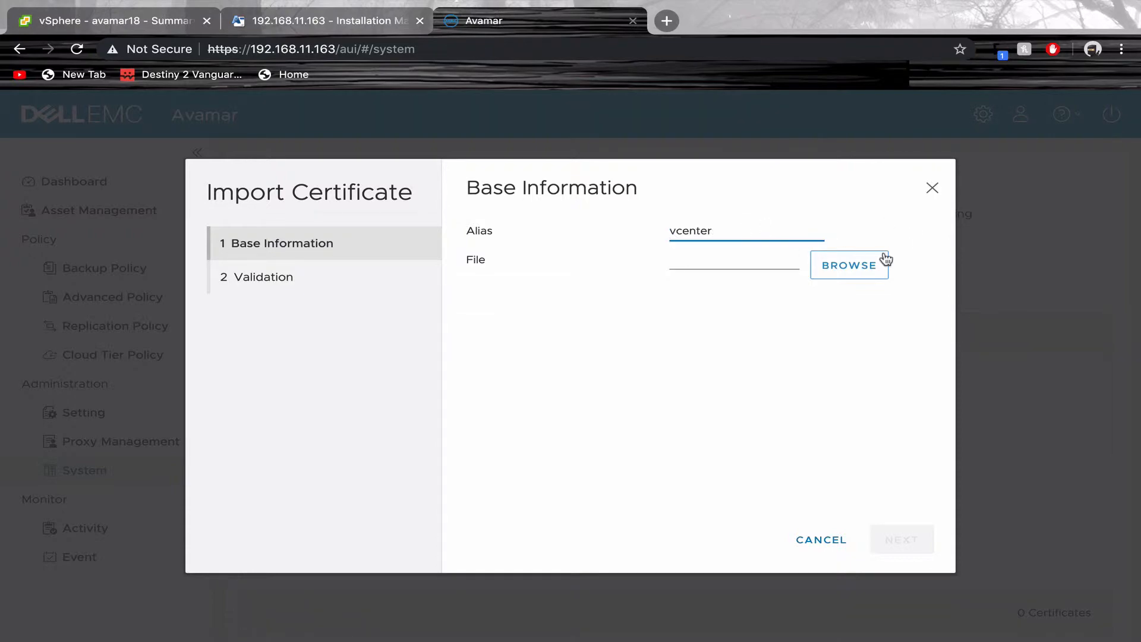
pyautogui.click(848, 265)
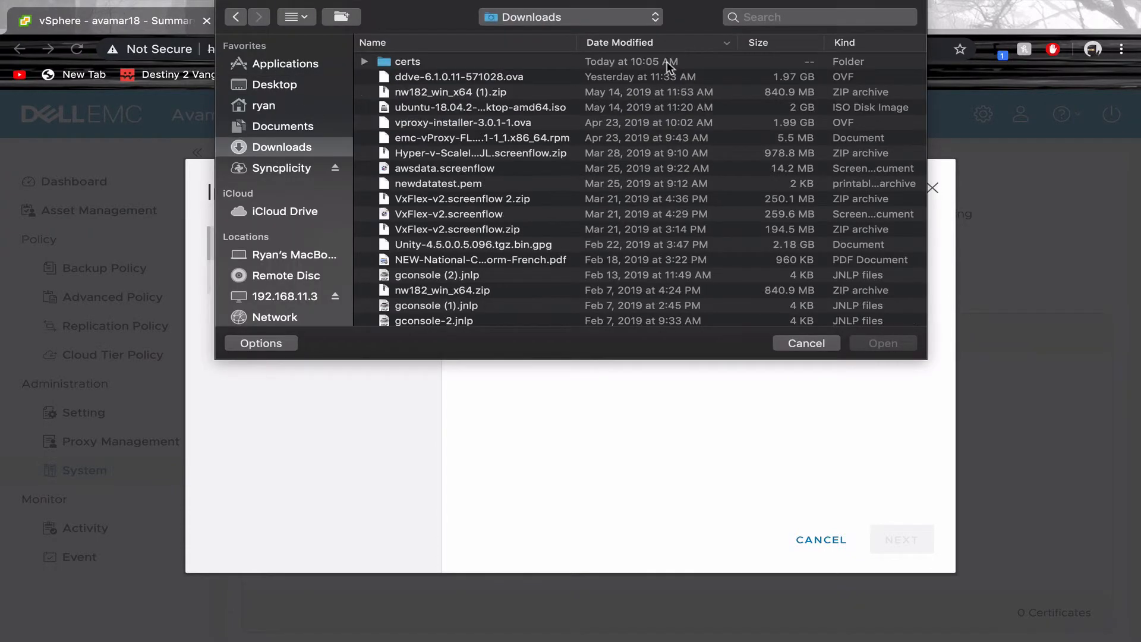
pyautogui.doubleClick(408, 61)
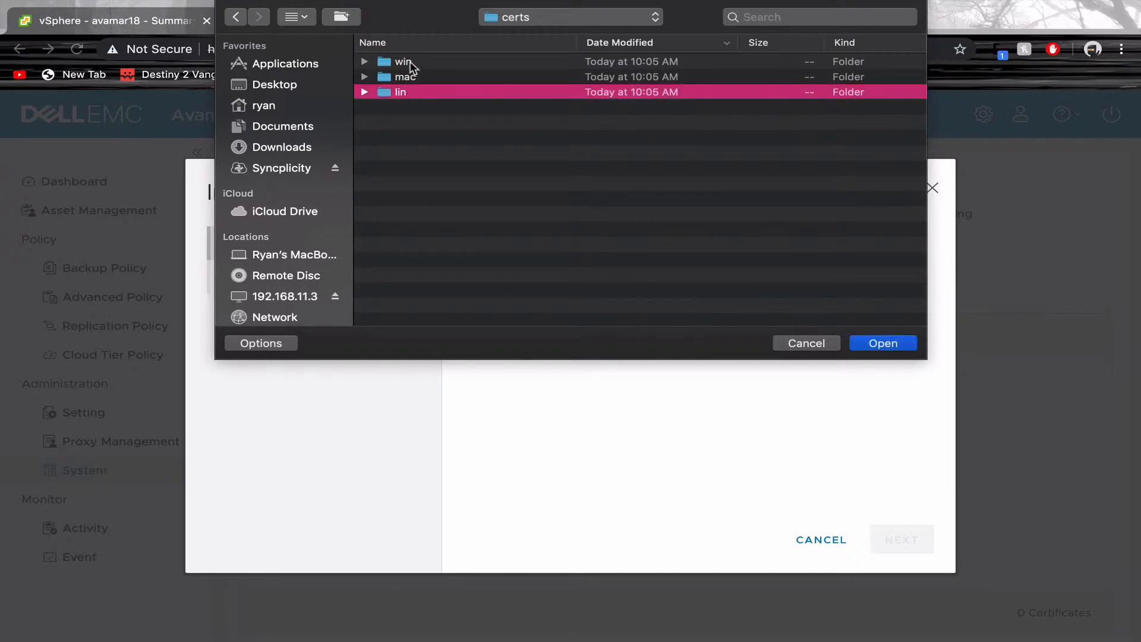
pyautogui.doubleClick(403, 61)
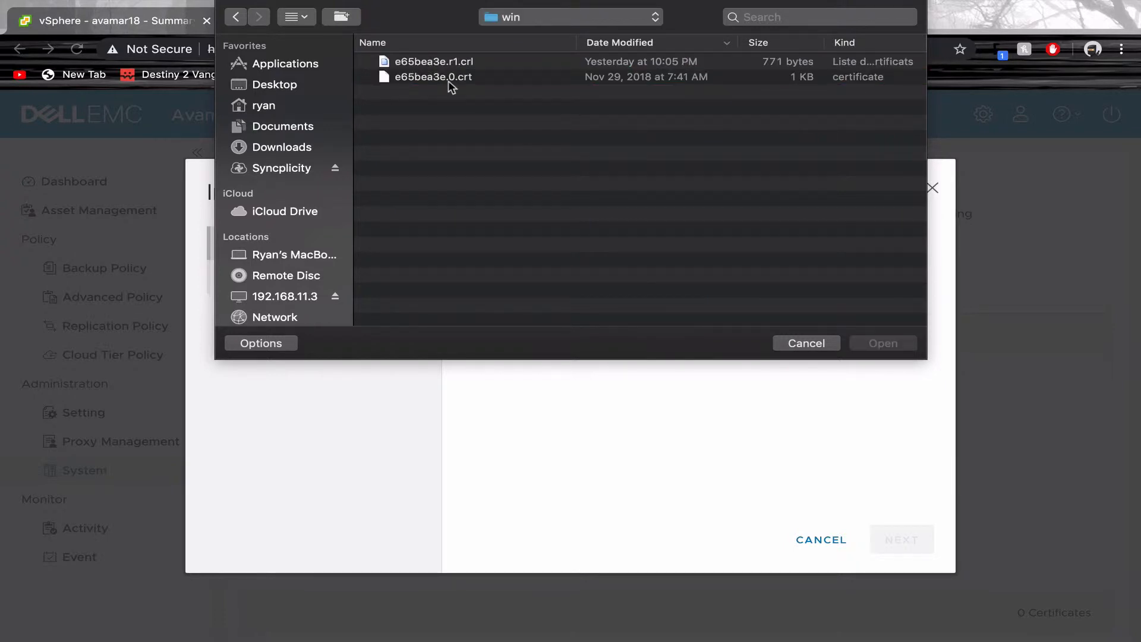
pyautogui.click(432, 76)
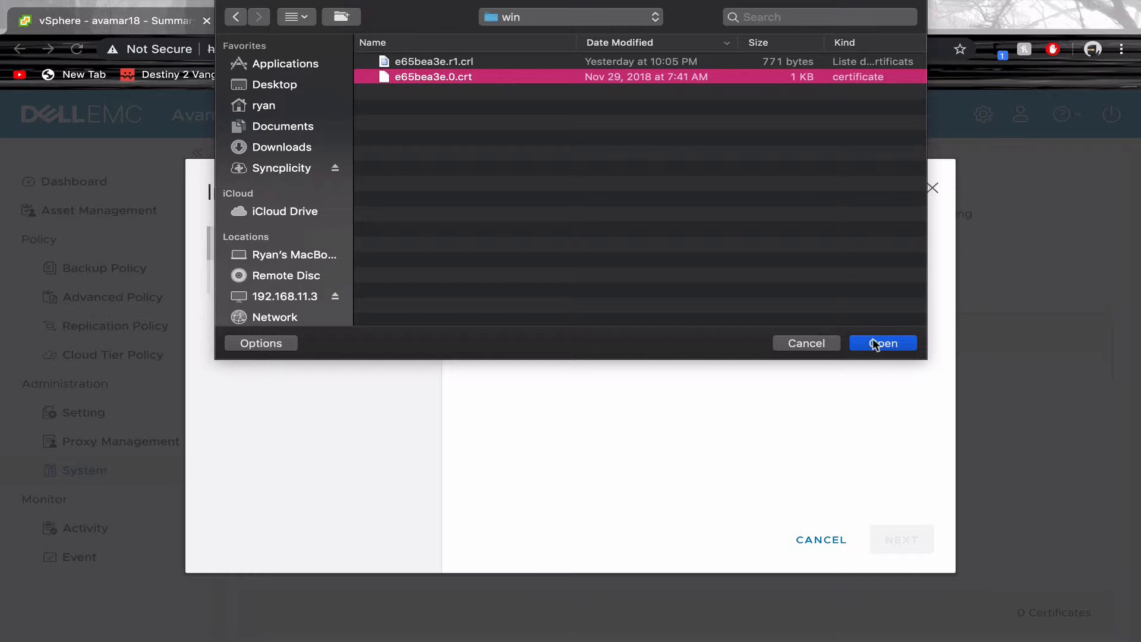
pyautogui.click(883, 343)
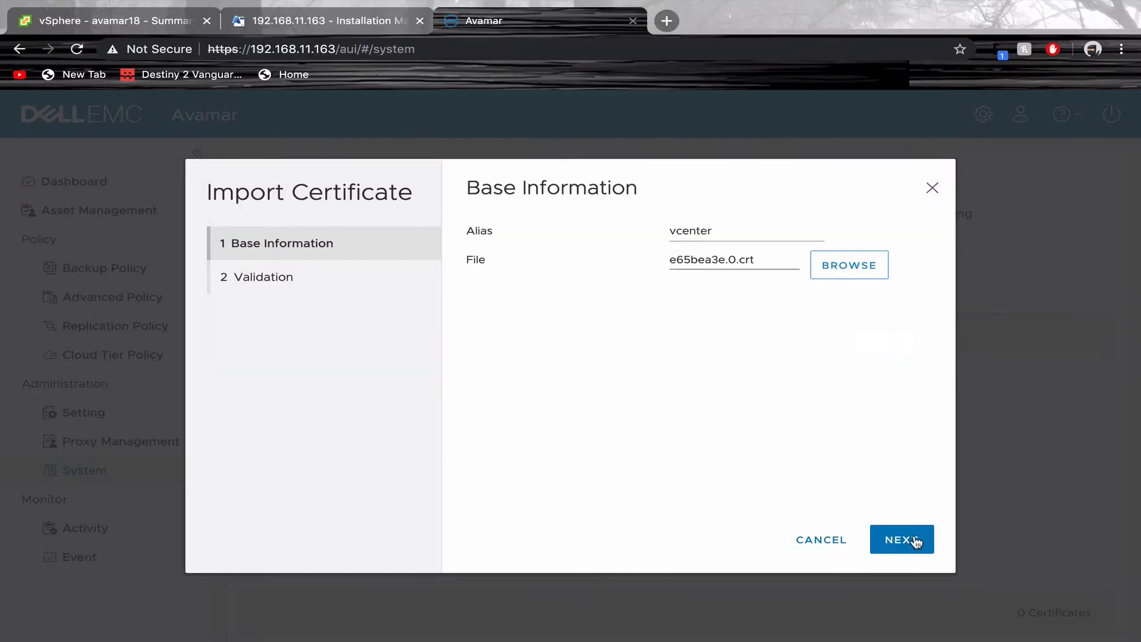
# Validate the certificate against vCenter 192.168.11.20, finish, and go to Asset Management
pyautogui.click(902, 539)
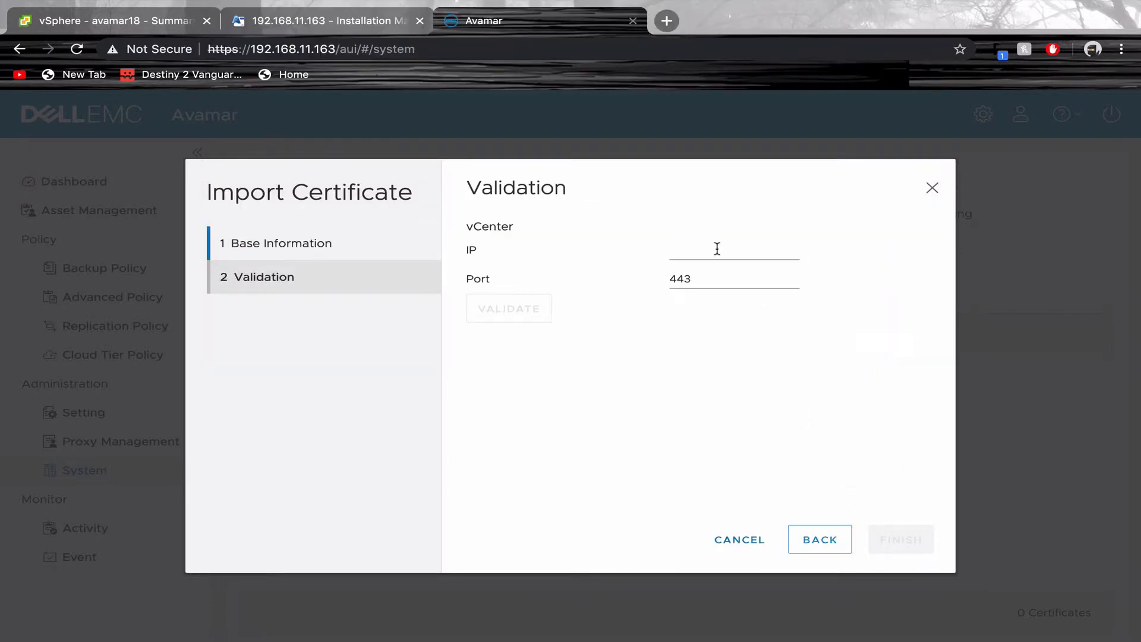
pyautogui.write('192.168.11.20')
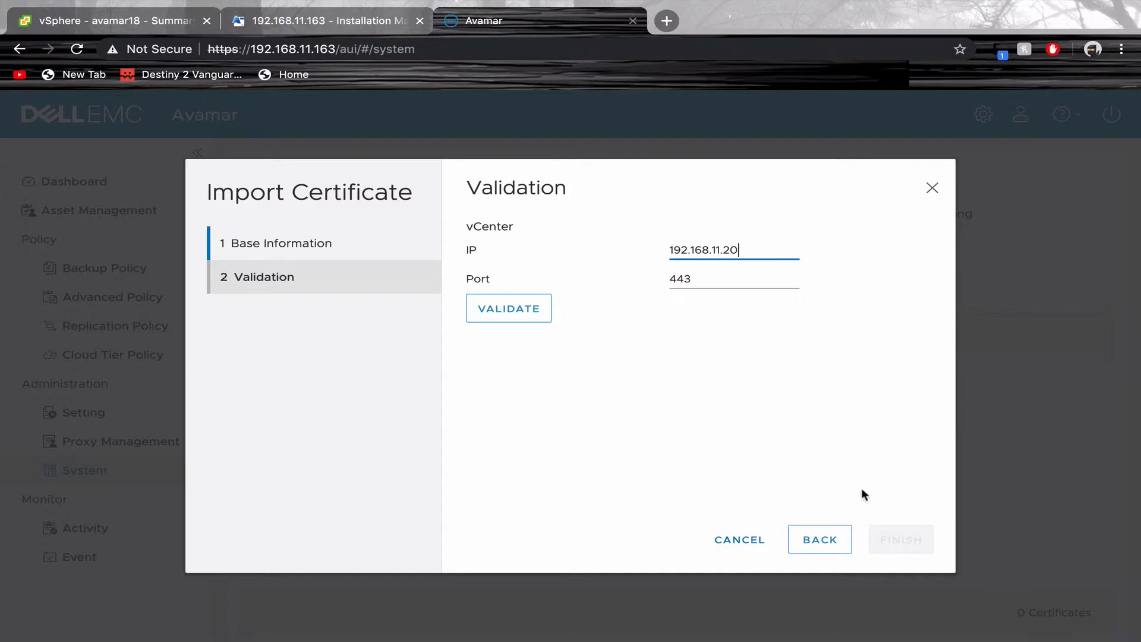
pyautogui.click(508, 308)
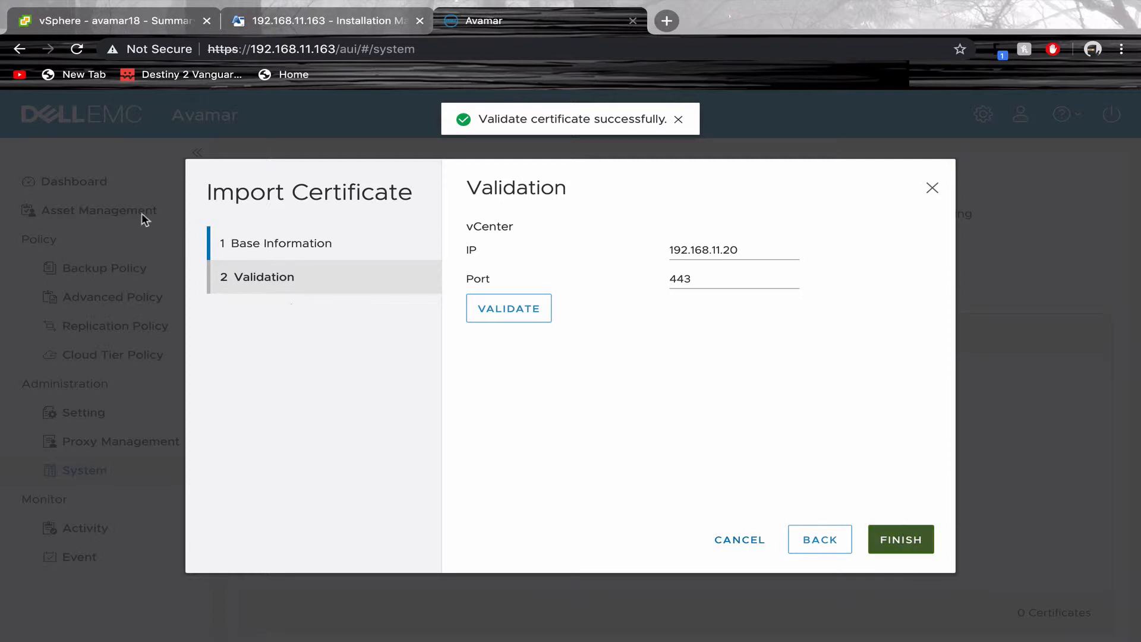
pyautogui.click(901, 539)
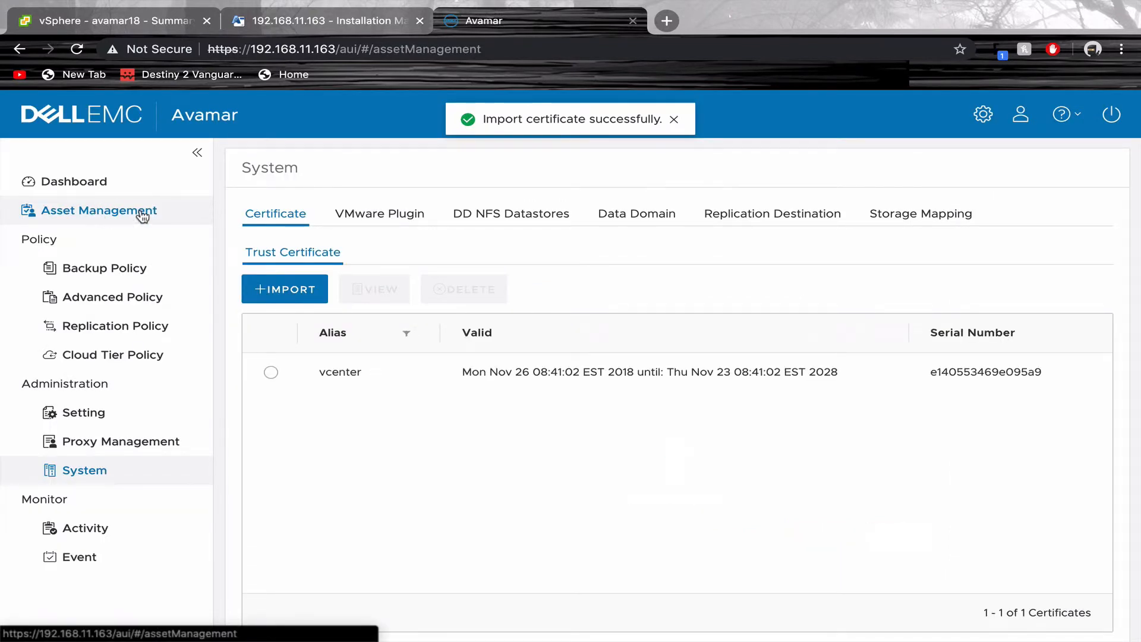
pyautogui.click(98, 210)
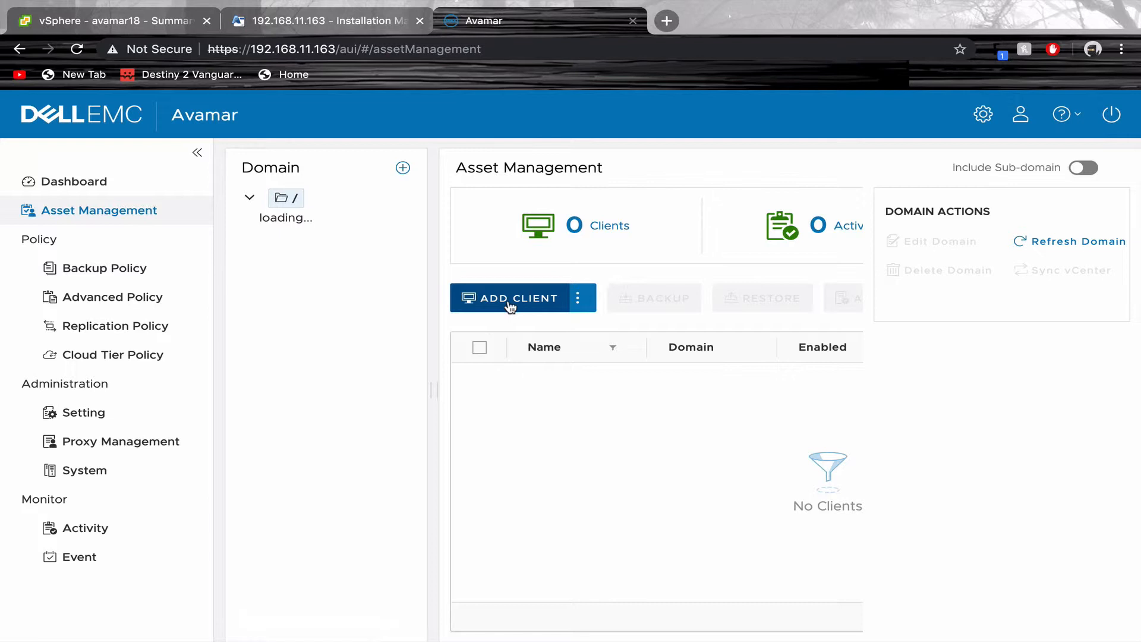
# Add a VMware vCenter client named vcenter.gallium and continue to vCenter information
pyautogui.click(512, 298)
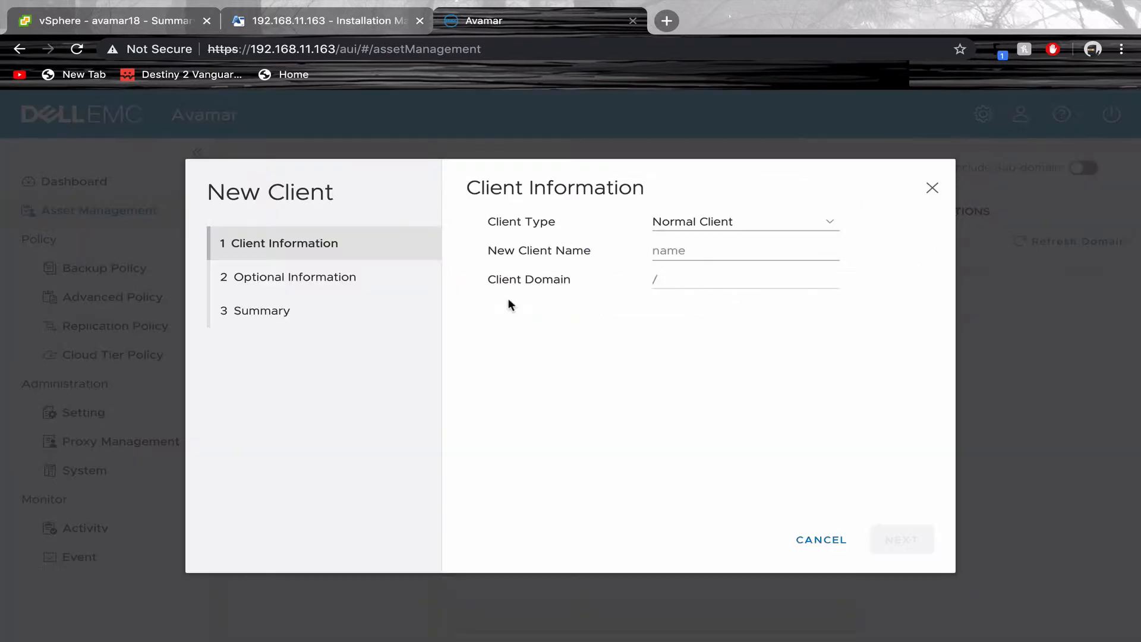
pyautogui.click(744, 221)
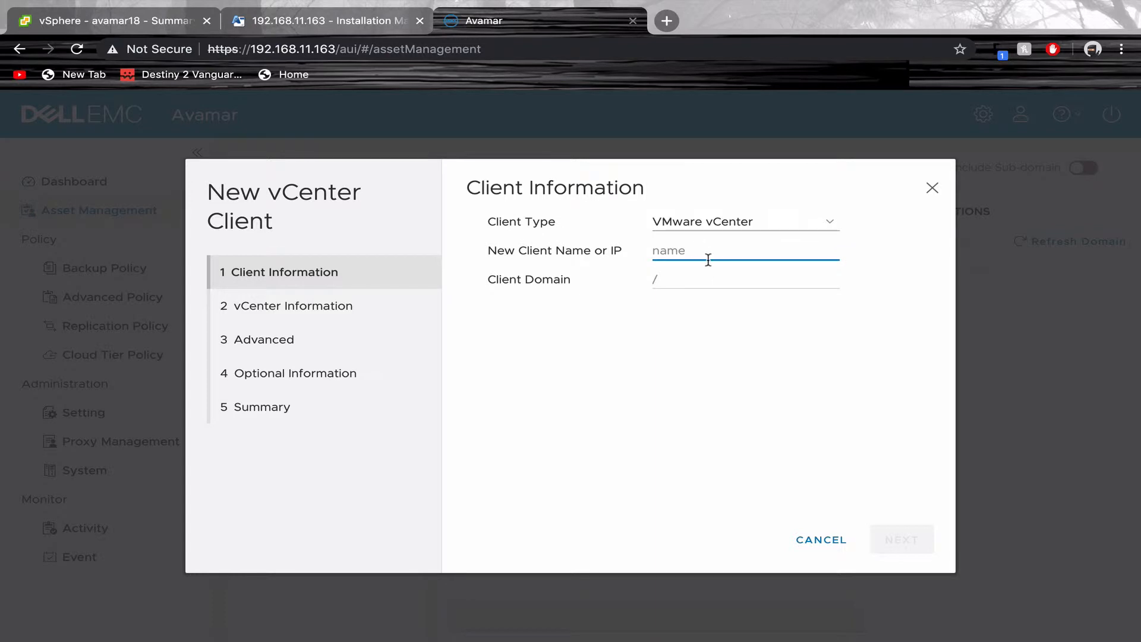
pyautogui.write('vcenter.gallium')
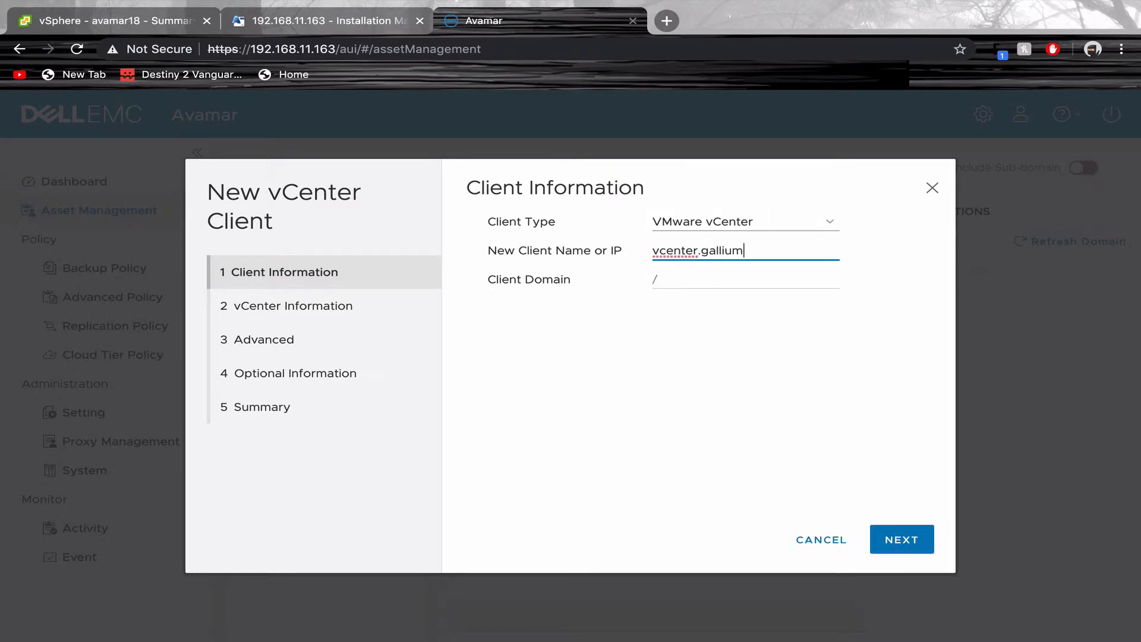
pyautogui.click(901, 540)
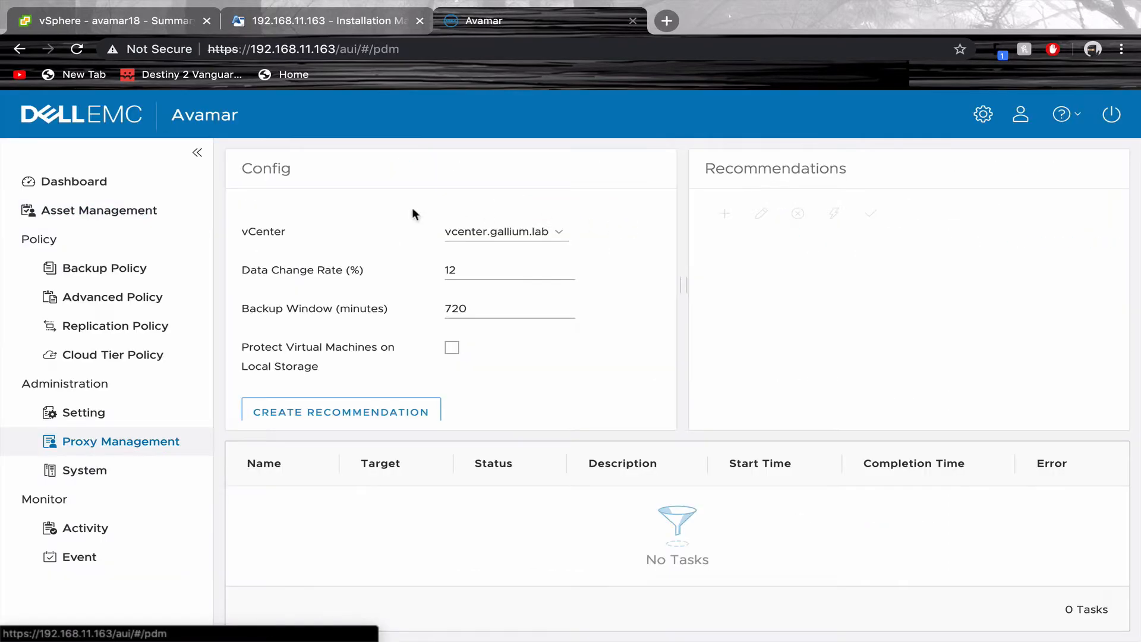
pyautogui.moveTo(371, 424)
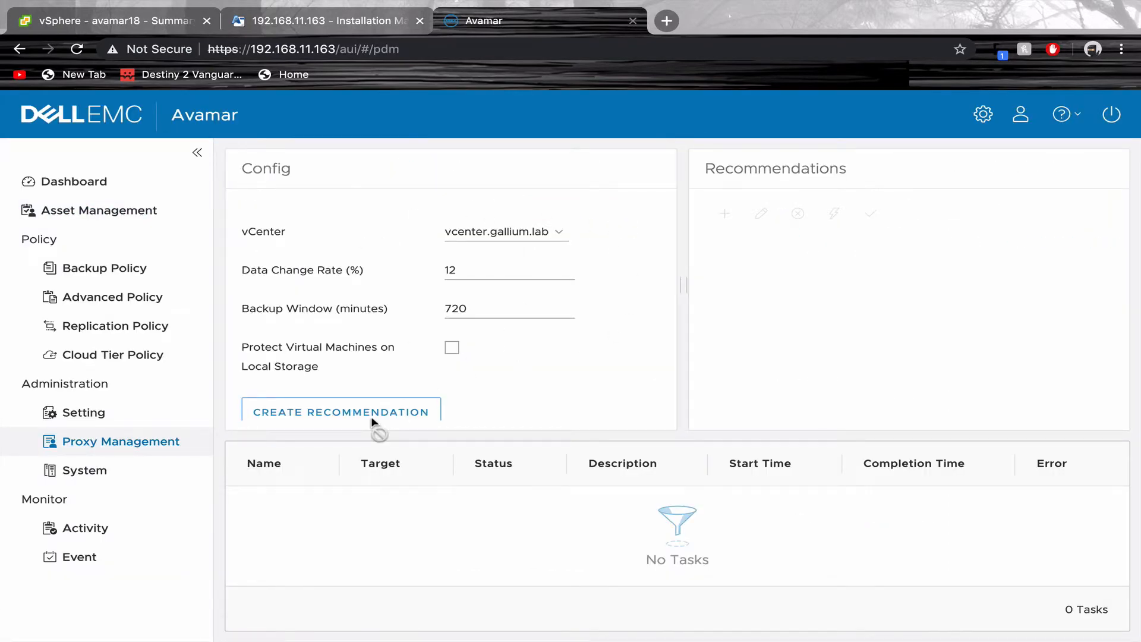
# Generate a proxy recommendation and edit ryanproxy with IP 192.168.11.23, NAS2 and VLAN11
pyautogui.click(341, 412)
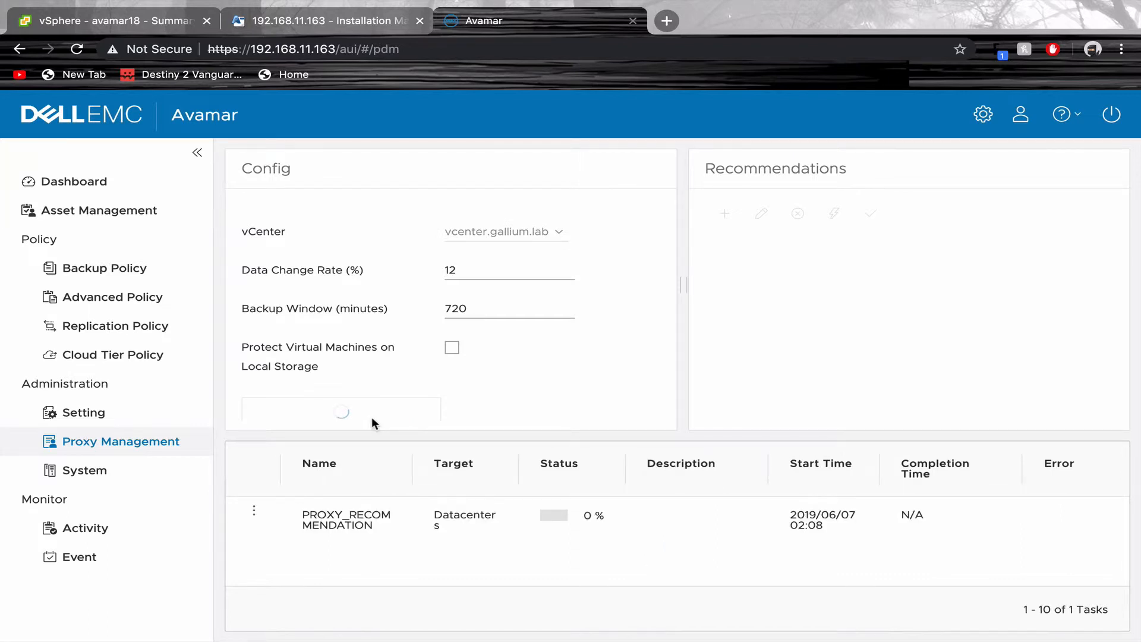
pyautogui.click(341, 412)
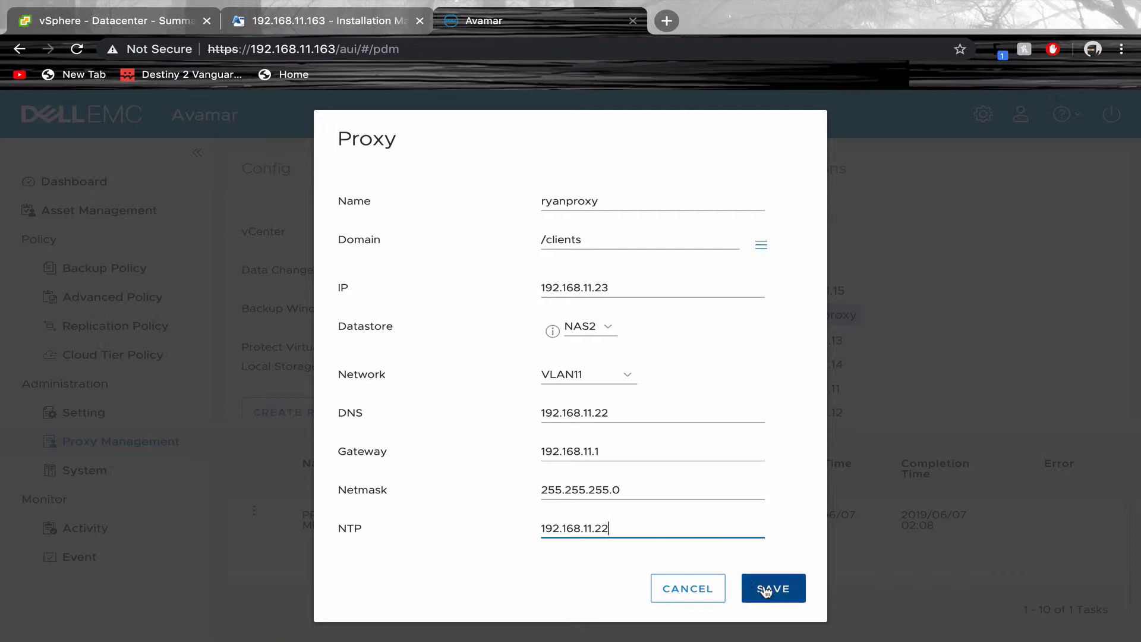
# Select ryanproxy in Recommendations and deploy it, starting the PROXY_DEPLOY task
pyautogui.click(773, 588)
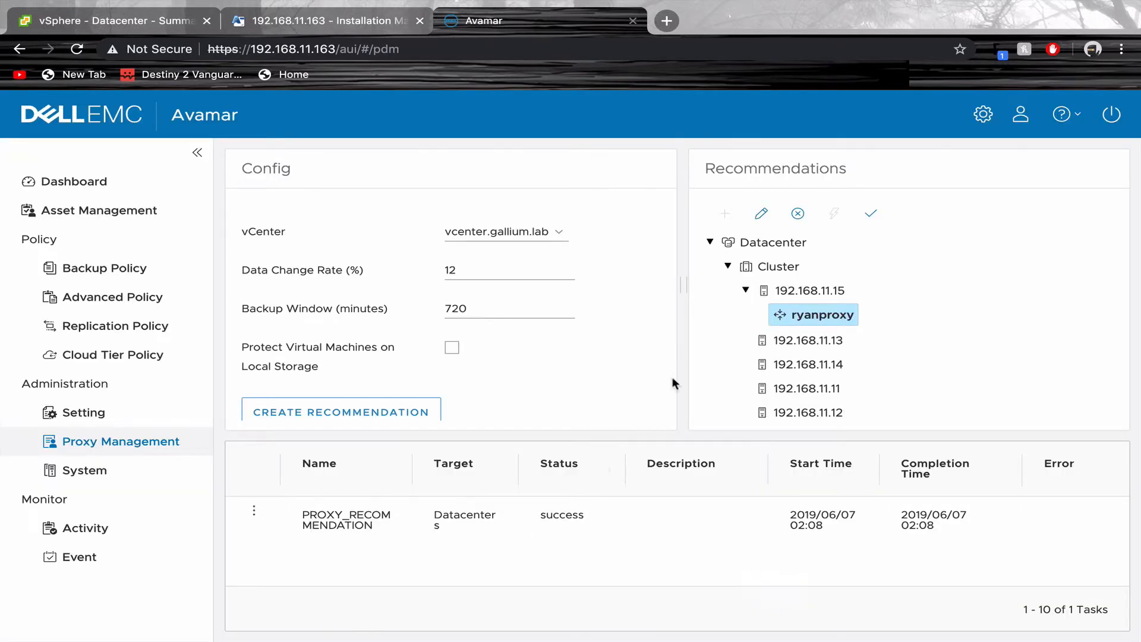
pyautogui.click(871, 213)
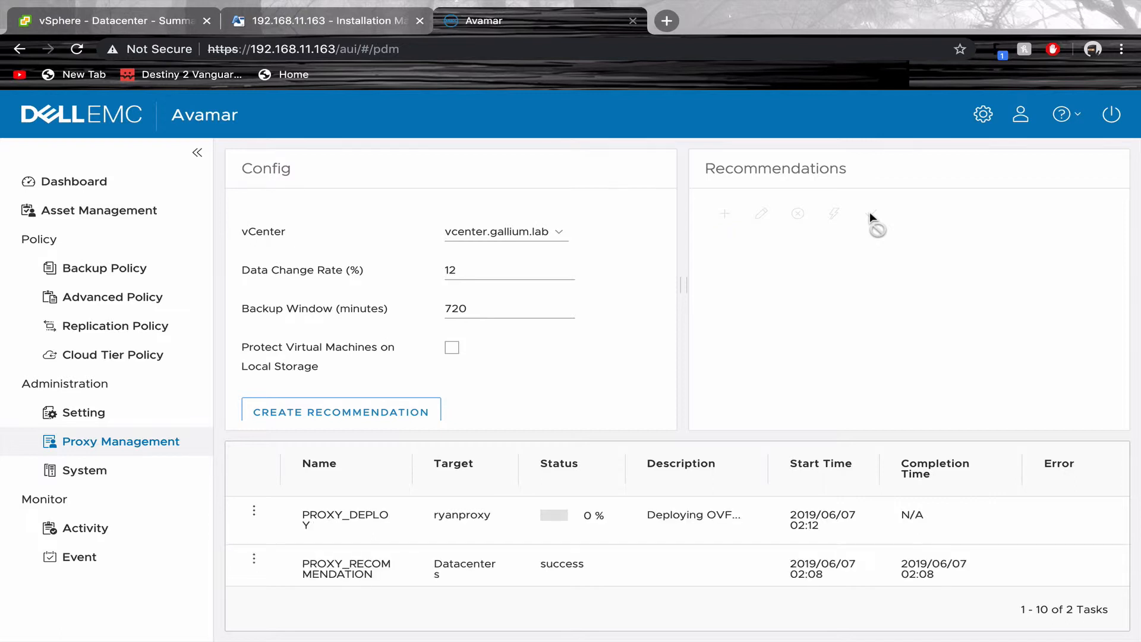
pyautogui.moveTo(821, 439)
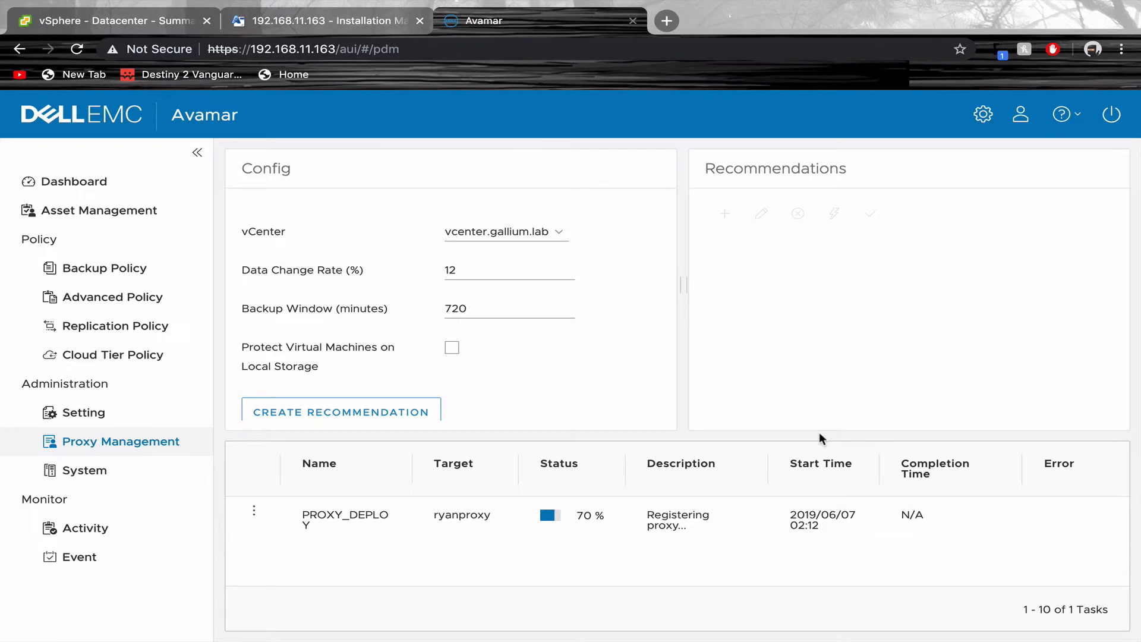
# Add VM linux1 from the Ryan Stuff folder to vcenter's VirtualMachines domain and confirm
pyautogui.click(98, 211)
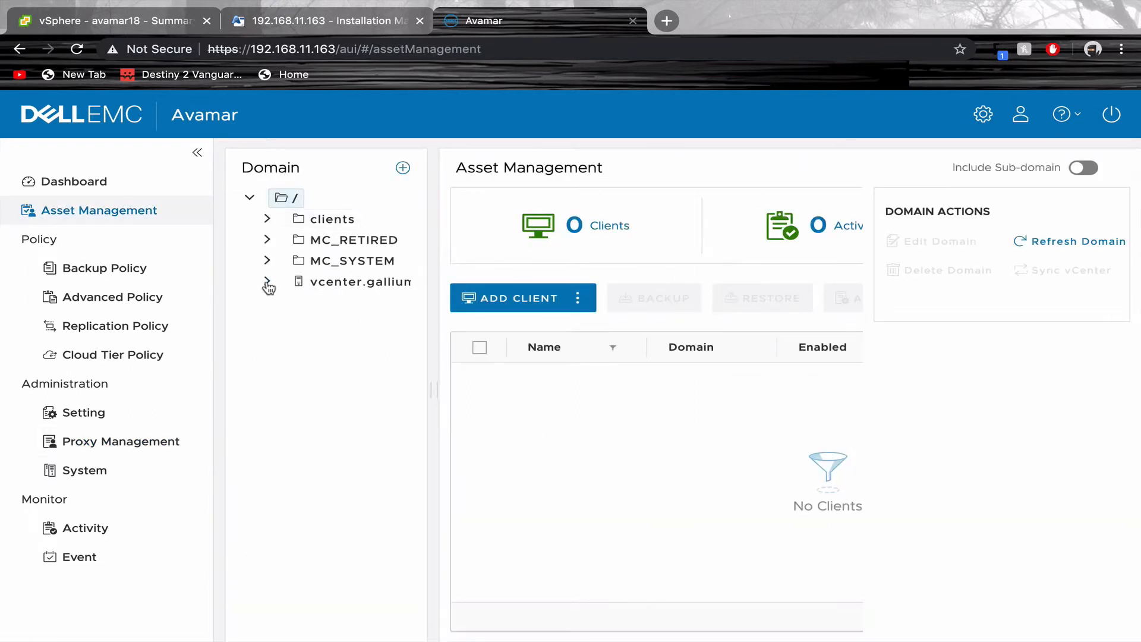
pyautogui.click(267, 281)
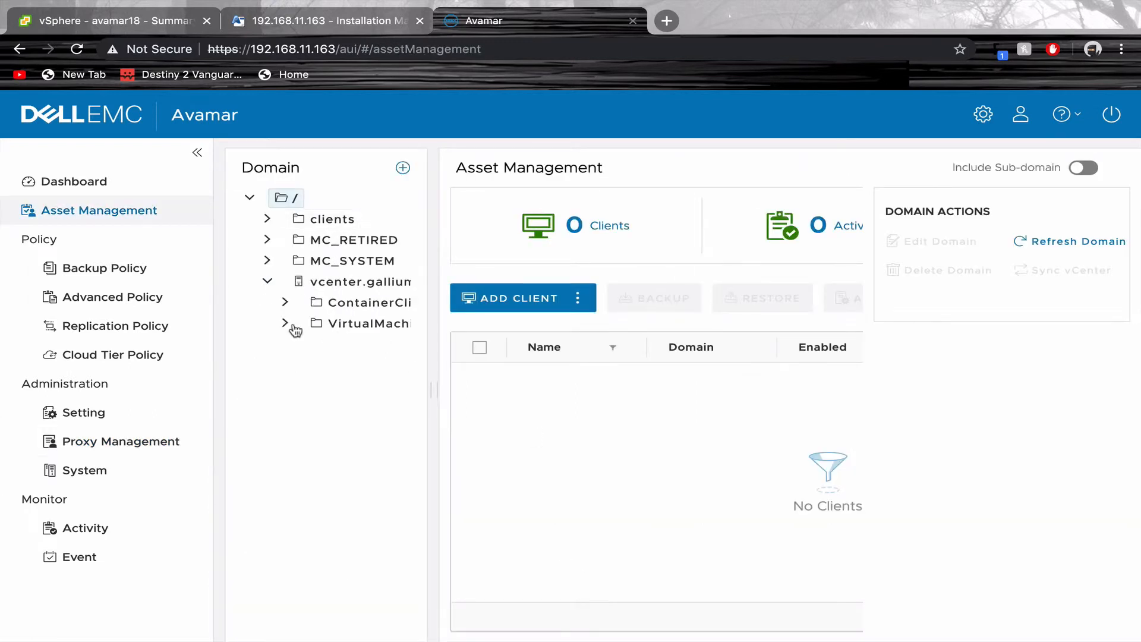
pyautogui.click(367, 323)
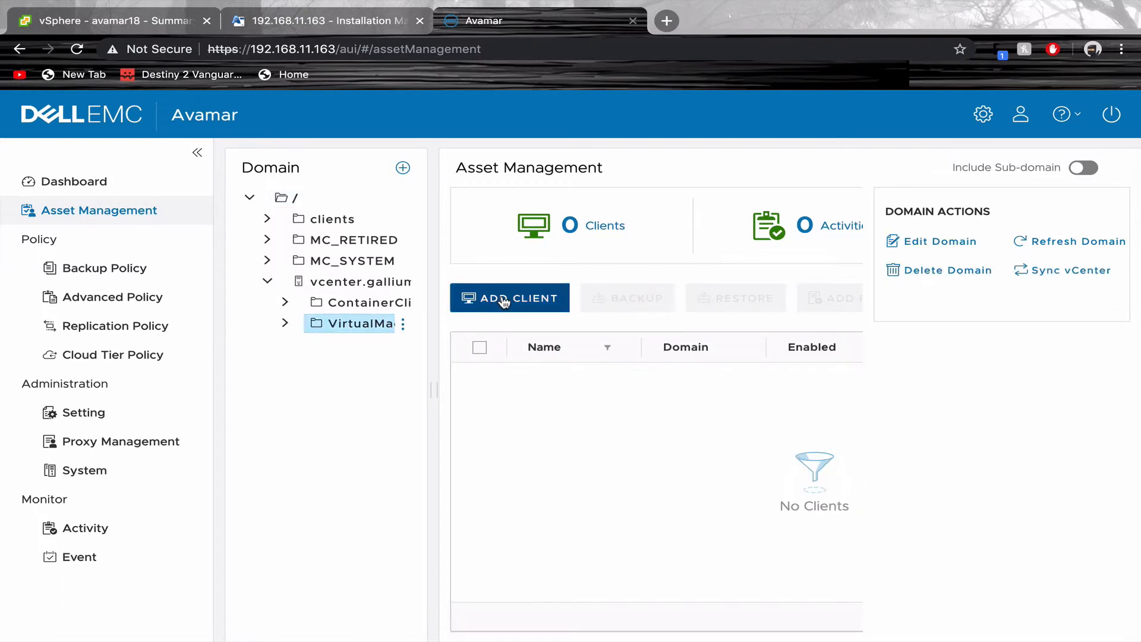
pyautogui.click(509, 298)
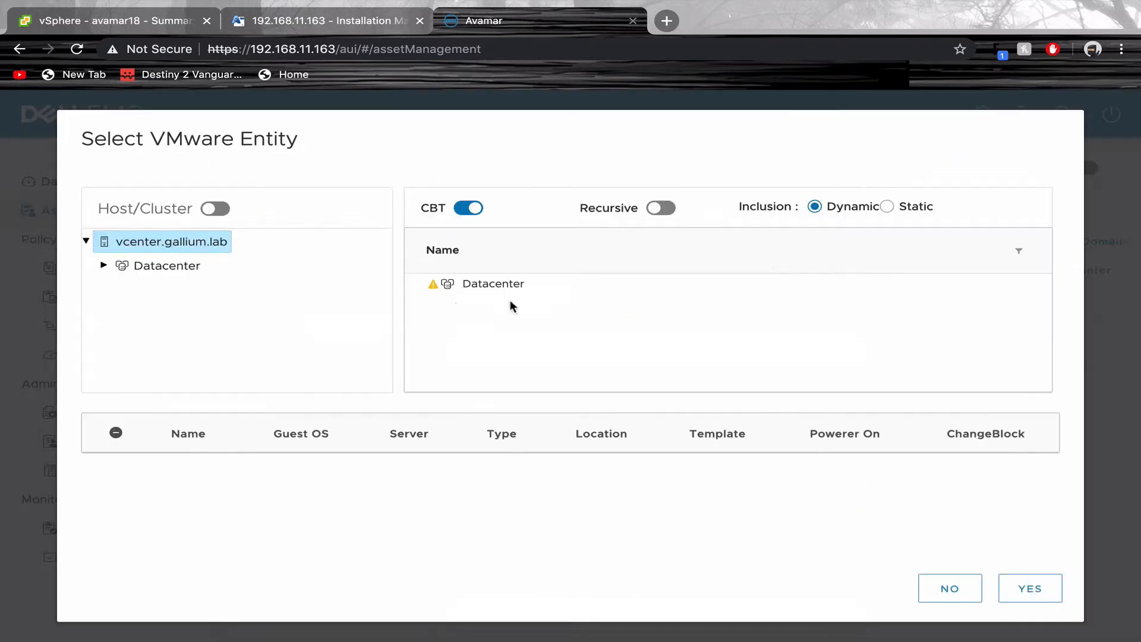
pyautogui.click(104, 265)
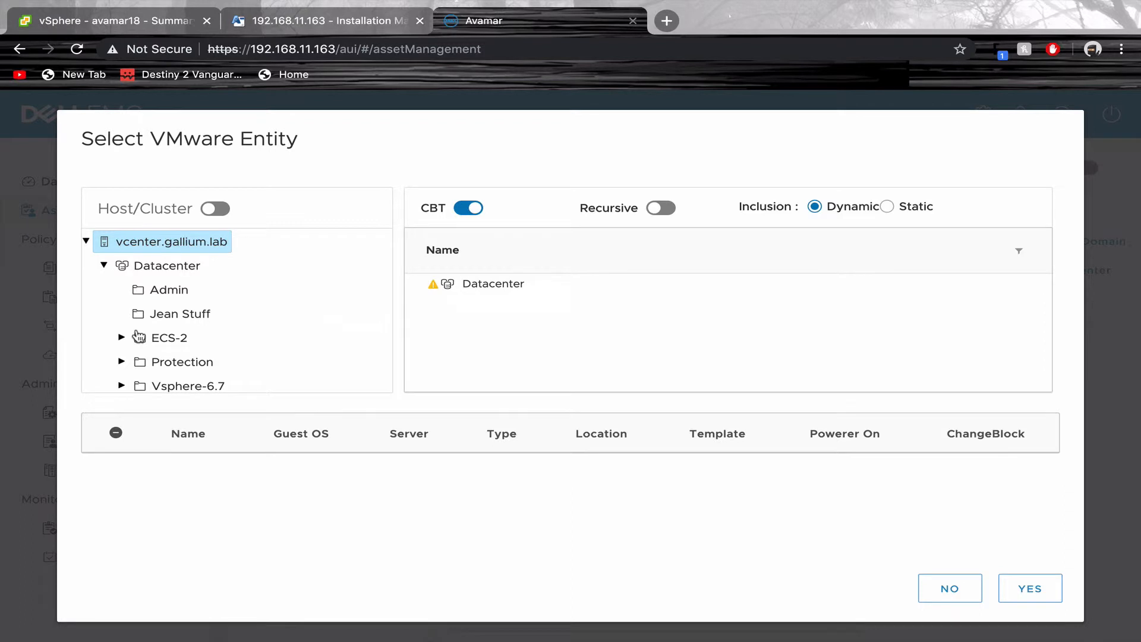
pyautogui.scroll(-3)
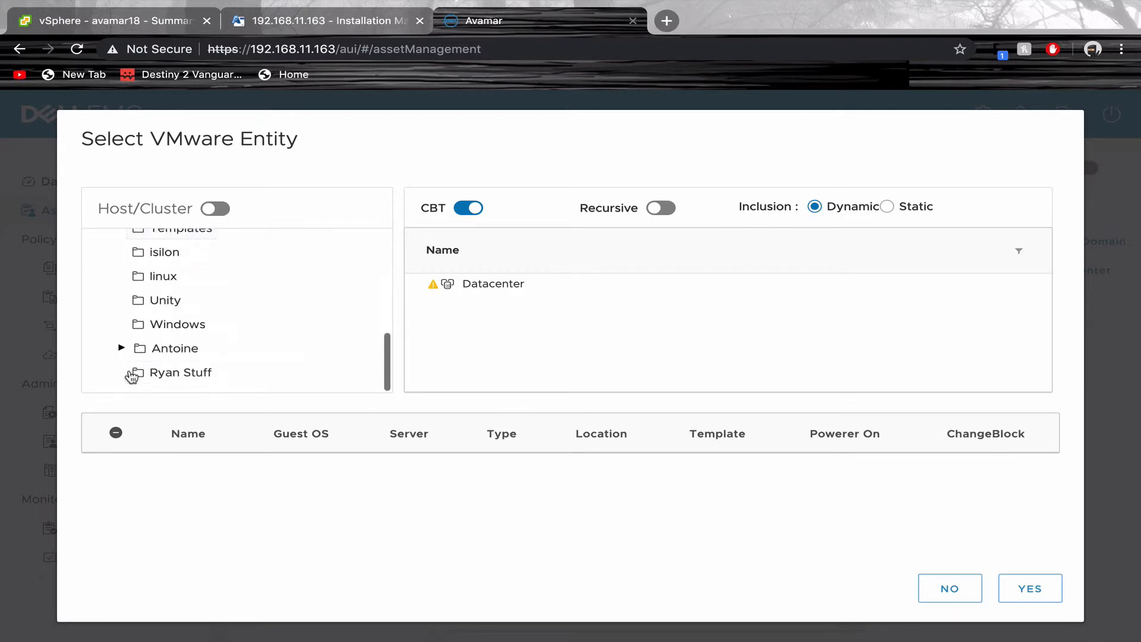
pyautogui.click(179, 373)
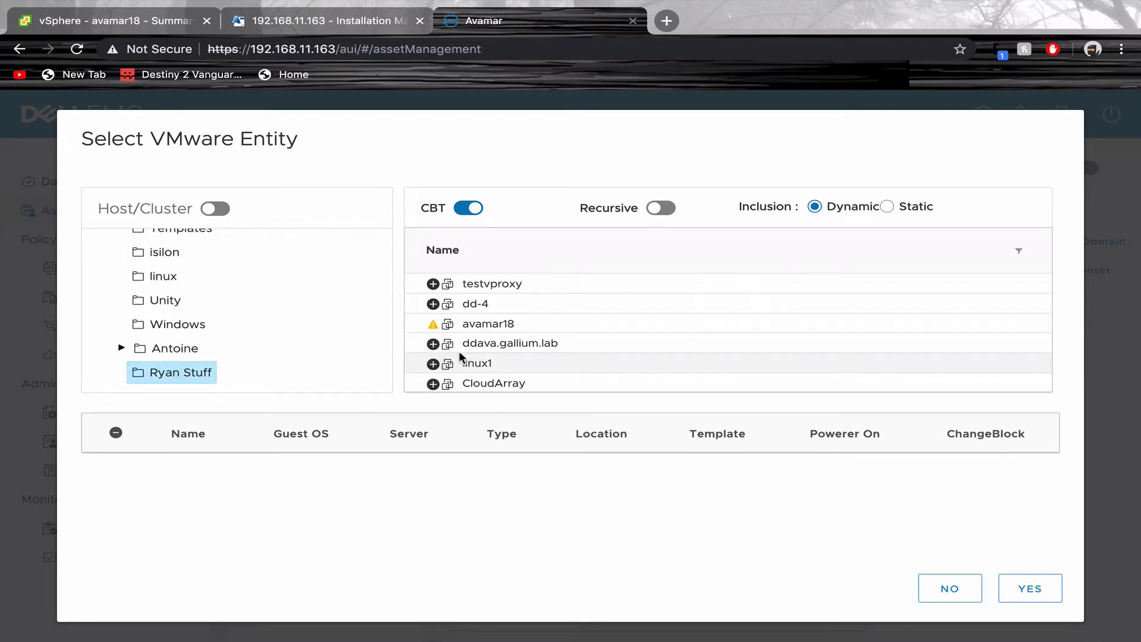
pyautogui.click(432, 363)
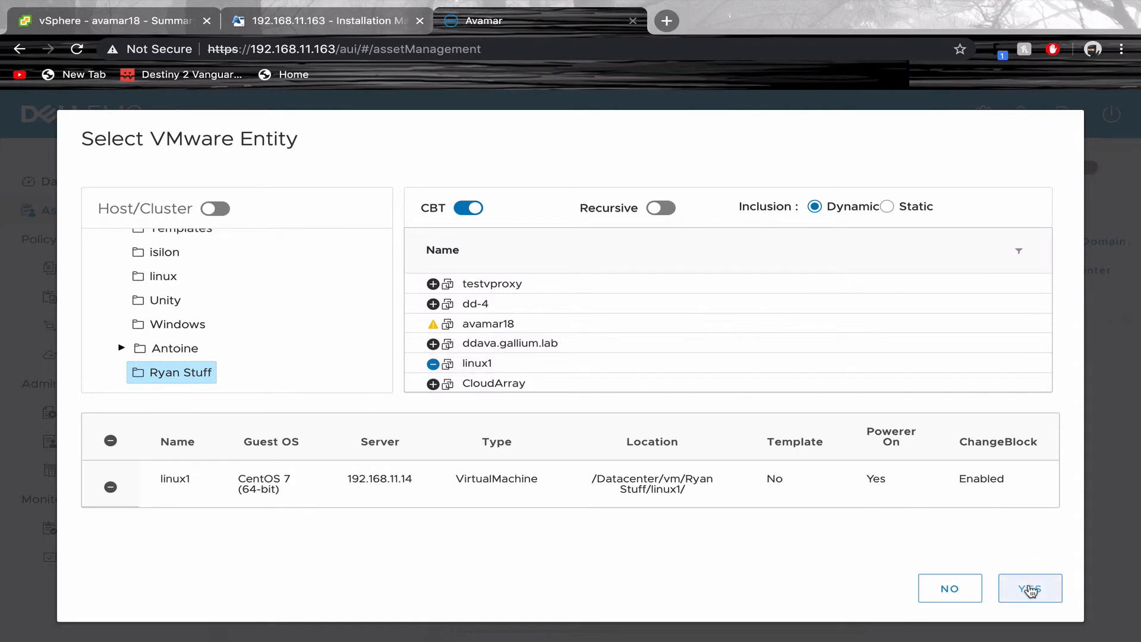
pyautogui.click(1030, 588)
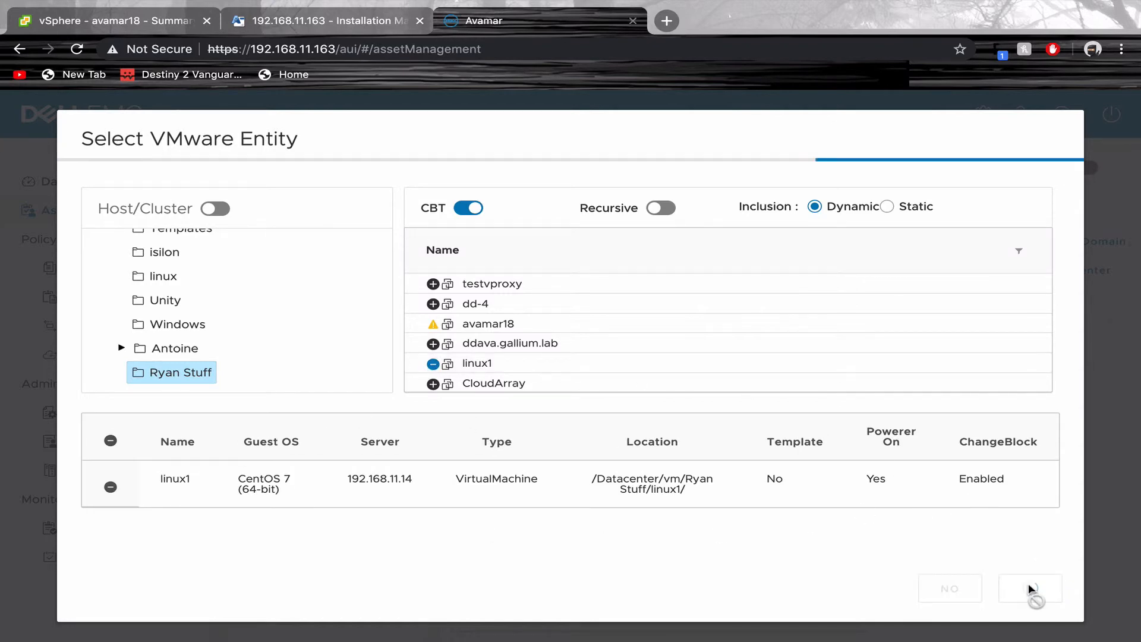
pyautogui.click(1029, 588)
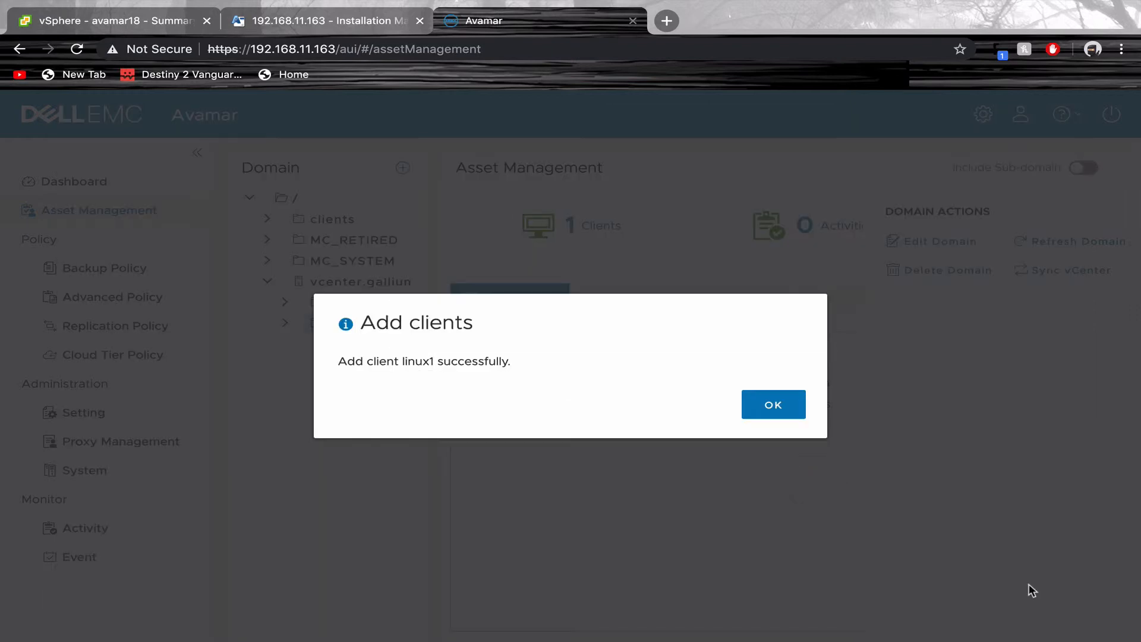
pyautogui.moveTo(774, 406)
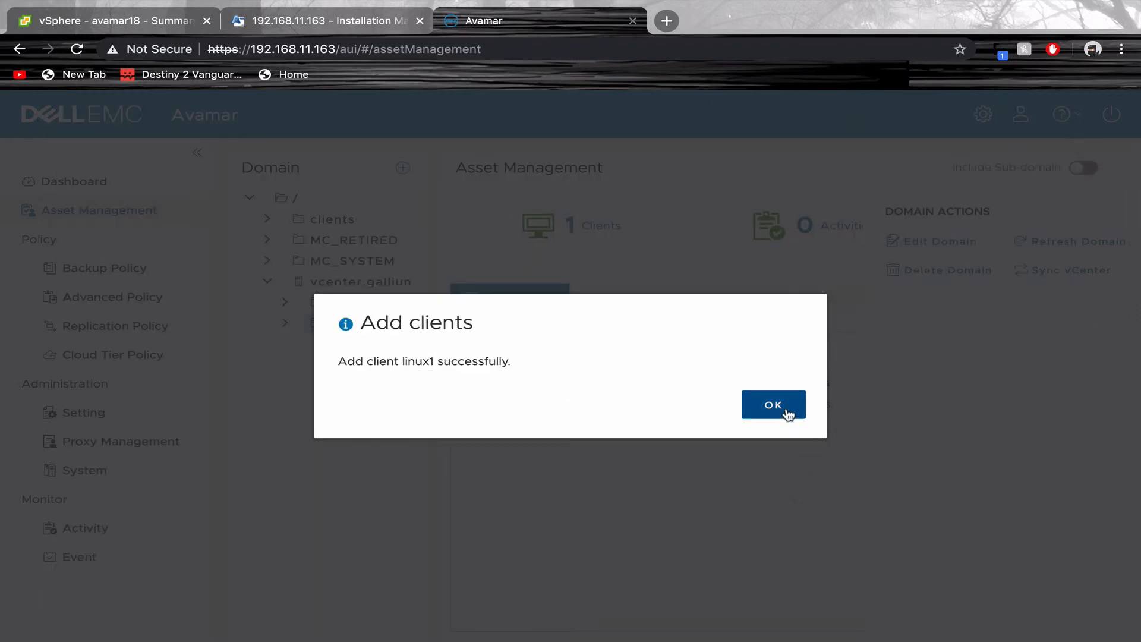
# Back up linux1 on demand with 60-day retention and default options, and check Activity
pyautogui.click(772, 405)
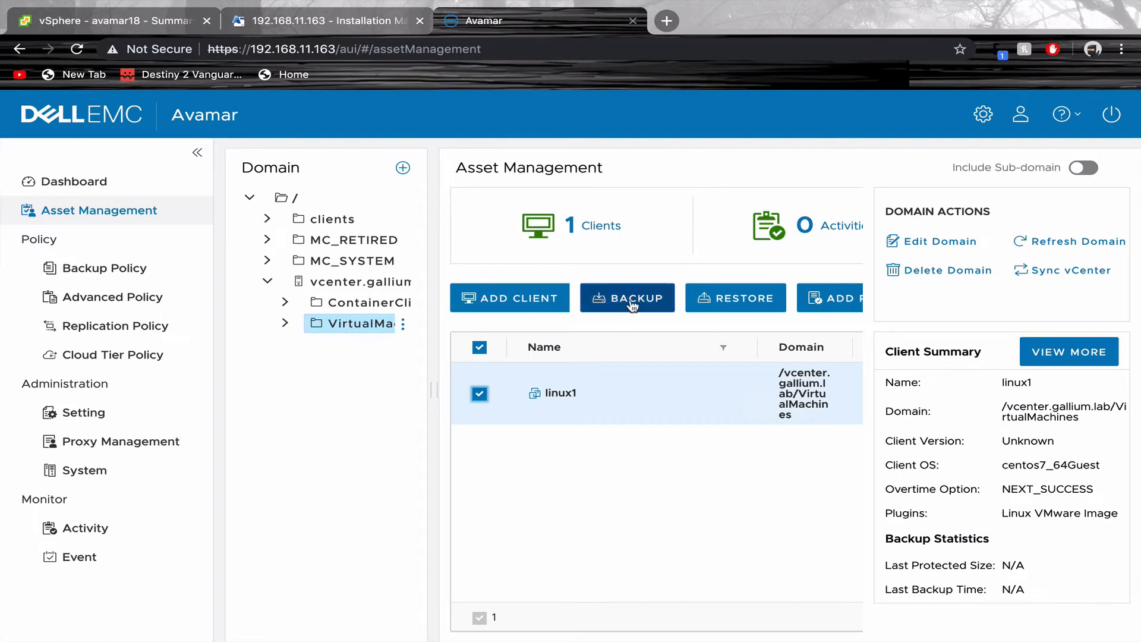
pyautogui.click(626, 298)
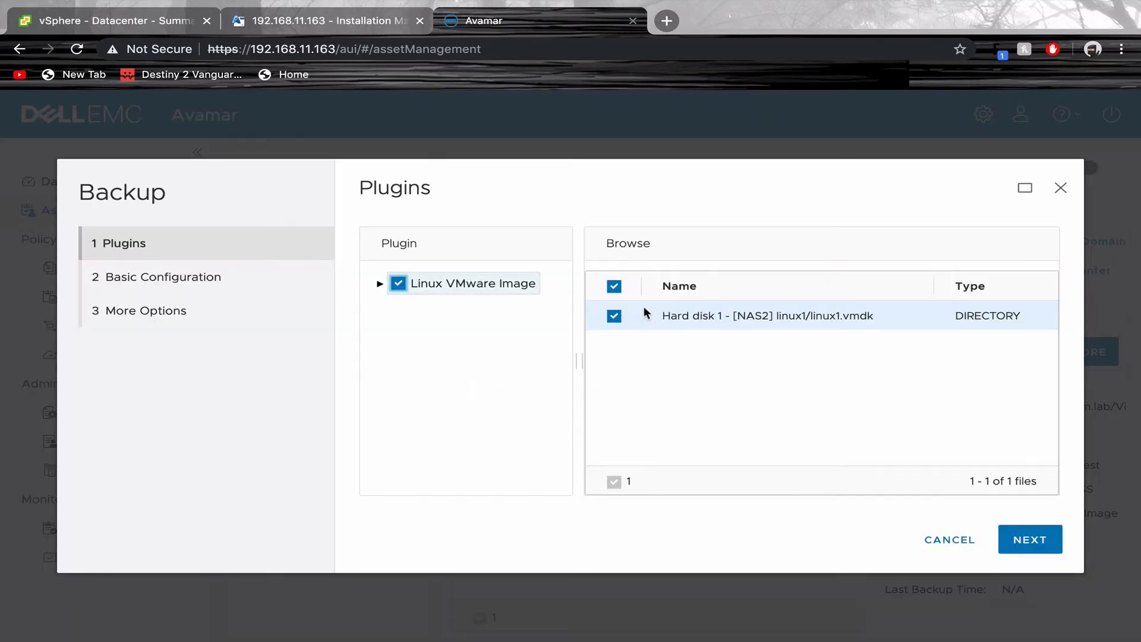
pyautogui.click(1029, 539)
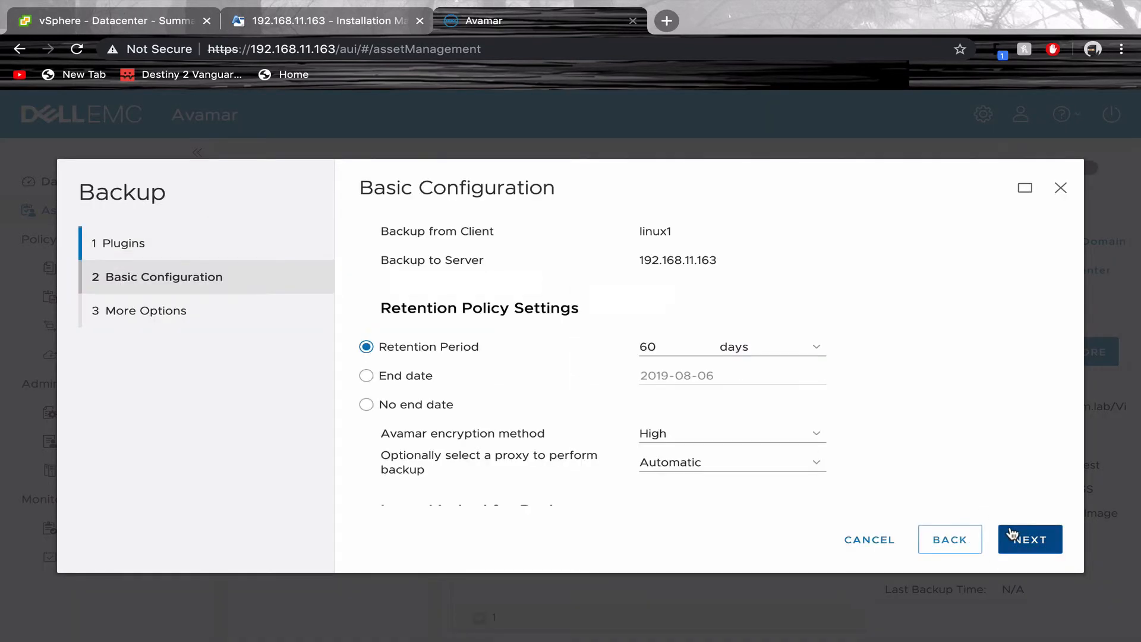
pyautogui.click(1029, 539)
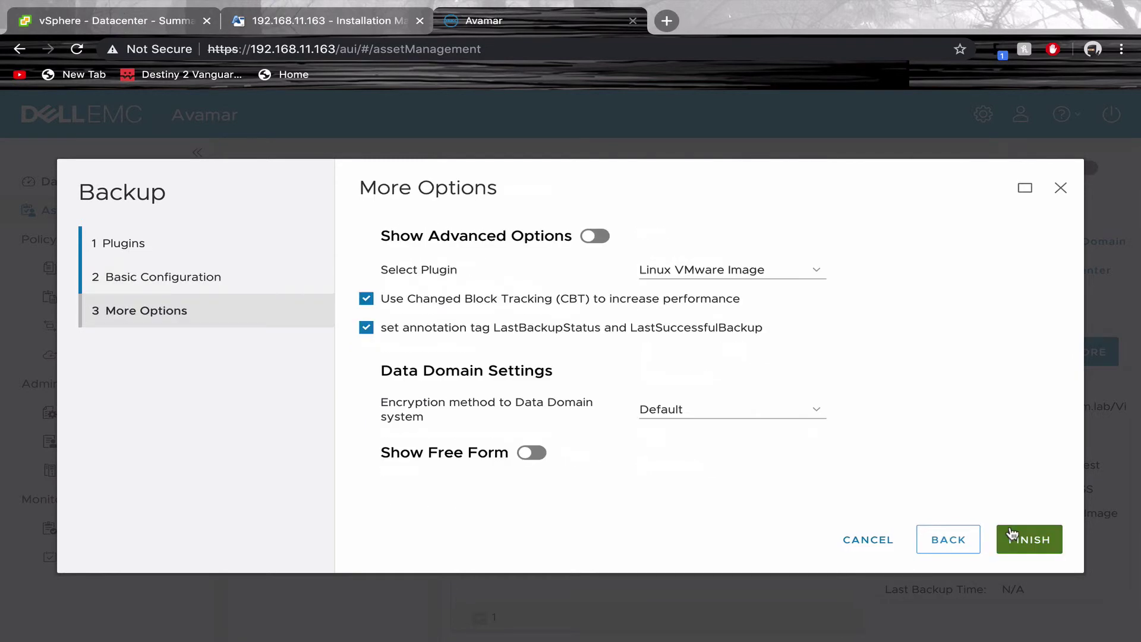
pyautogui.click(1029, 539)
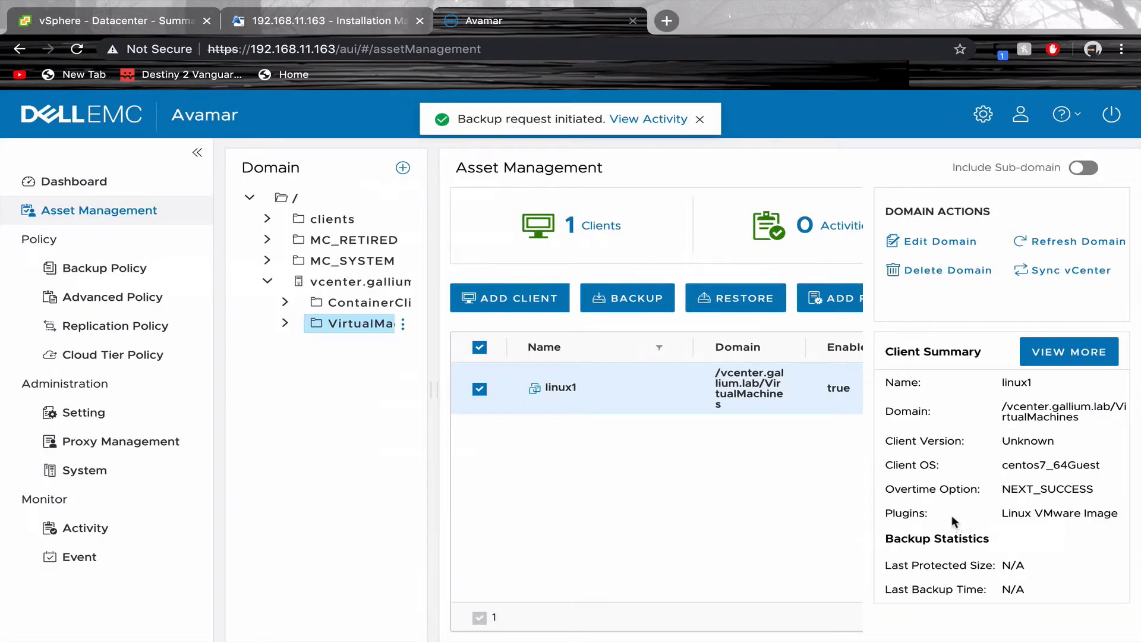
pyautogui.moveTo(700, 461)
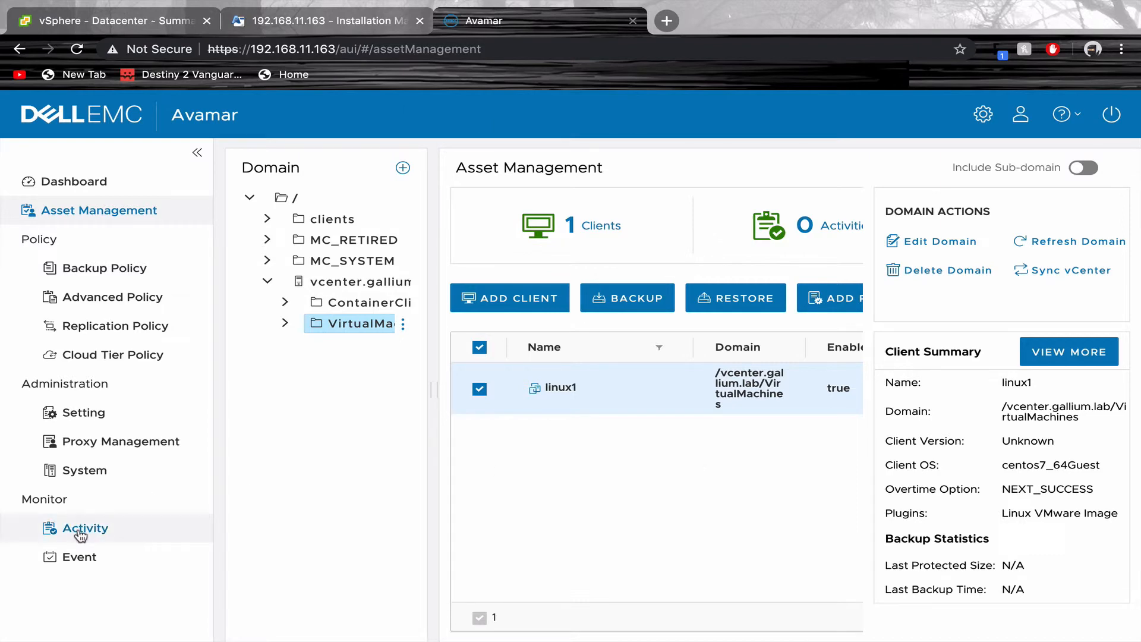
pyautogui.click(84, 528)
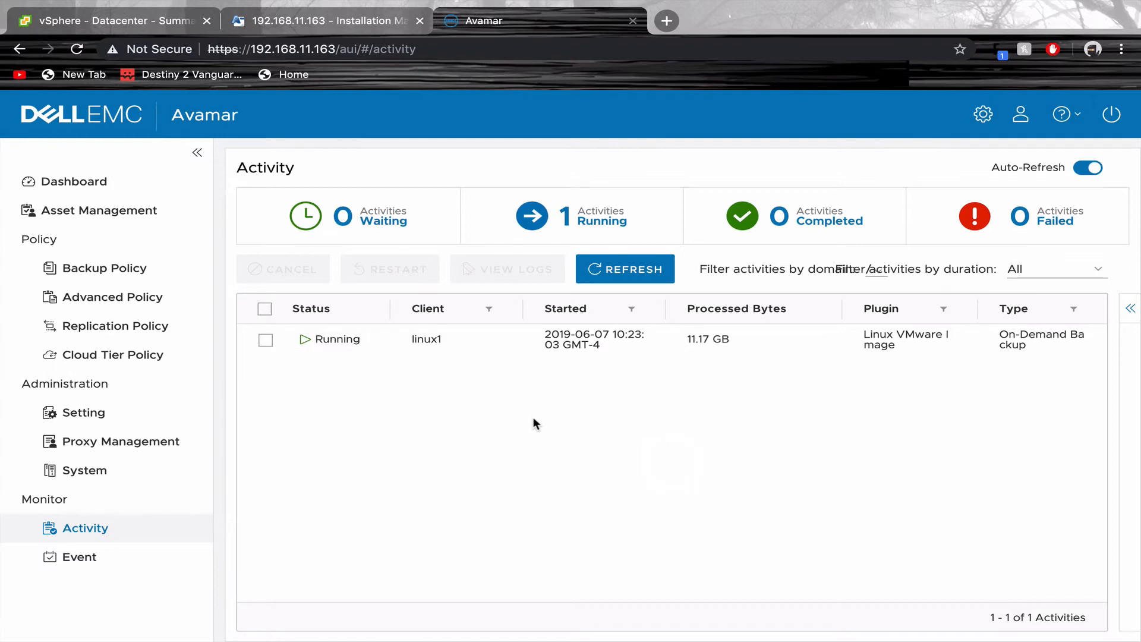
pyautogui.click(110, 20)
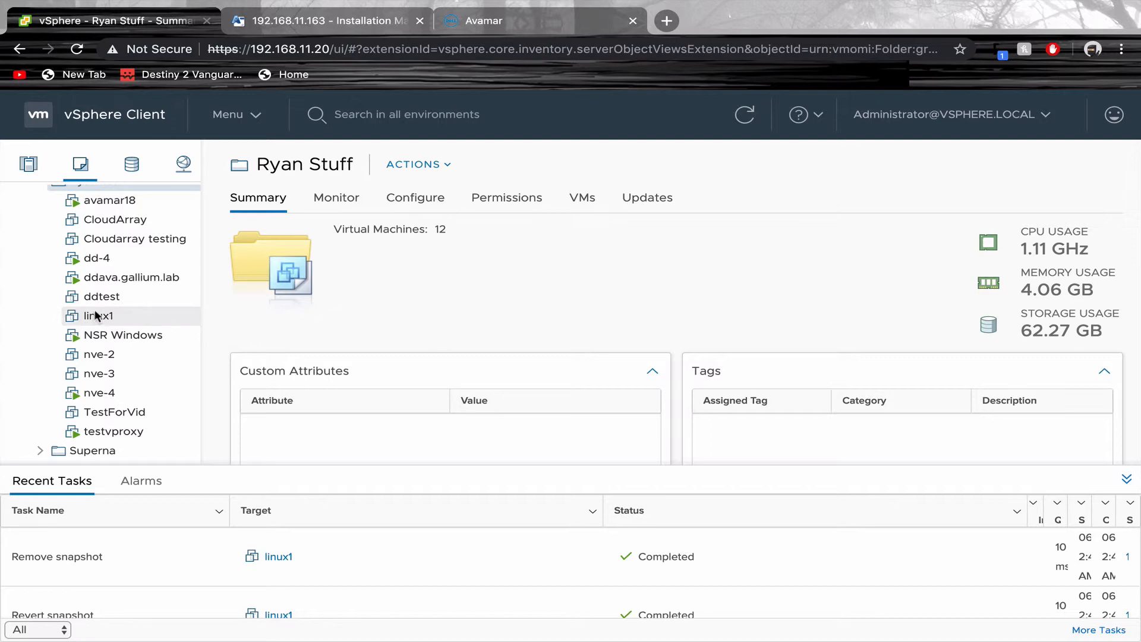
# Delete linux1 from disk in the vSphere inventory and return to Avamar
pyautogui.rightClick(98, 316)
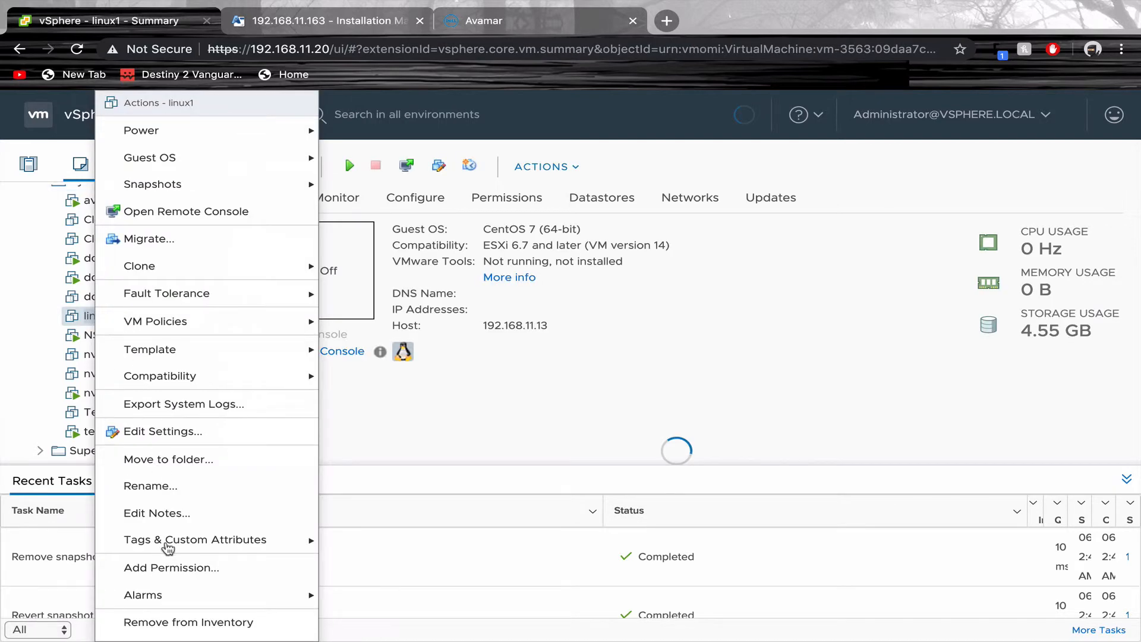
pyautogui.scroll(-3)
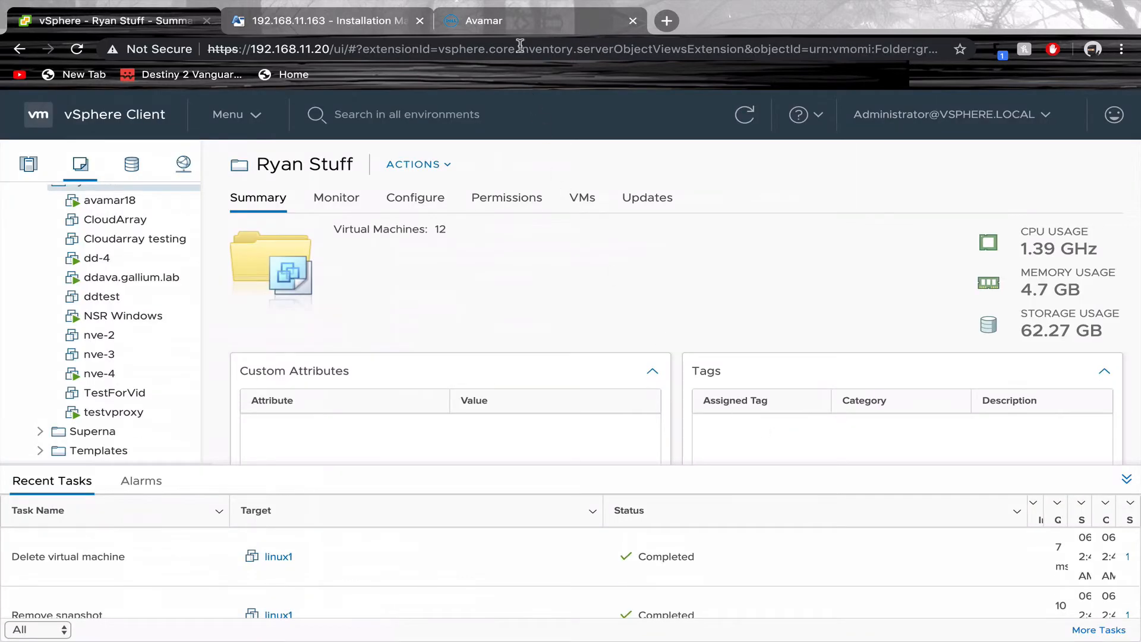
pyautogui.click(483, 21)
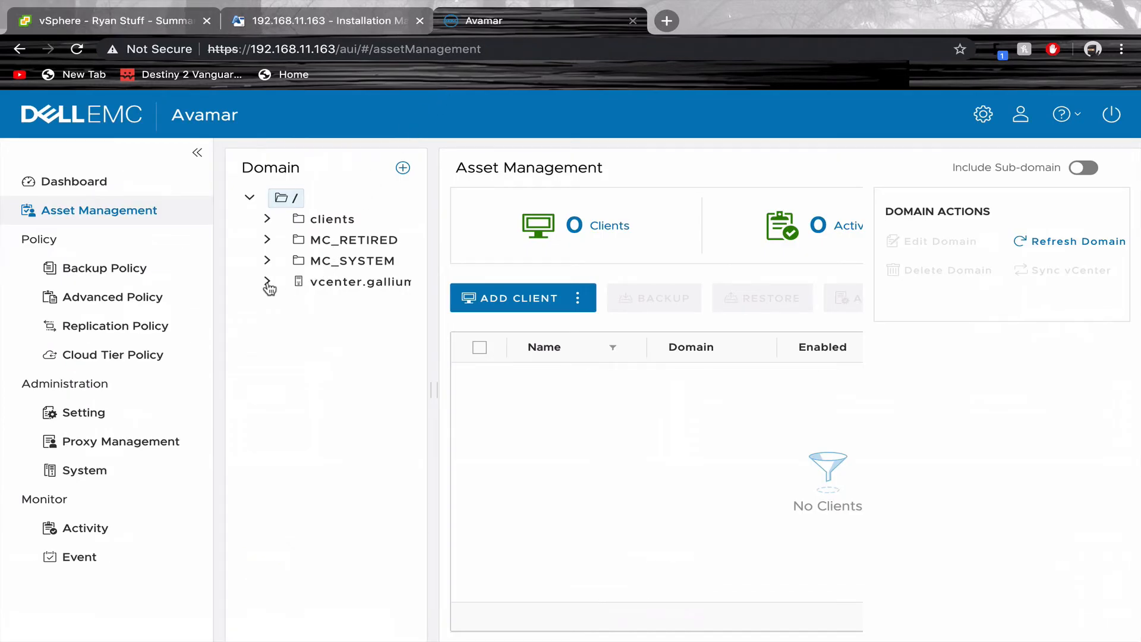
# Quick-restore linux1's latest backup from the VirtualMachines domain, selecting its disks as content
pyautogui.click(267, 282)
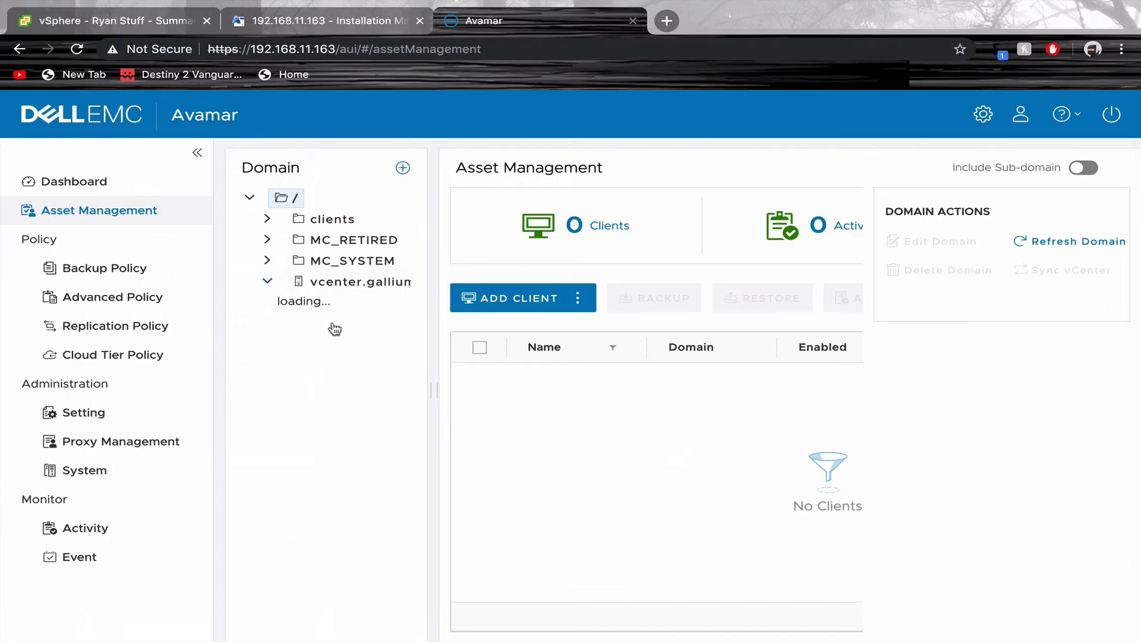
pyautogui.click(267, 281)
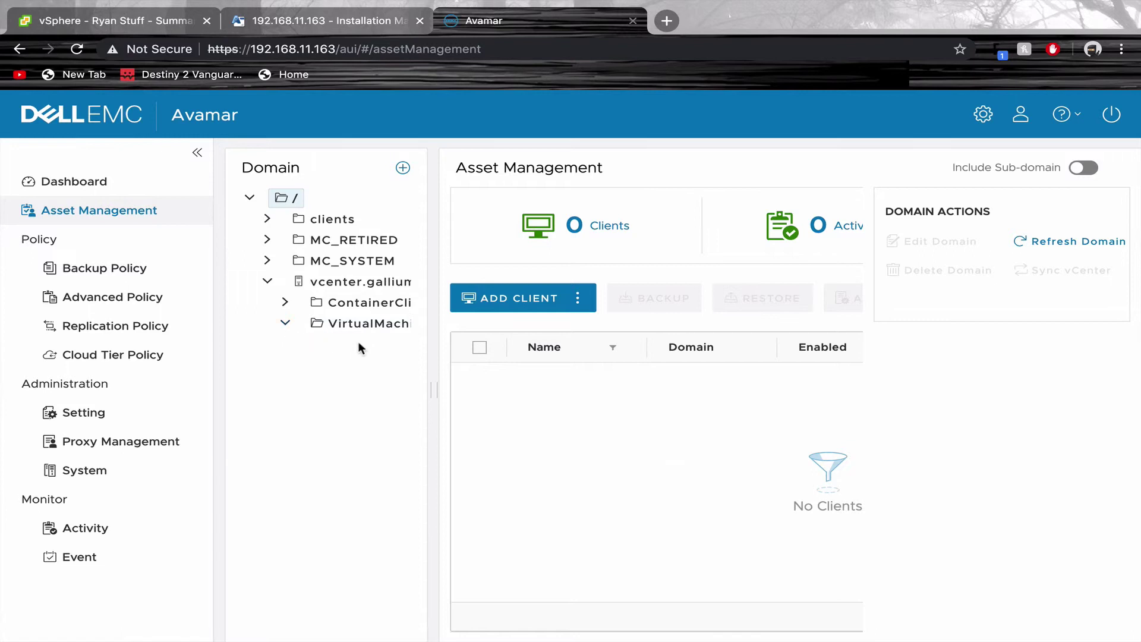
pyautogui.click(368, 323)
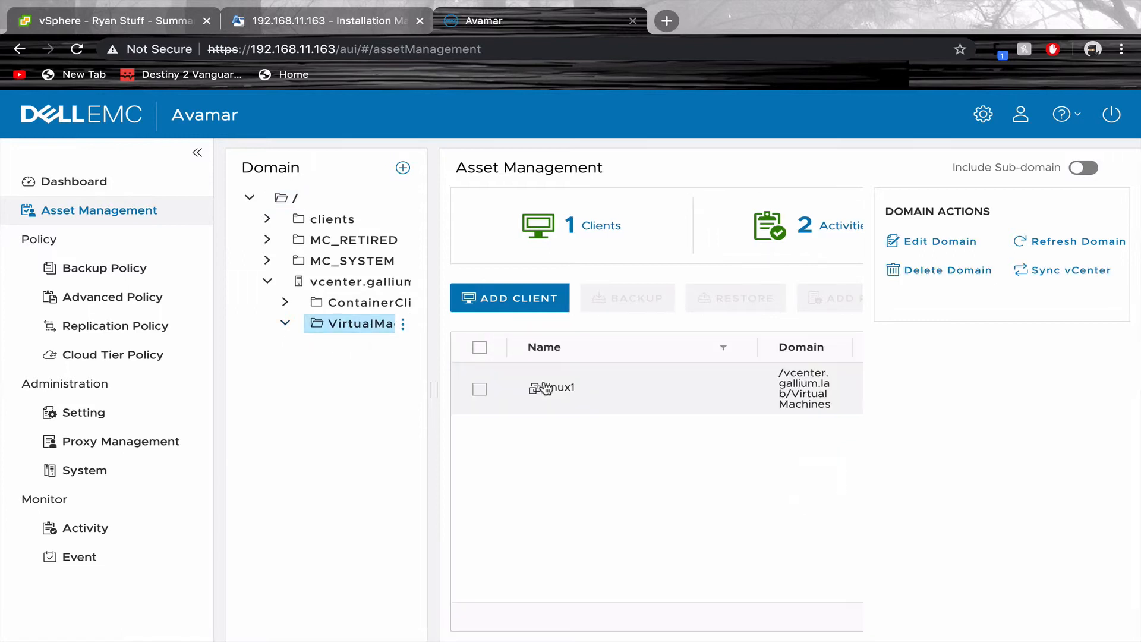
pyautogui.click(479, 389)
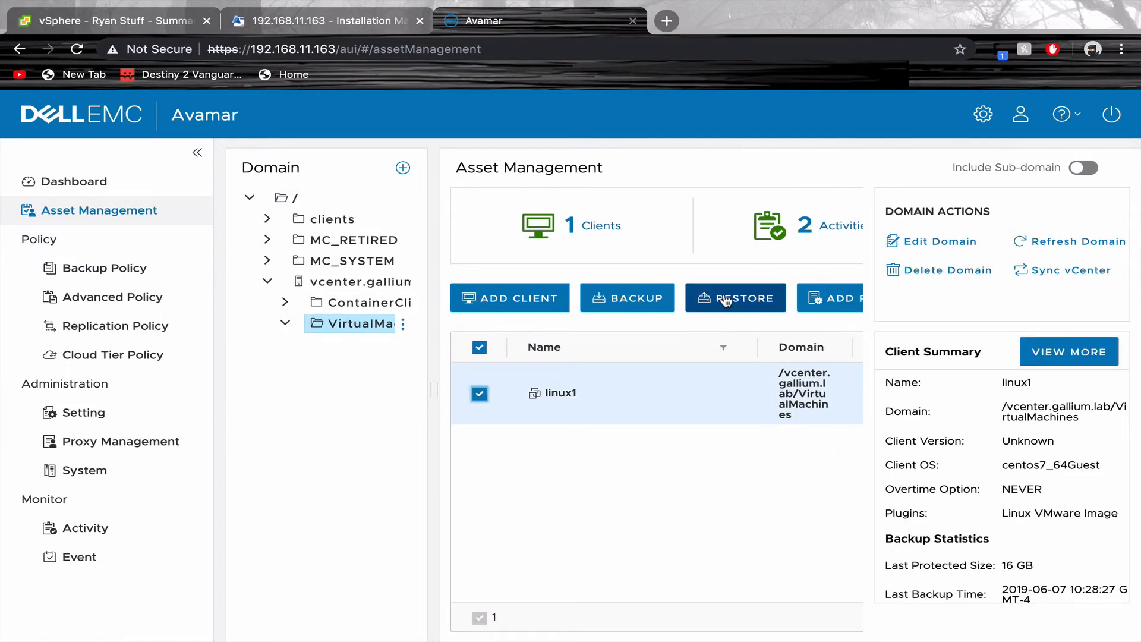
pyautogui.click(735, 298)
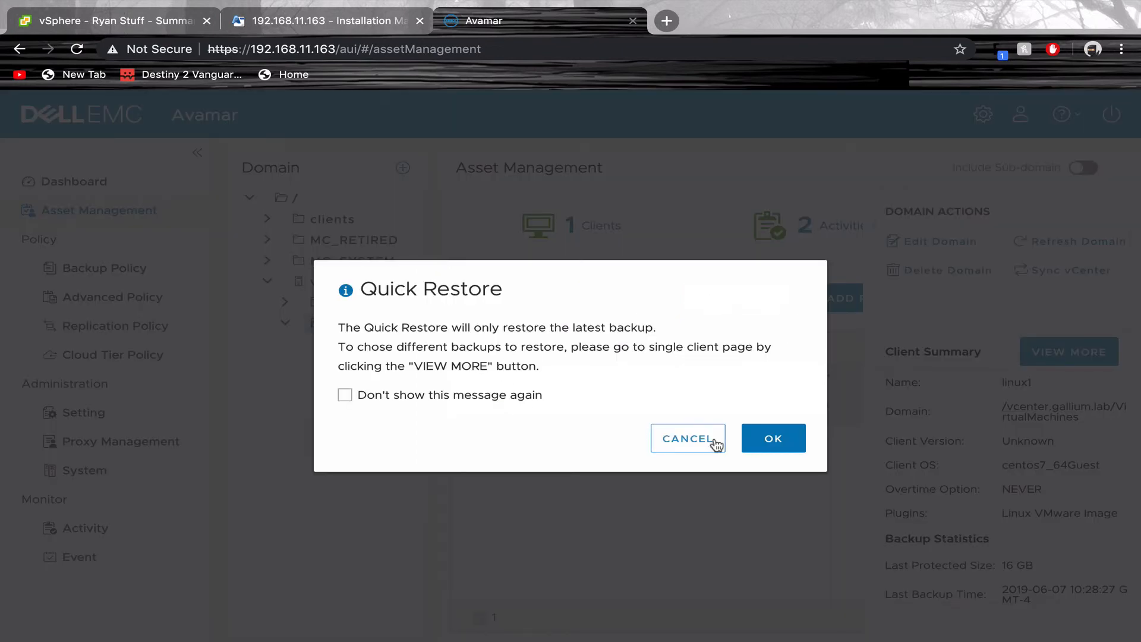
pyautogui.click(687, 438)
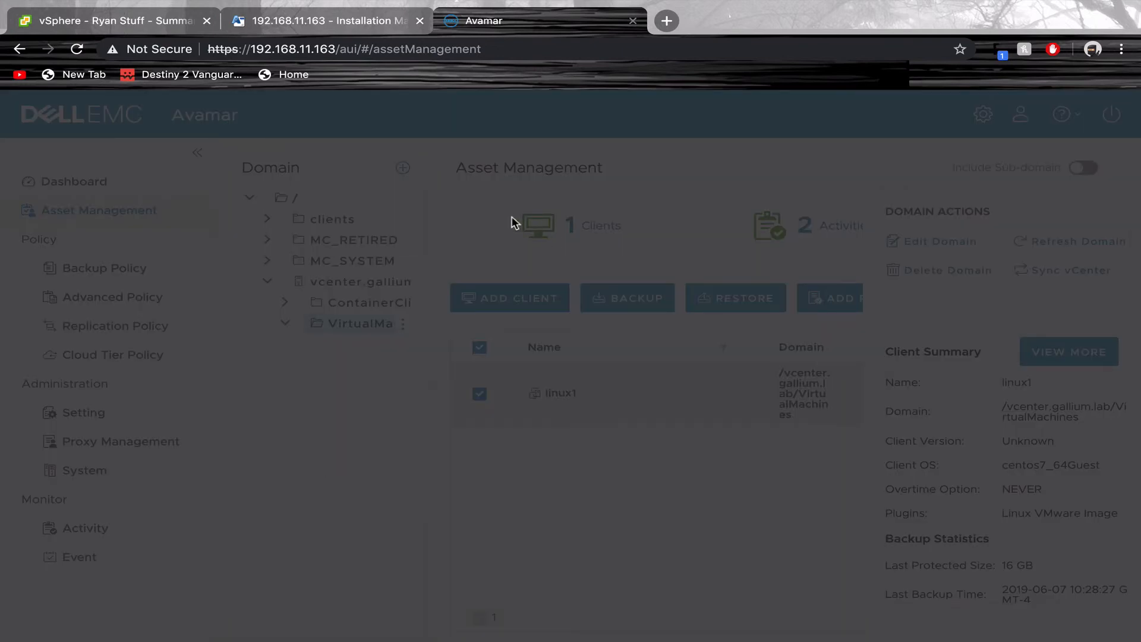
pyautogui.click(735, 298)
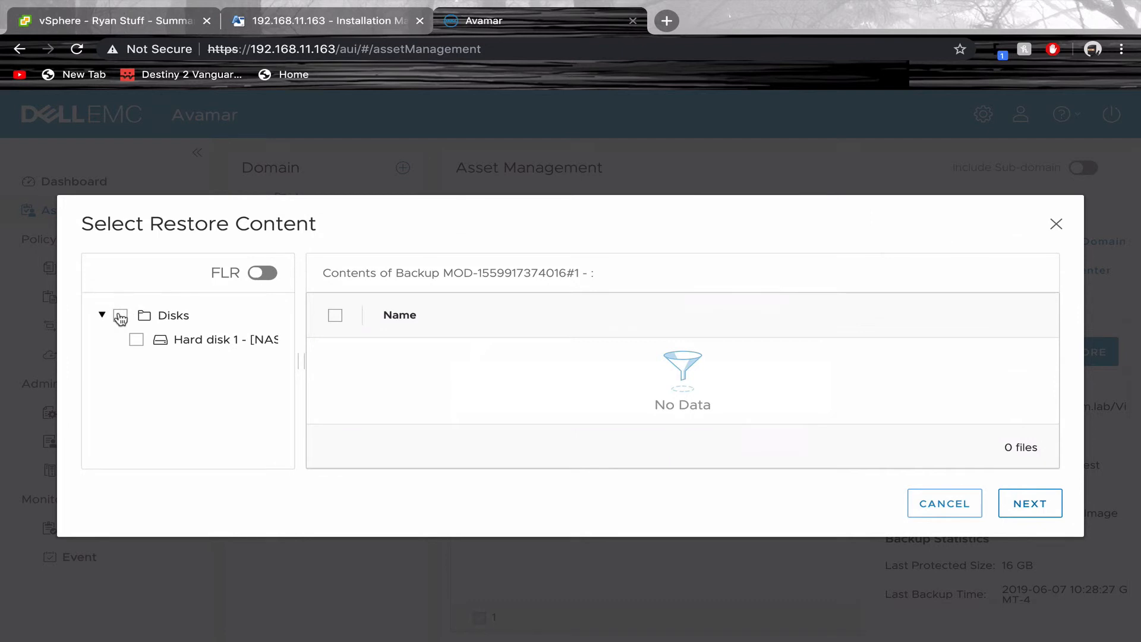
pyautogui.click(120, 315)
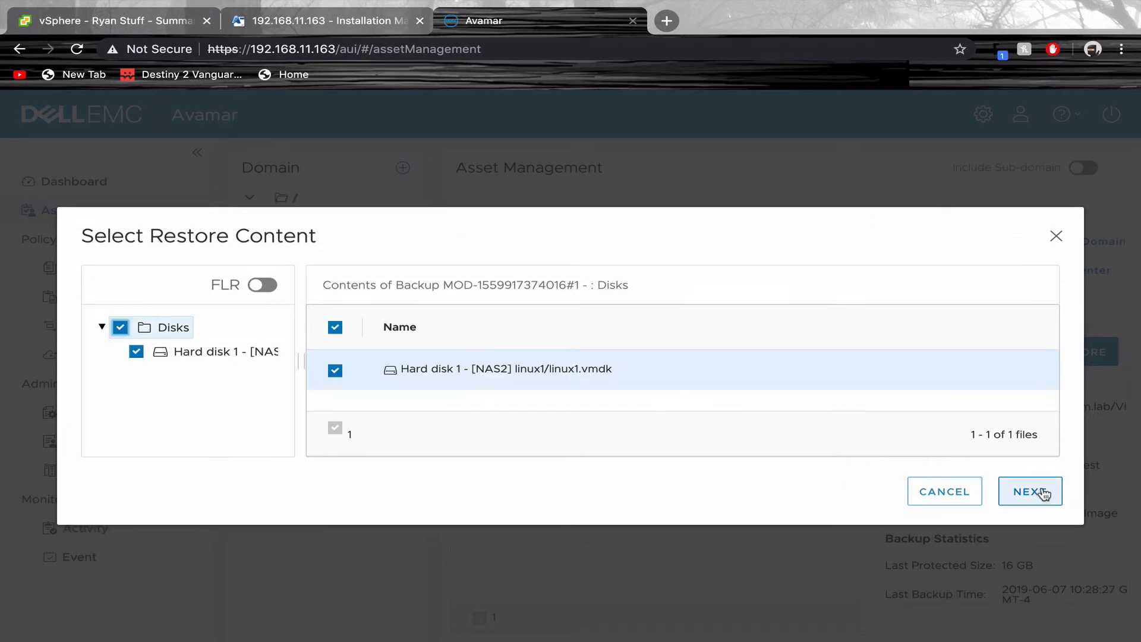
# Set the restore destination to a new virtual machine
pyautogui.click(1031, 491)
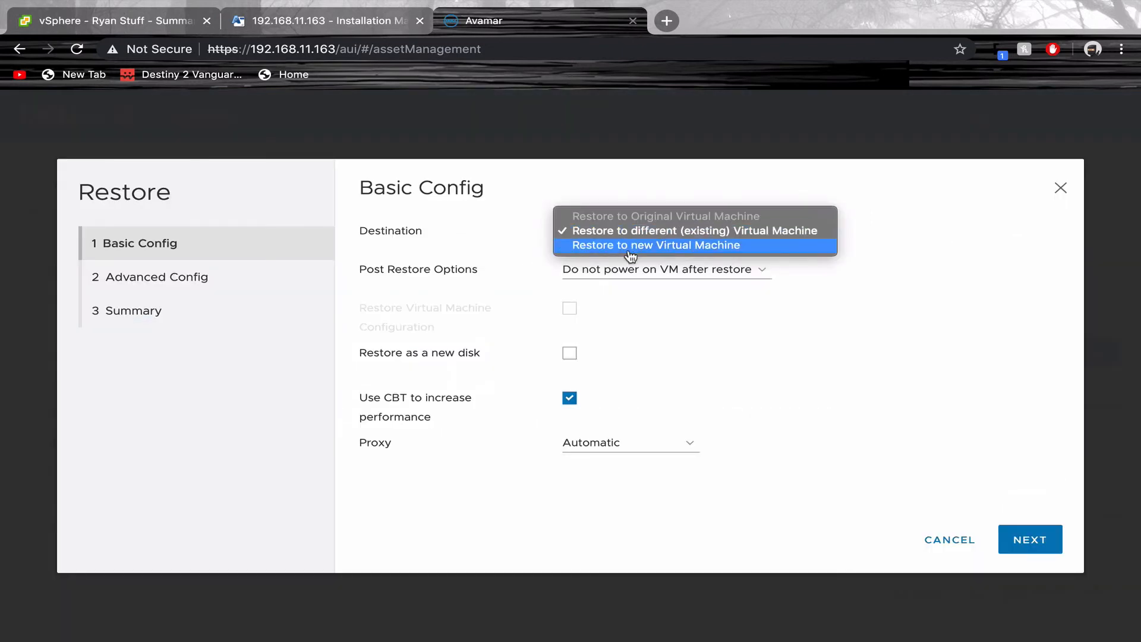
pyautogui.click(692, 231)
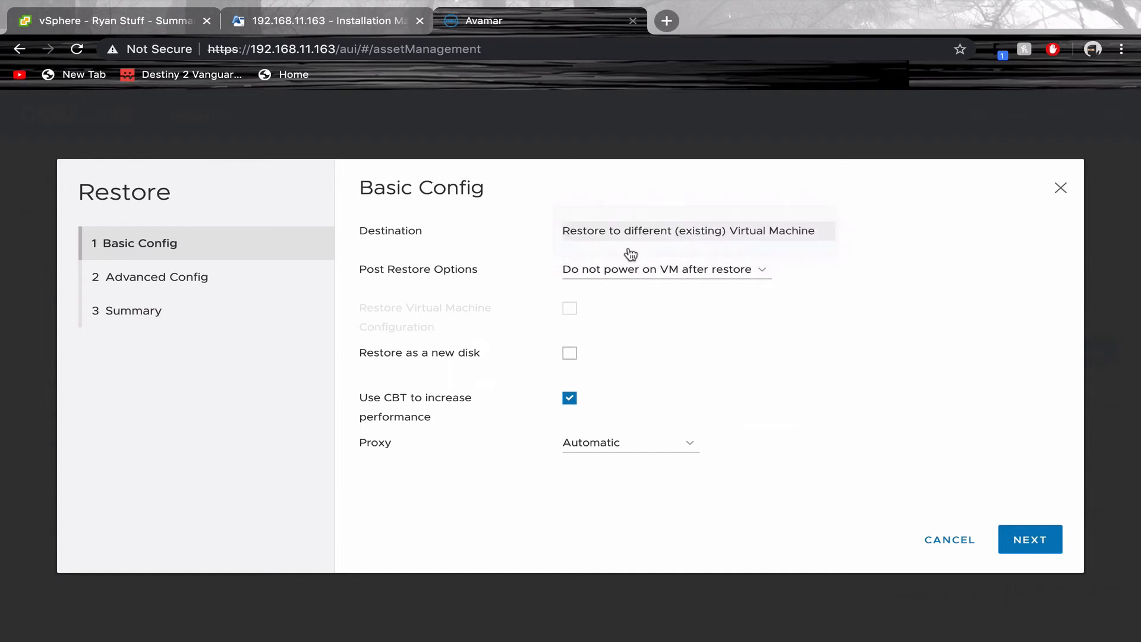
pyautogui.click(697, 231)
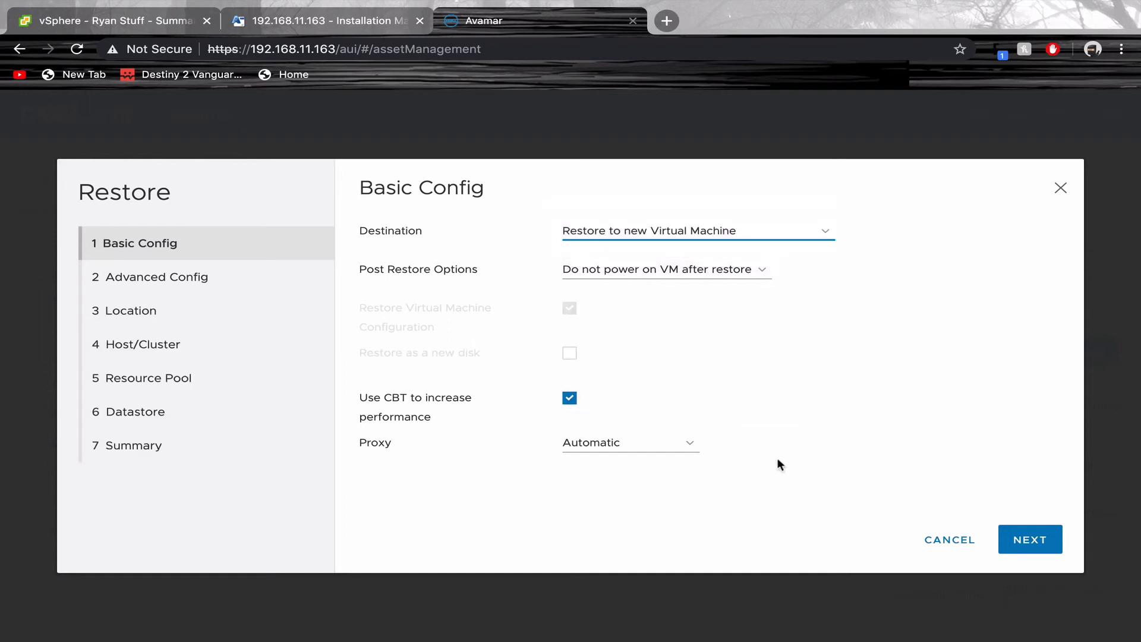
pyautogui.click(1029, 540)
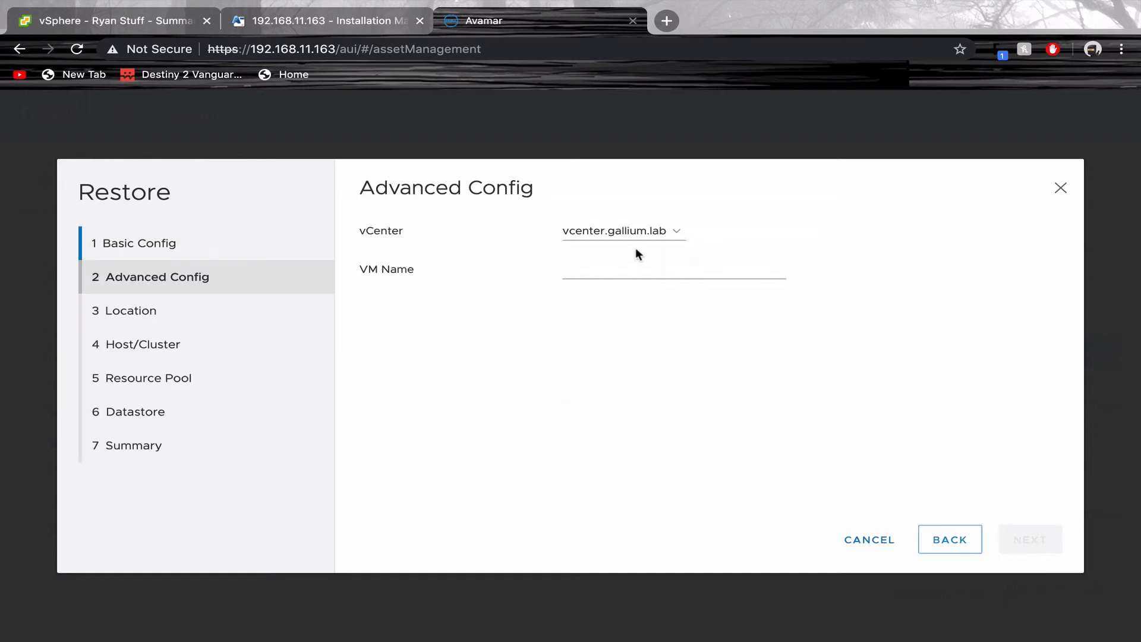
# Name the new VM linux1 and place it in the Ryan Stuff folder
pyautogui.write('li')
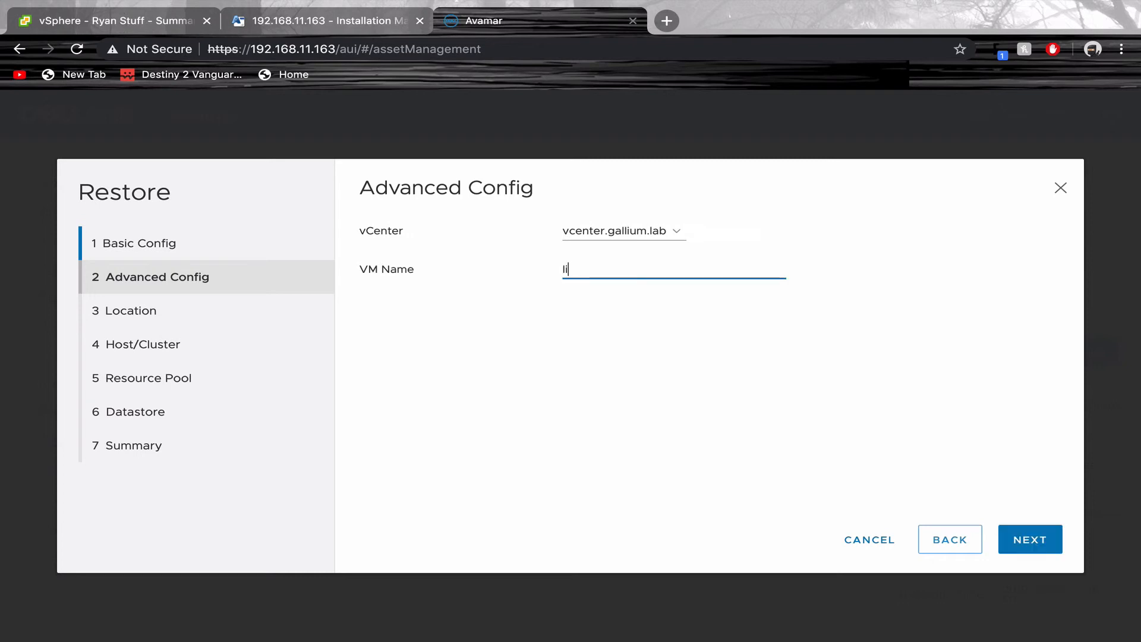
pyautogui.write('nux1')
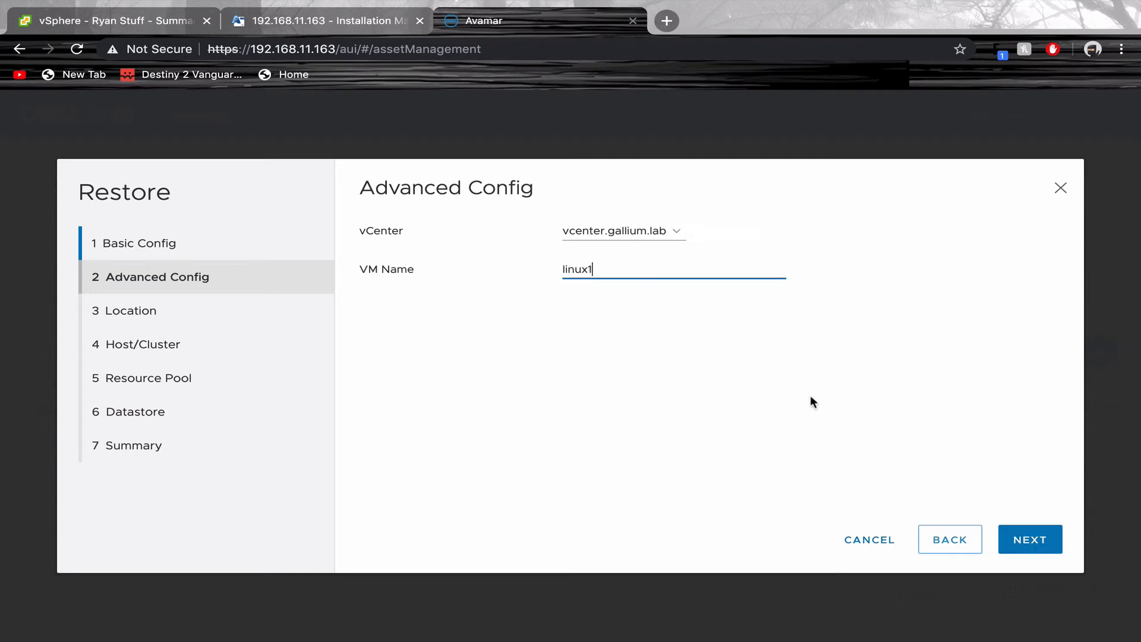
pyautogui.click(1029, 539)
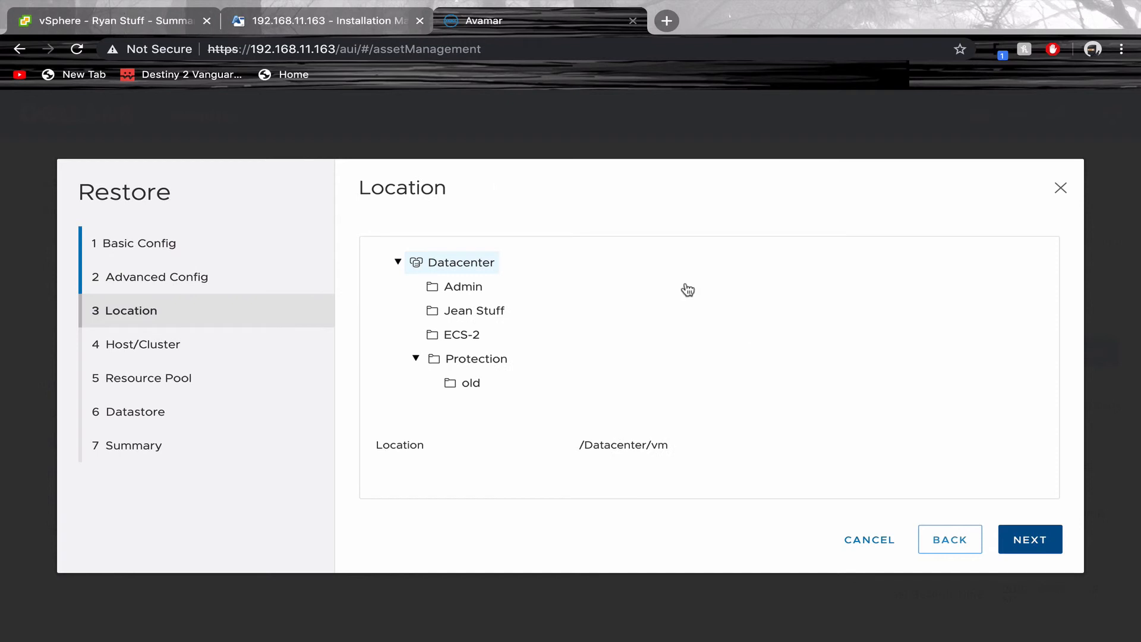
pyautogui.scroll(-3)
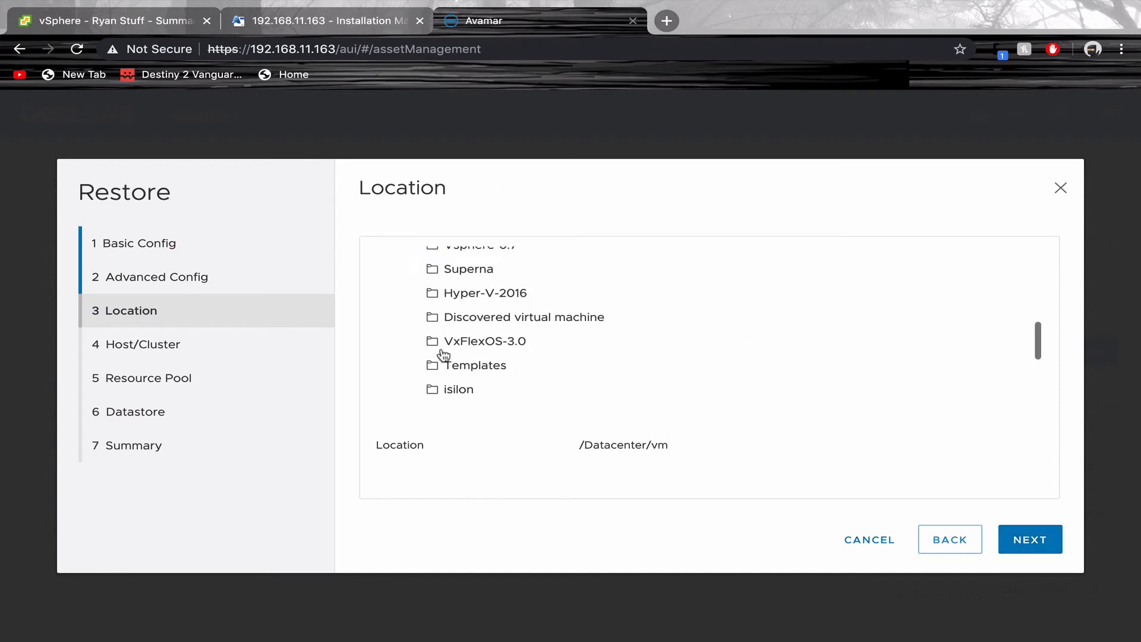
pyautogui.click(465, 383)
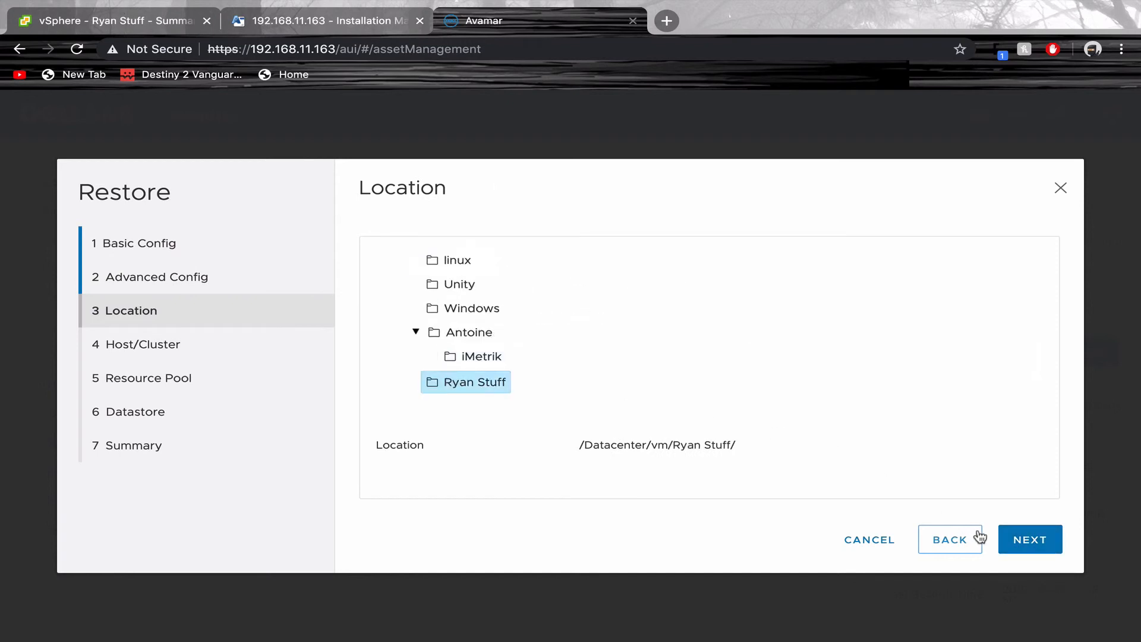
pyautogui.click(1029, 539)
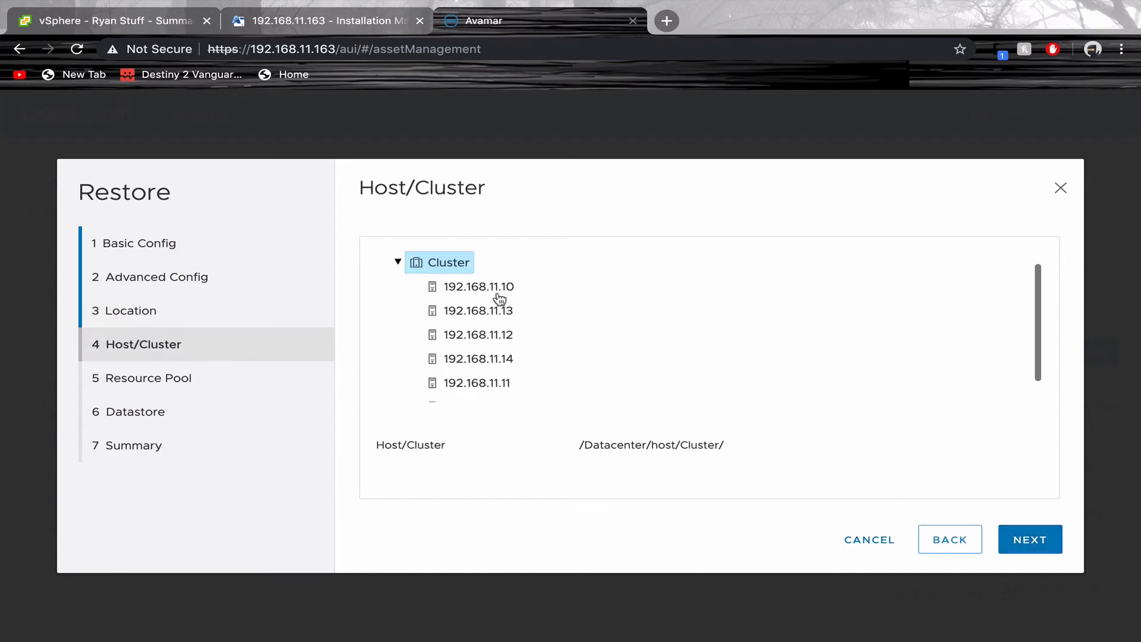
# Restore linux1 onto host 192.168.11.13, Cluster resource pool and NAS2 datastore, and submit
pyautogui.click(478, 310)
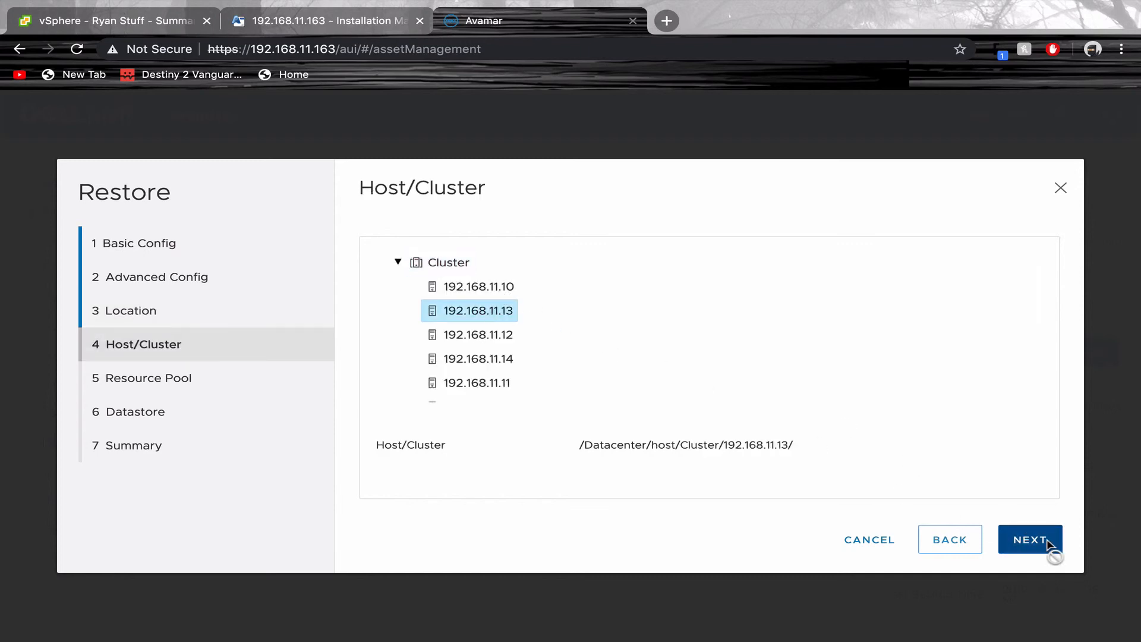
pyautogui.click(1030, 539)
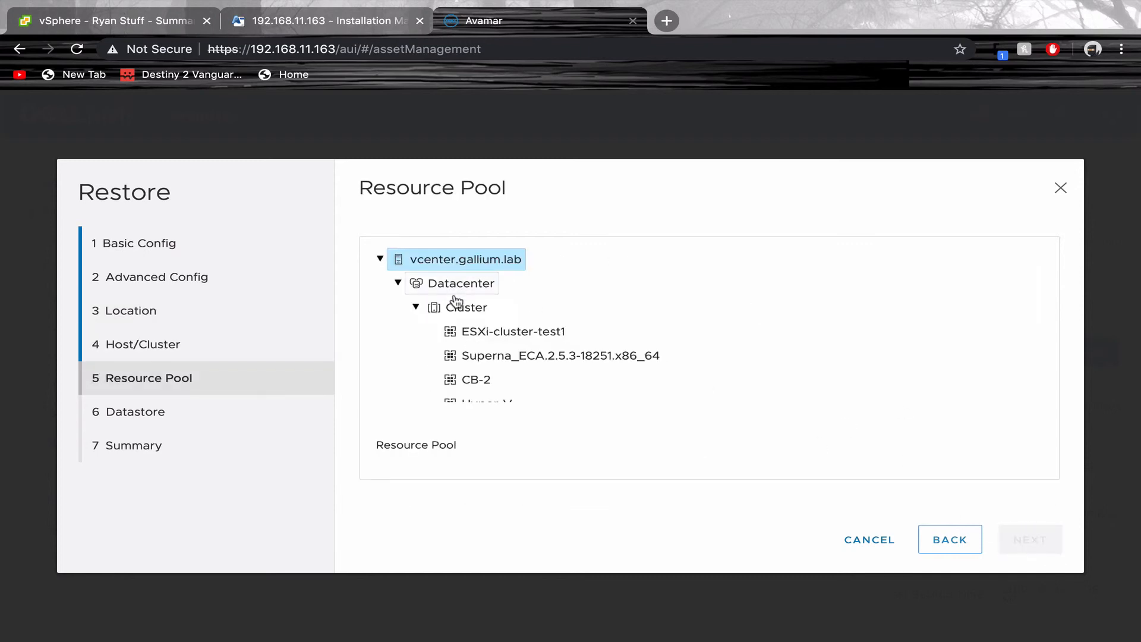
pyautogui.click(466, 307)
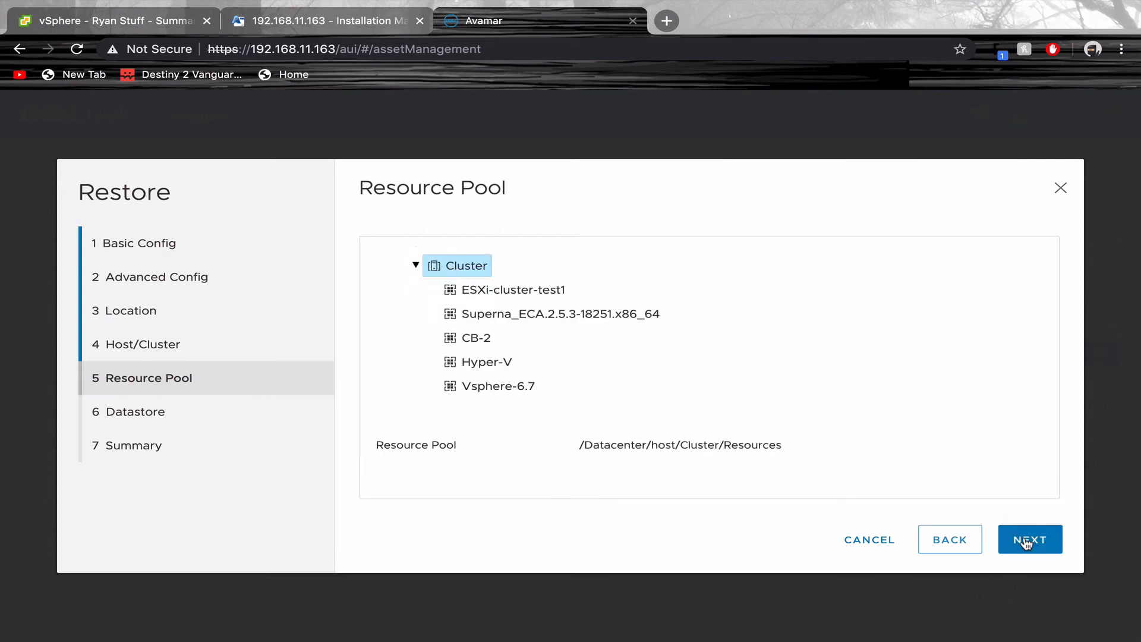
pyautogui.click(1029, 539)
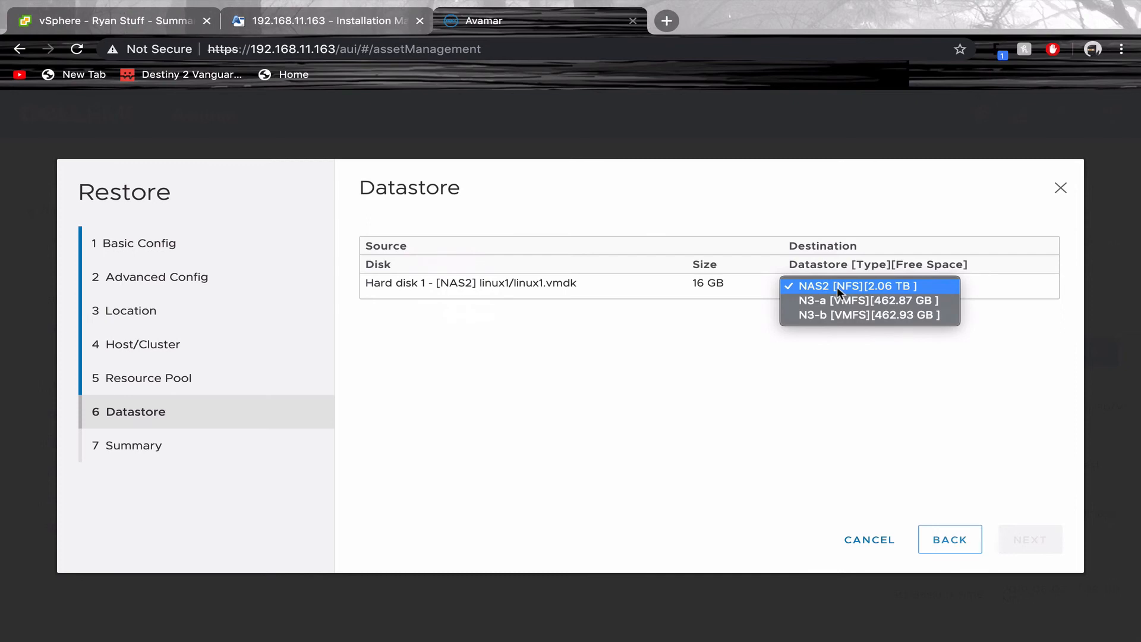
pyautogui.click(1029, 539)
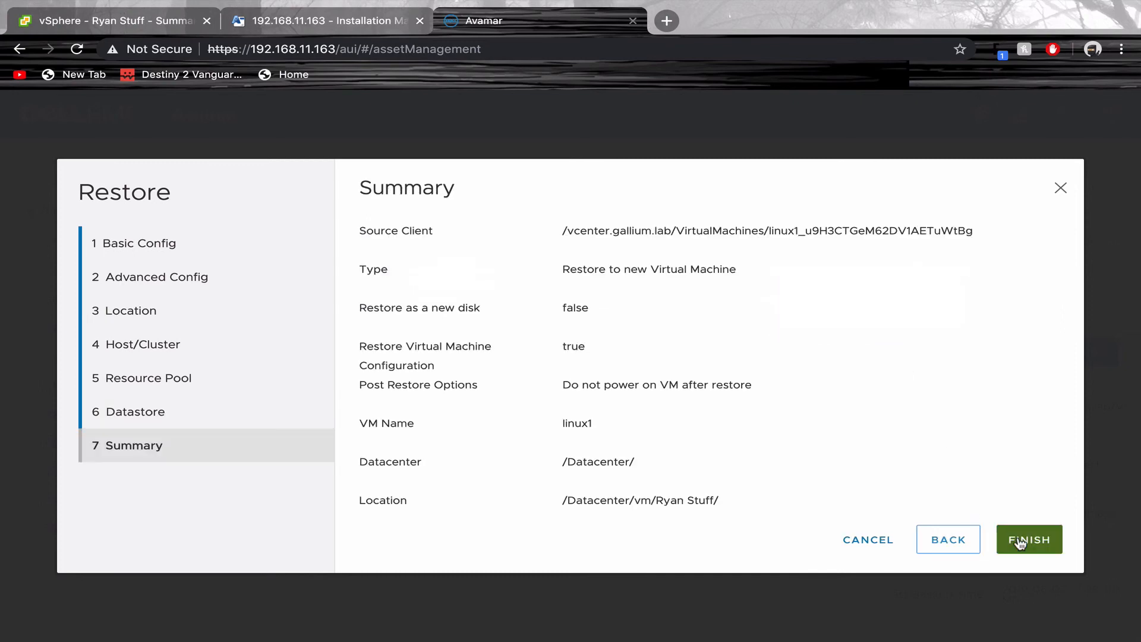
pyautogui.click(1028, 539)
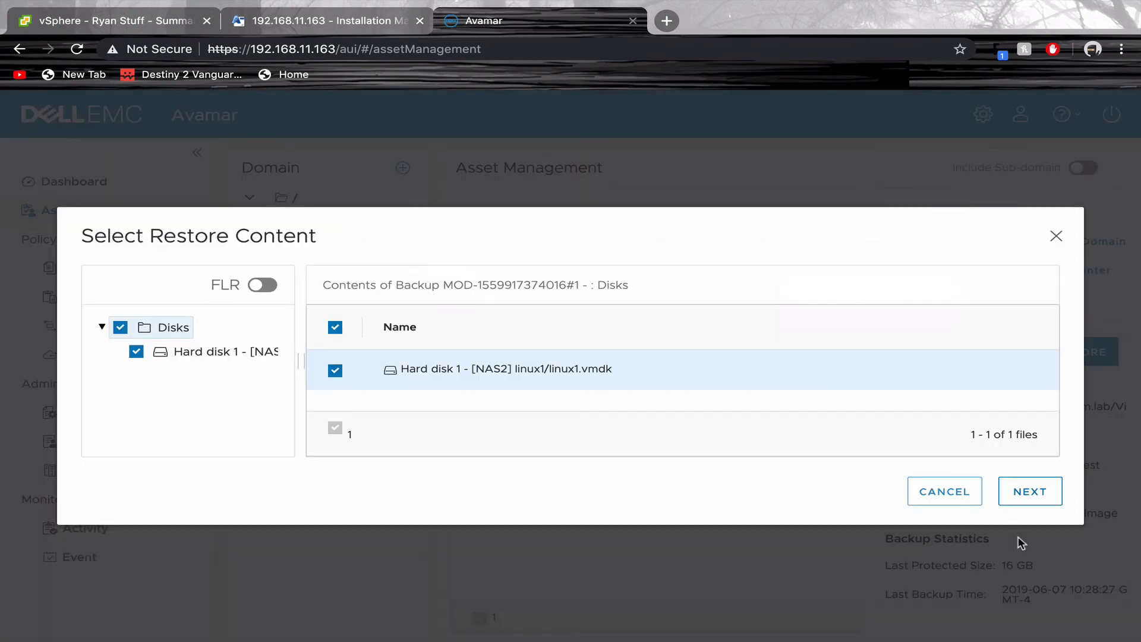
pyautogui.click(1029, 490)
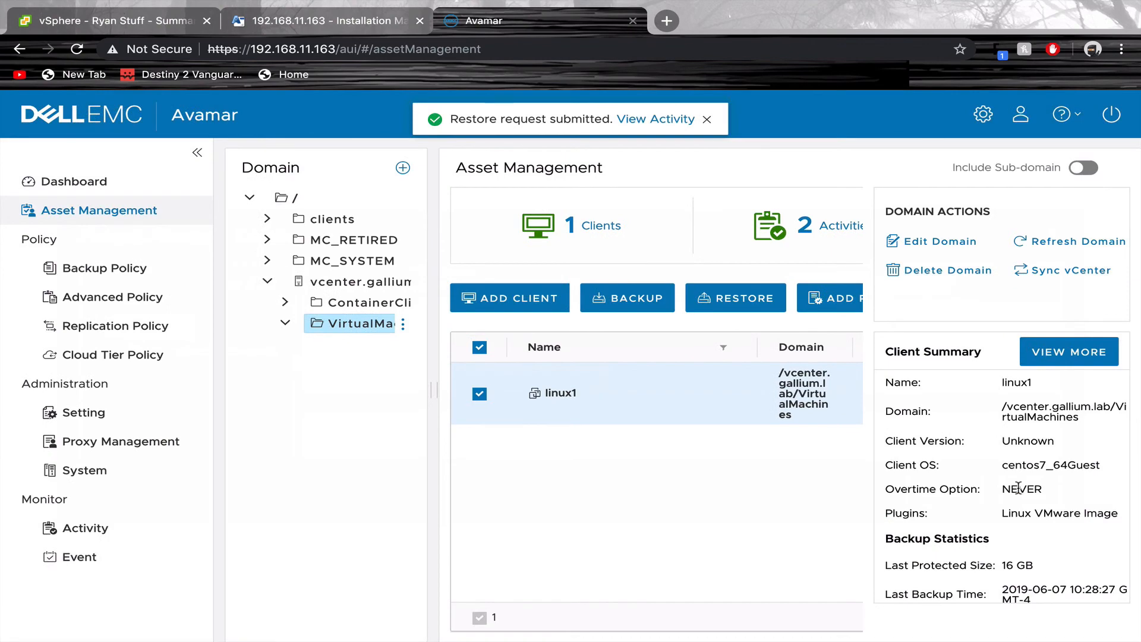
# Dismiss the submitted notice and view the running linux1 restore in Activity
pyautogui.click(706, 119)
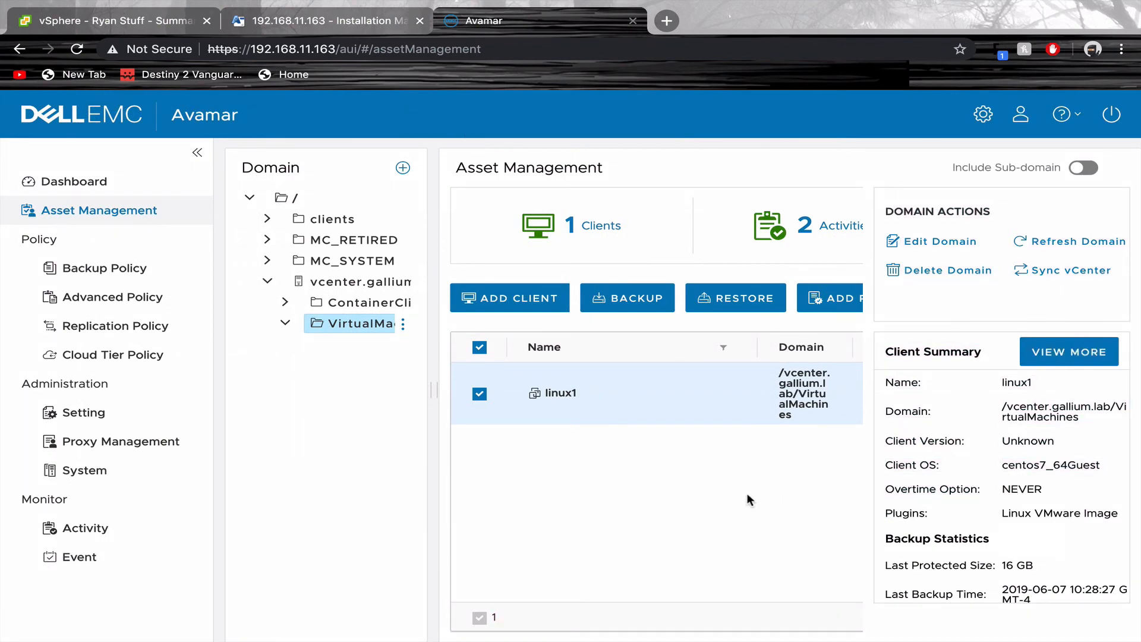
pyautogui.click(85, 528)
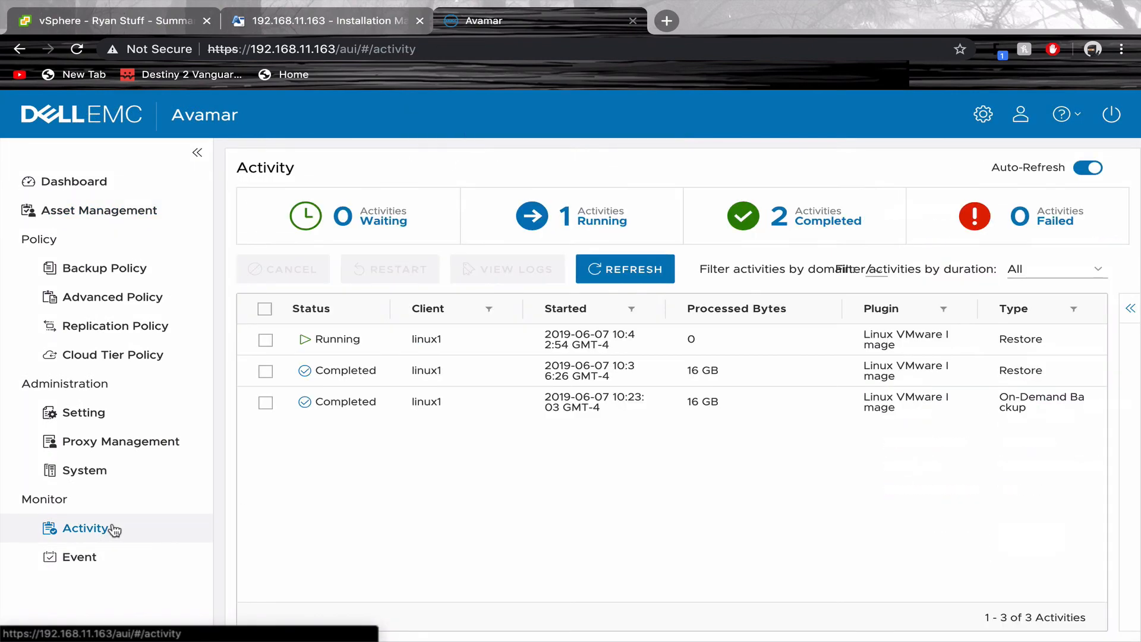